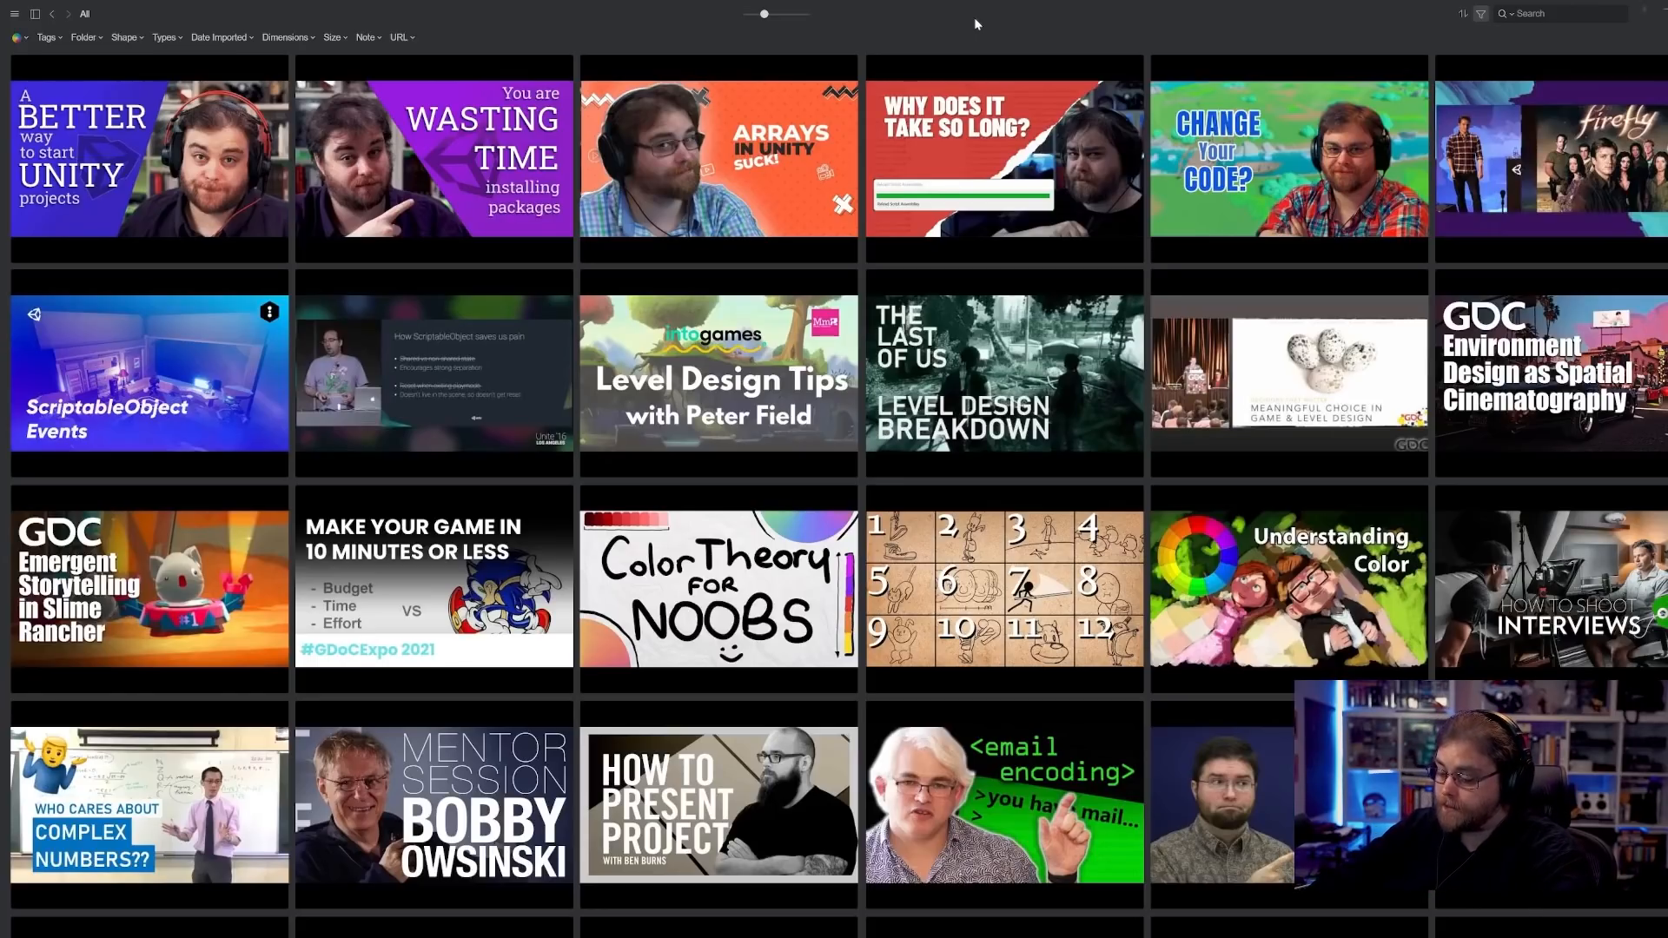
- Search 'pkm', view the Personal knowledge management and Eagle website captures, then return to All
type("pkm")
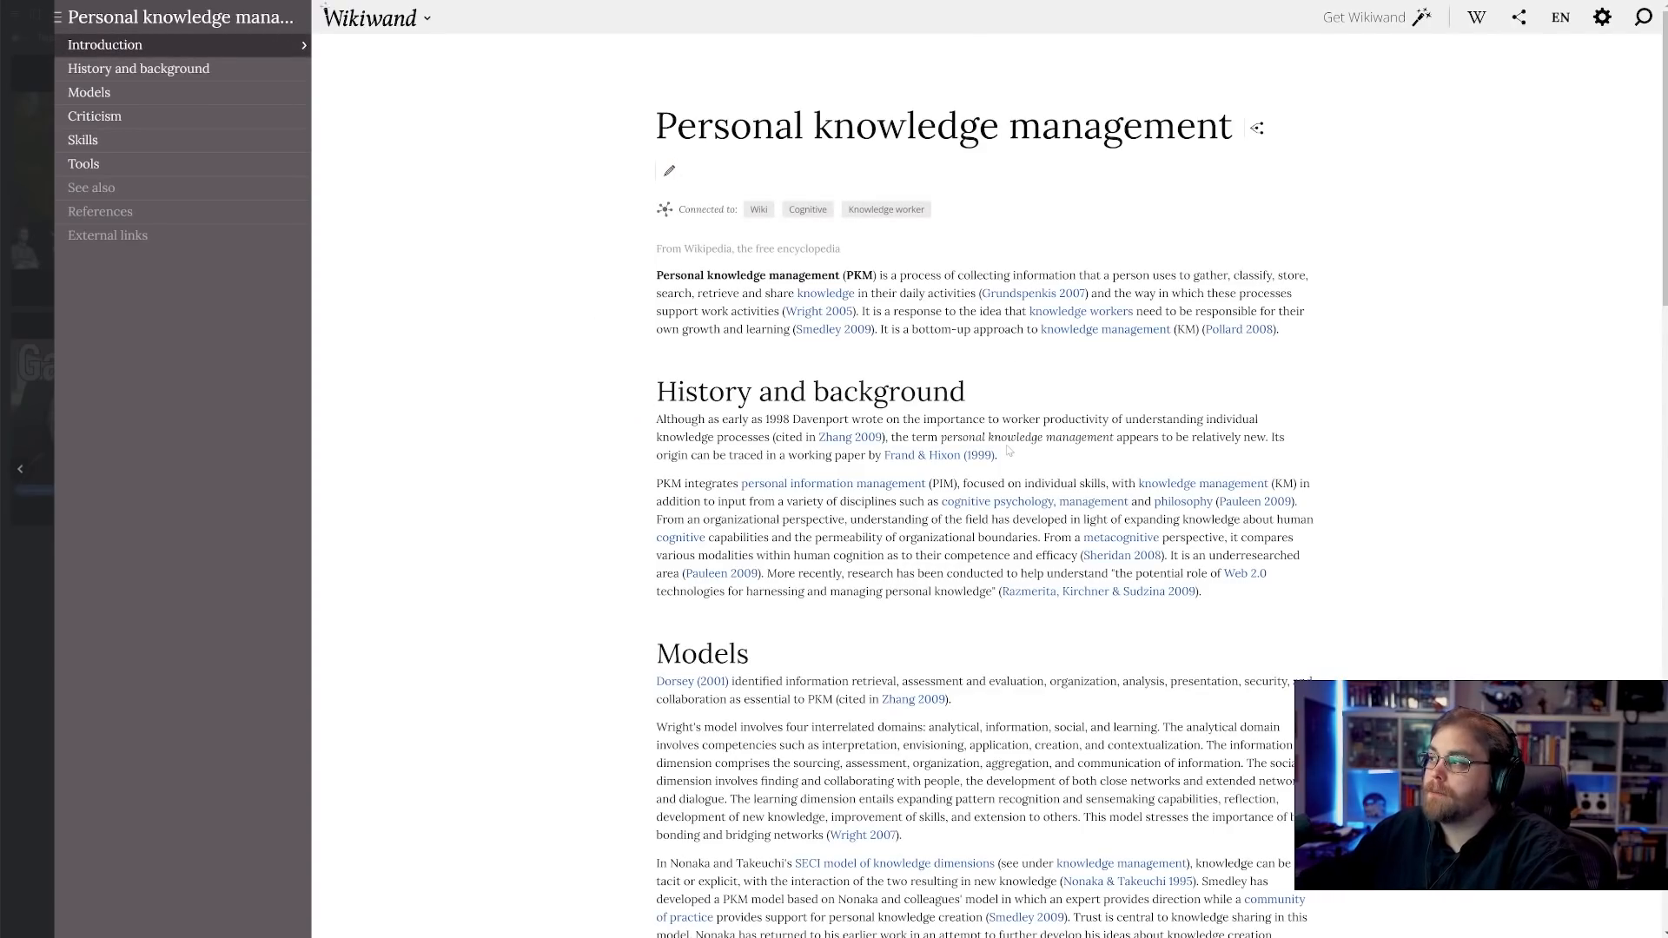
left_click_drag(887, 274, 1196, 274)
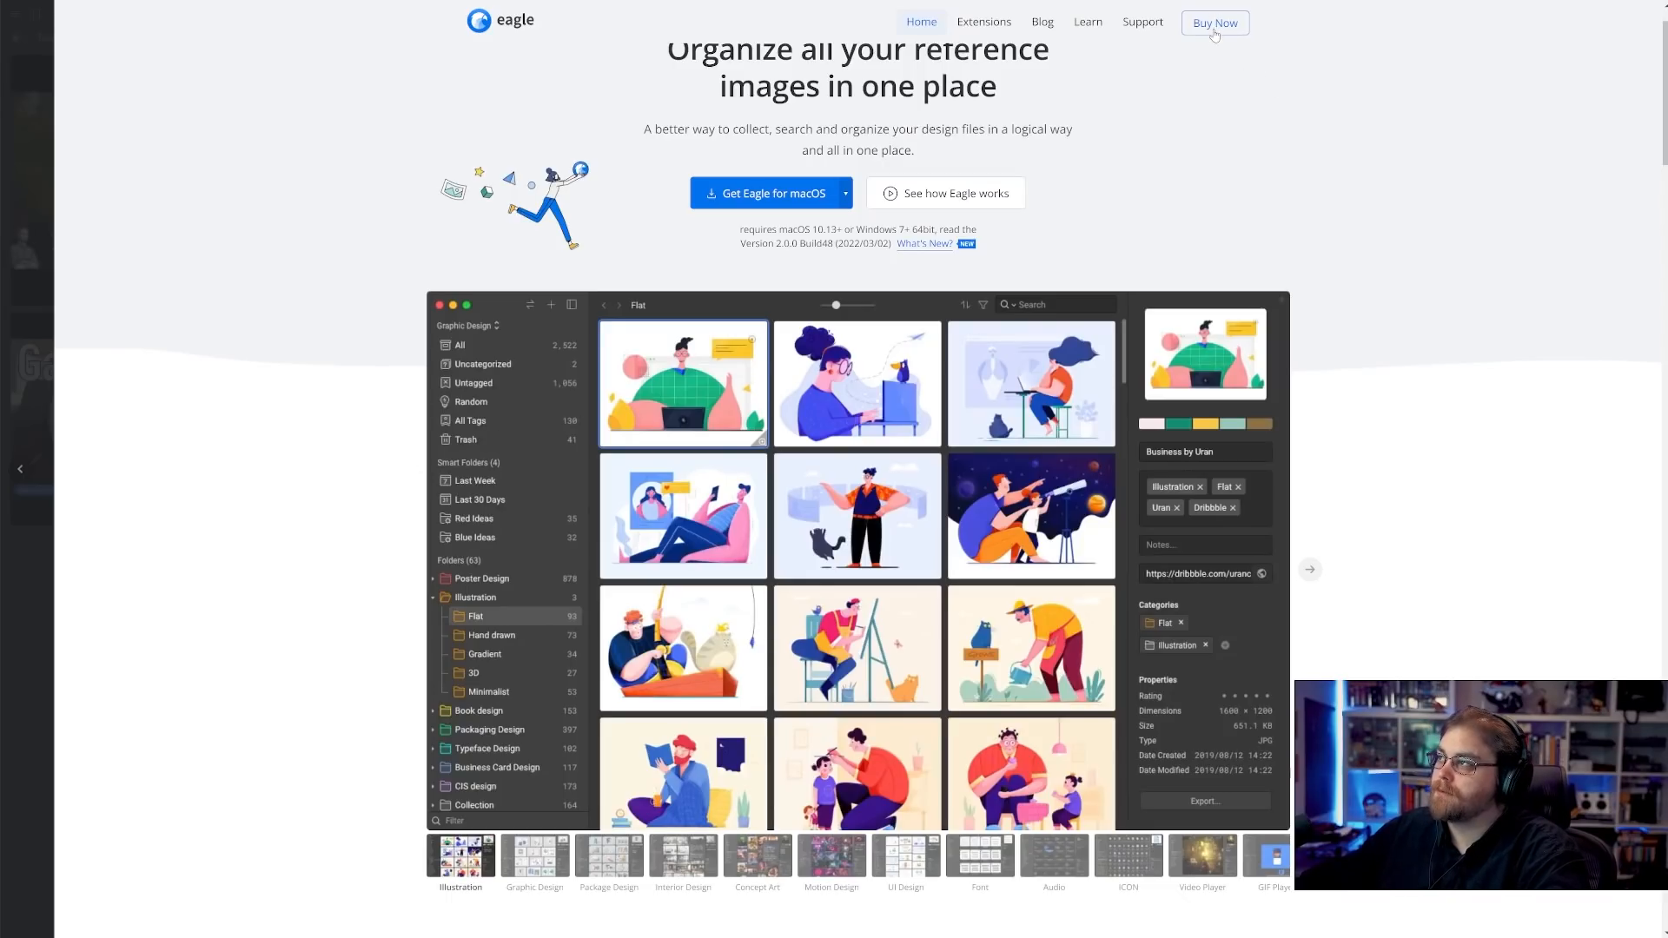
left_click(1214, 22)
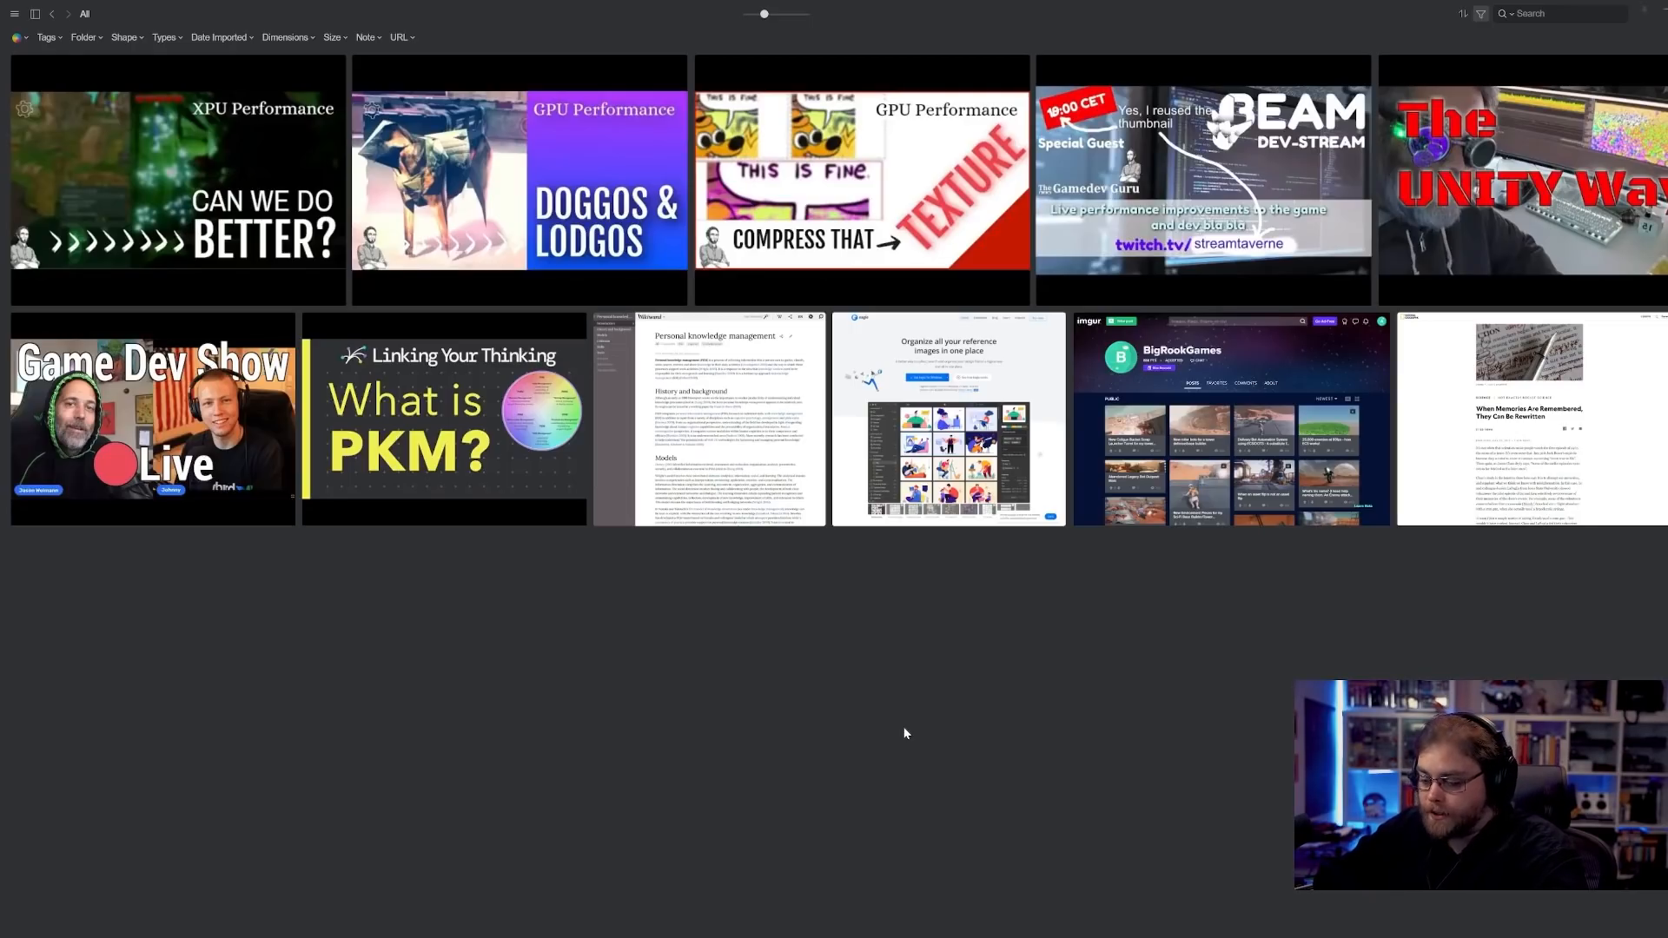
- Search 'jake' and open the saved BigRookGames Imgur page
type("jake")
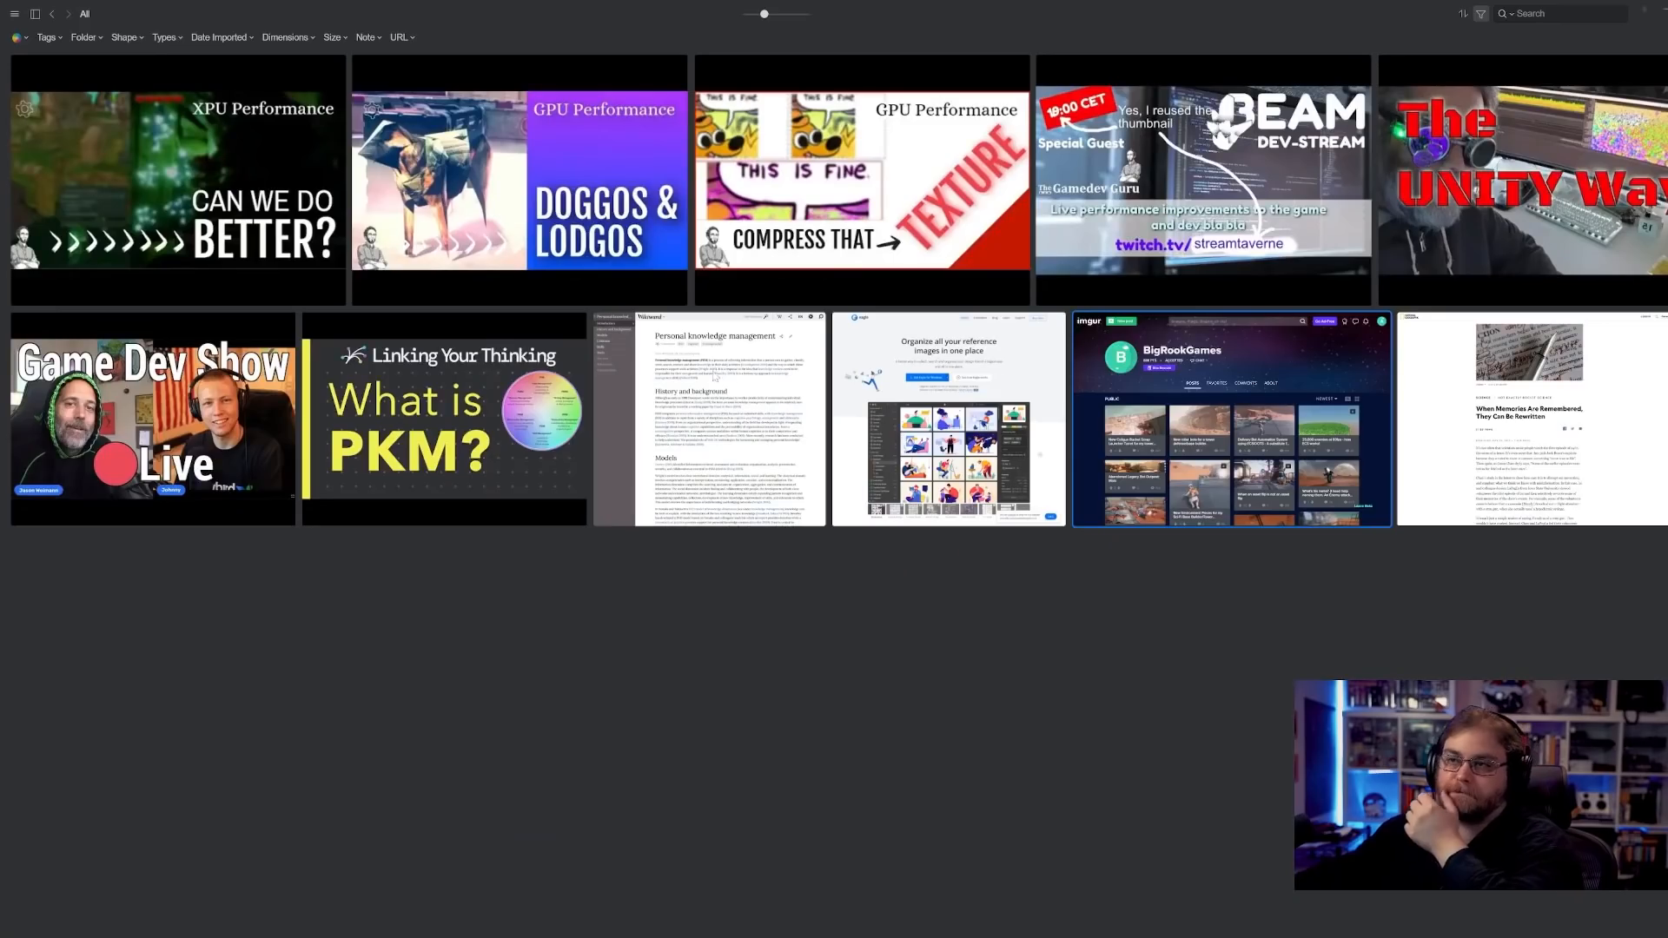
double_click(1231, 418)
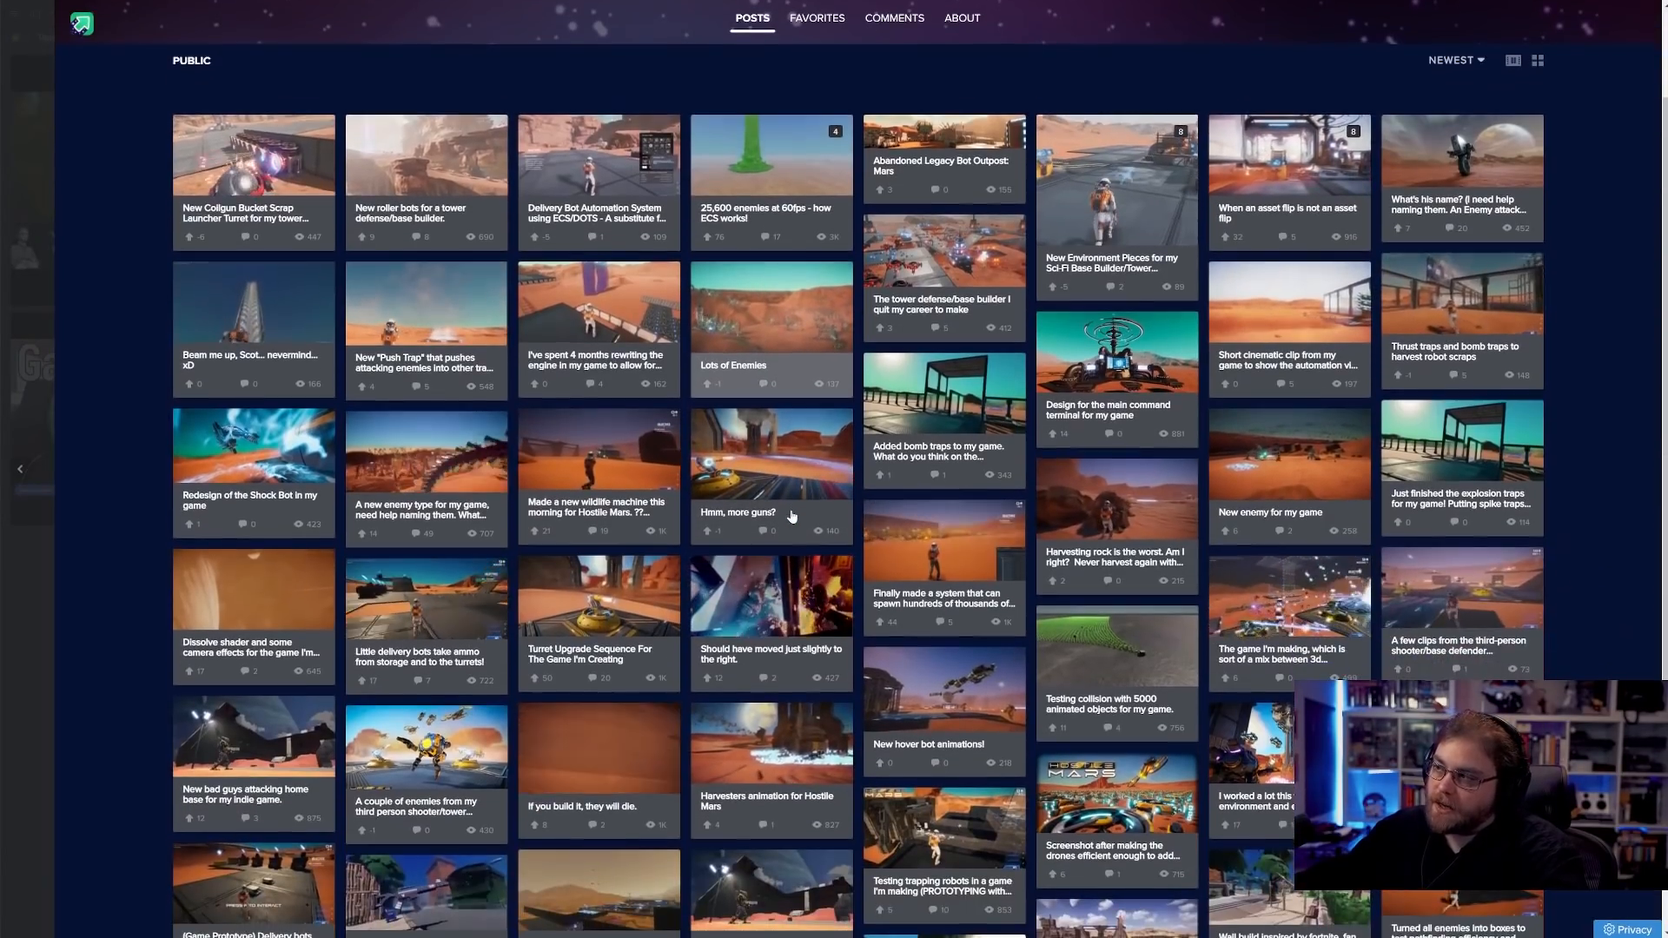
scroll("up", 3)
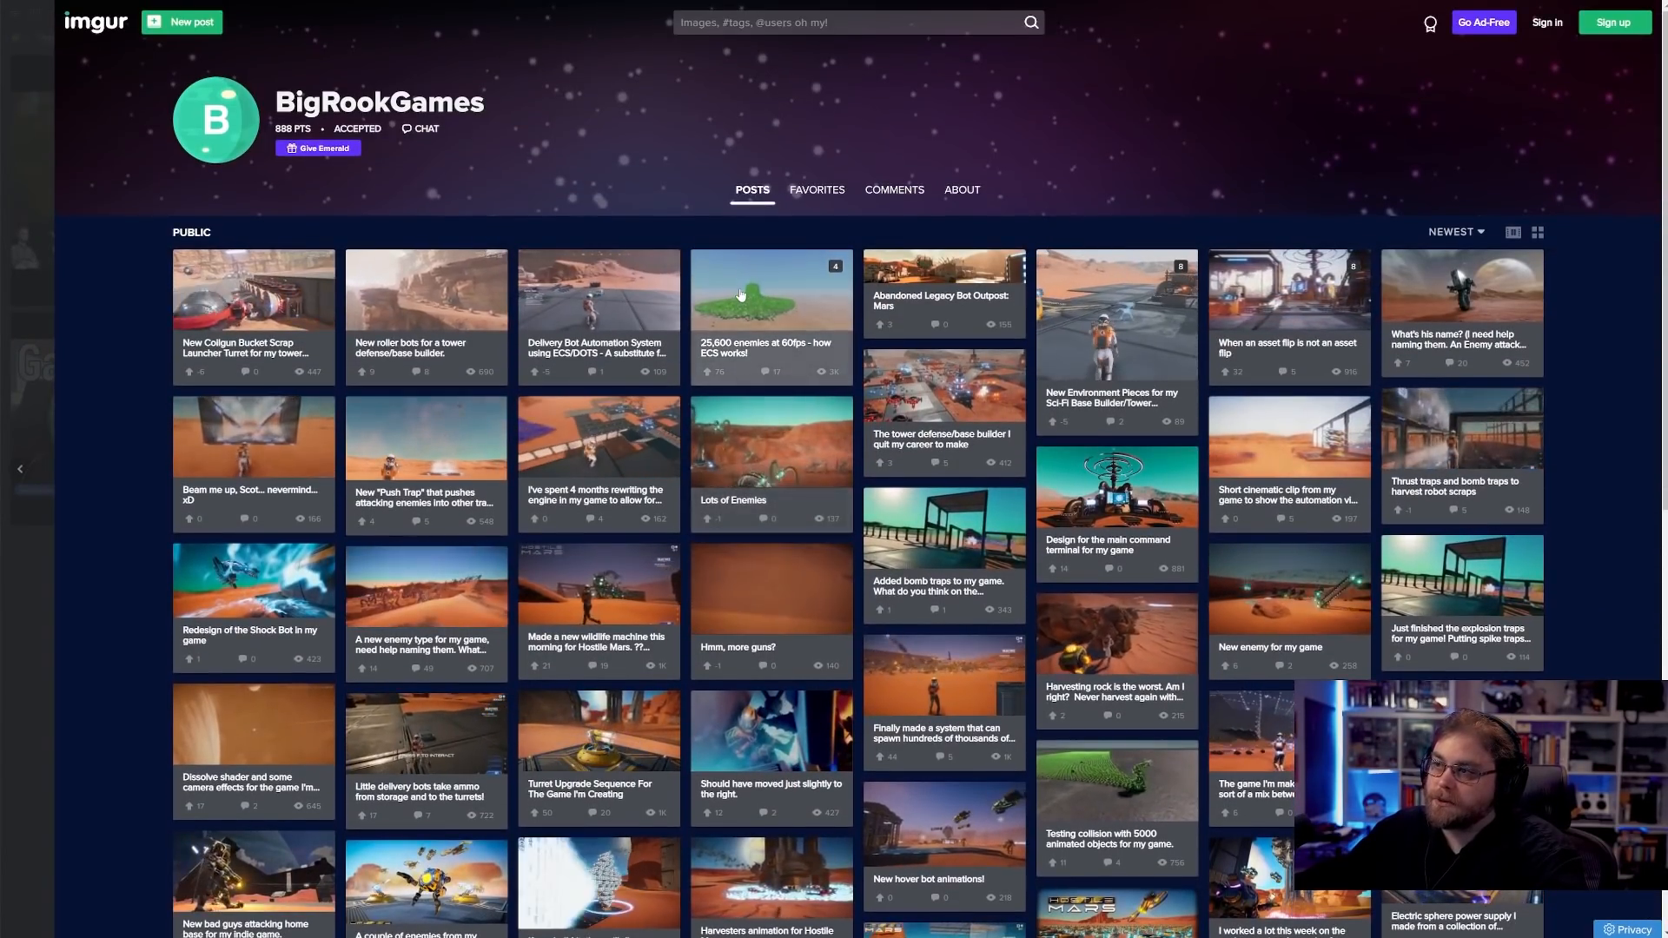
- Open and read the '25,600 enemies at 60fps' ECS post
left_click(769, 289)
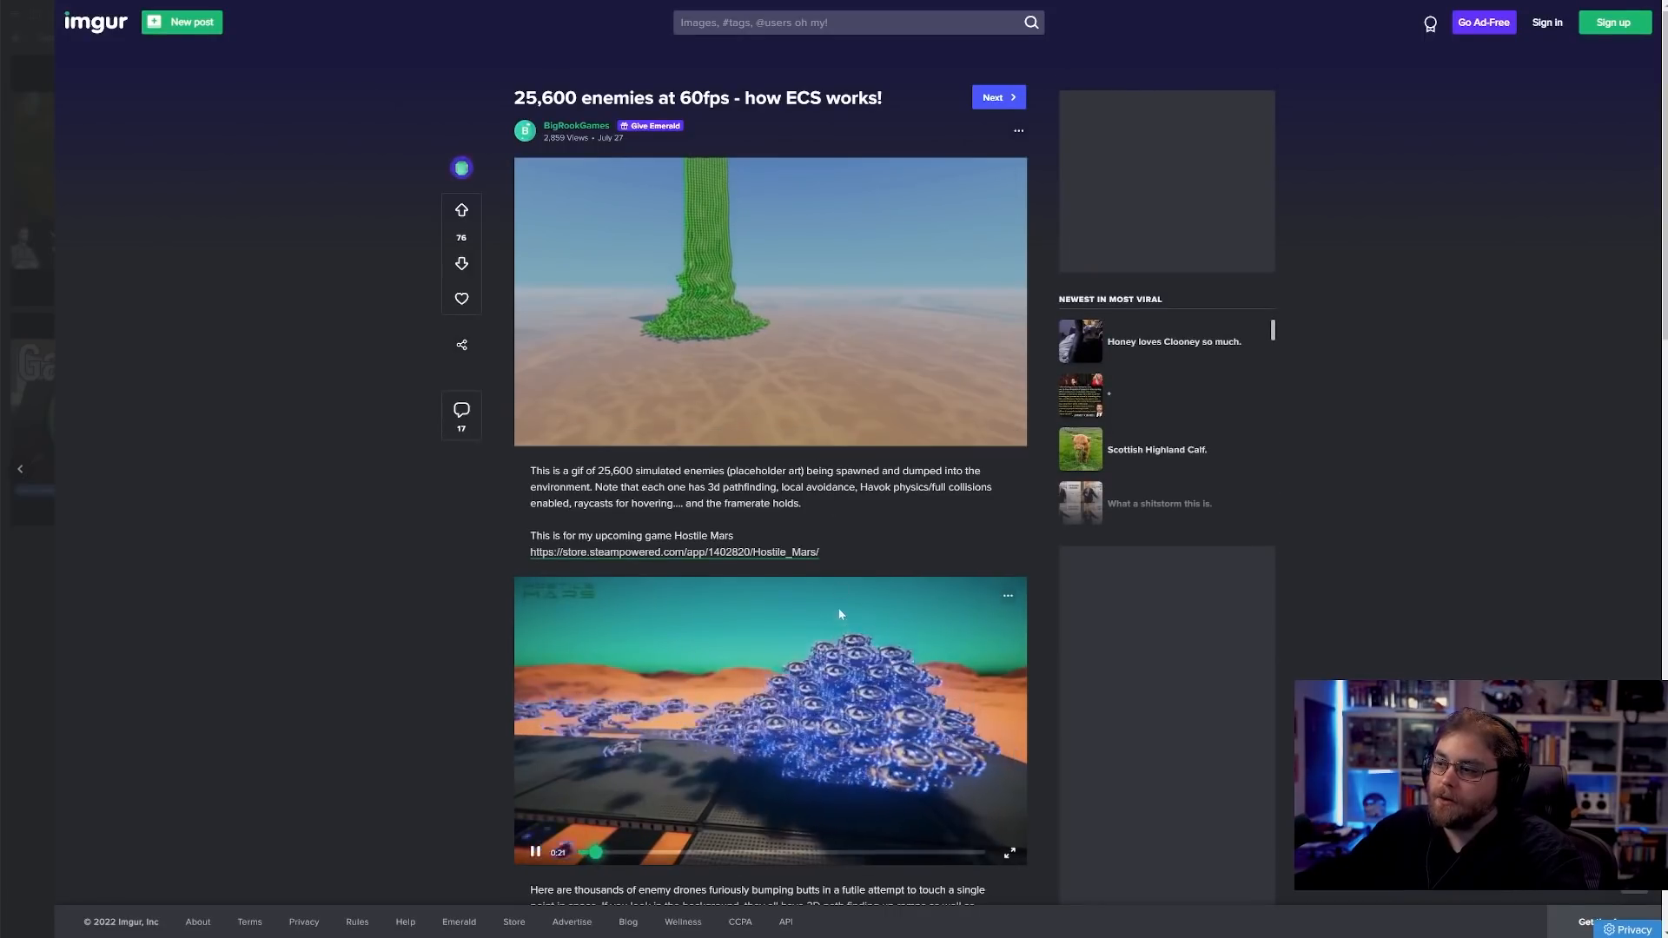
scroll("down", 3)
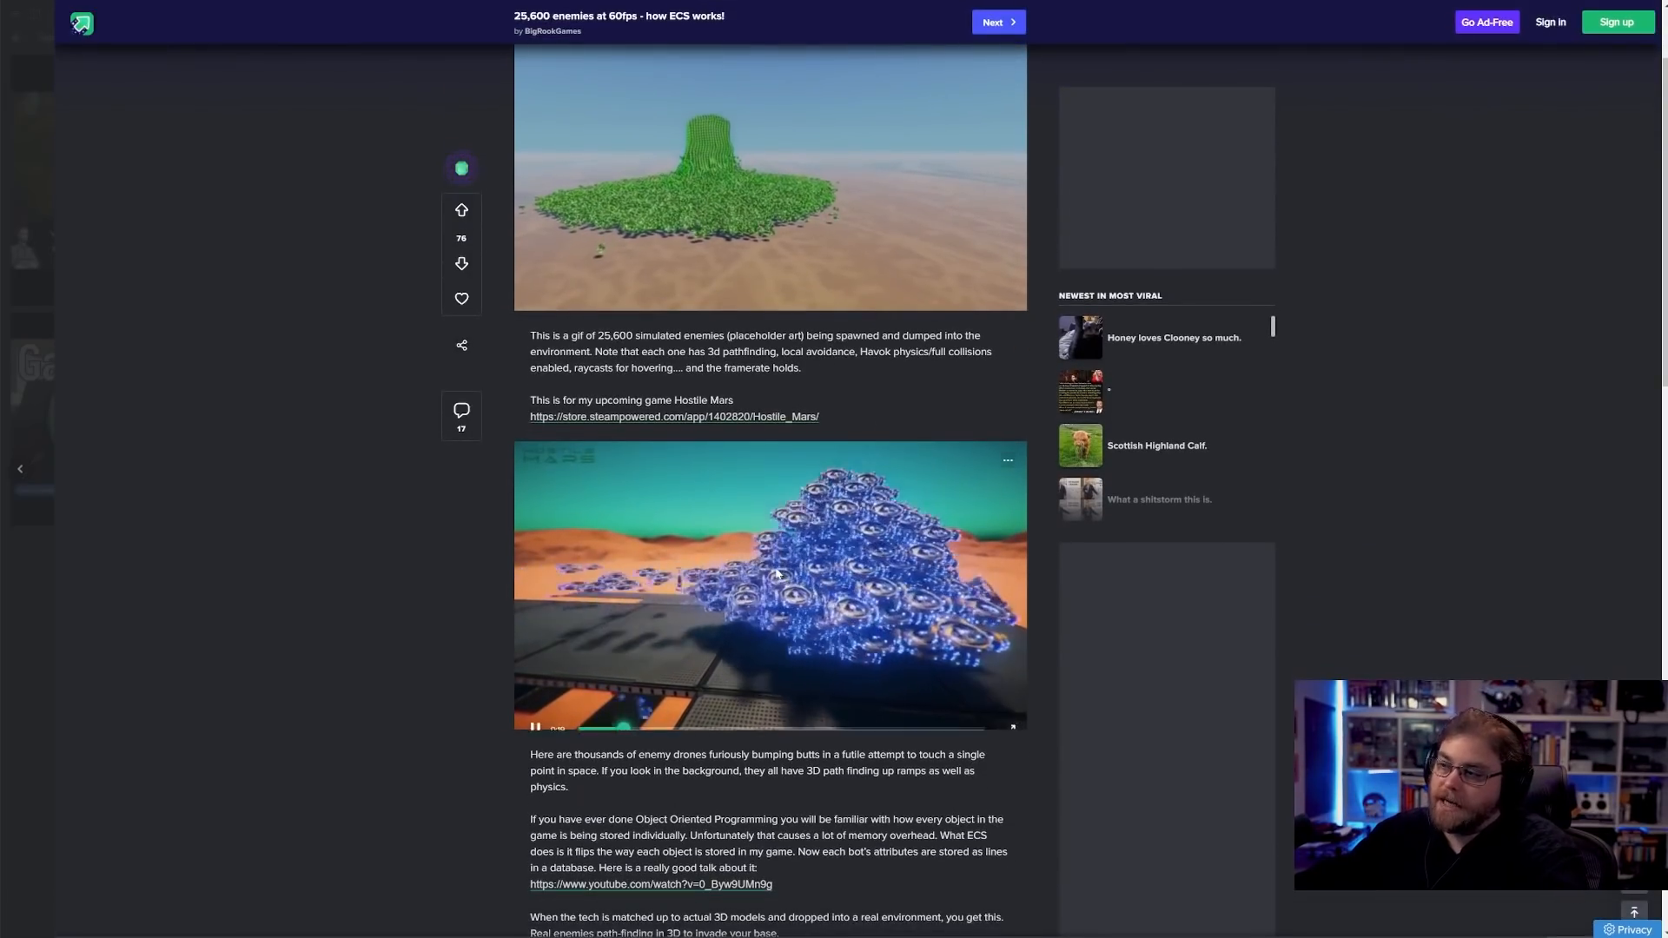
scroll("down", 3)
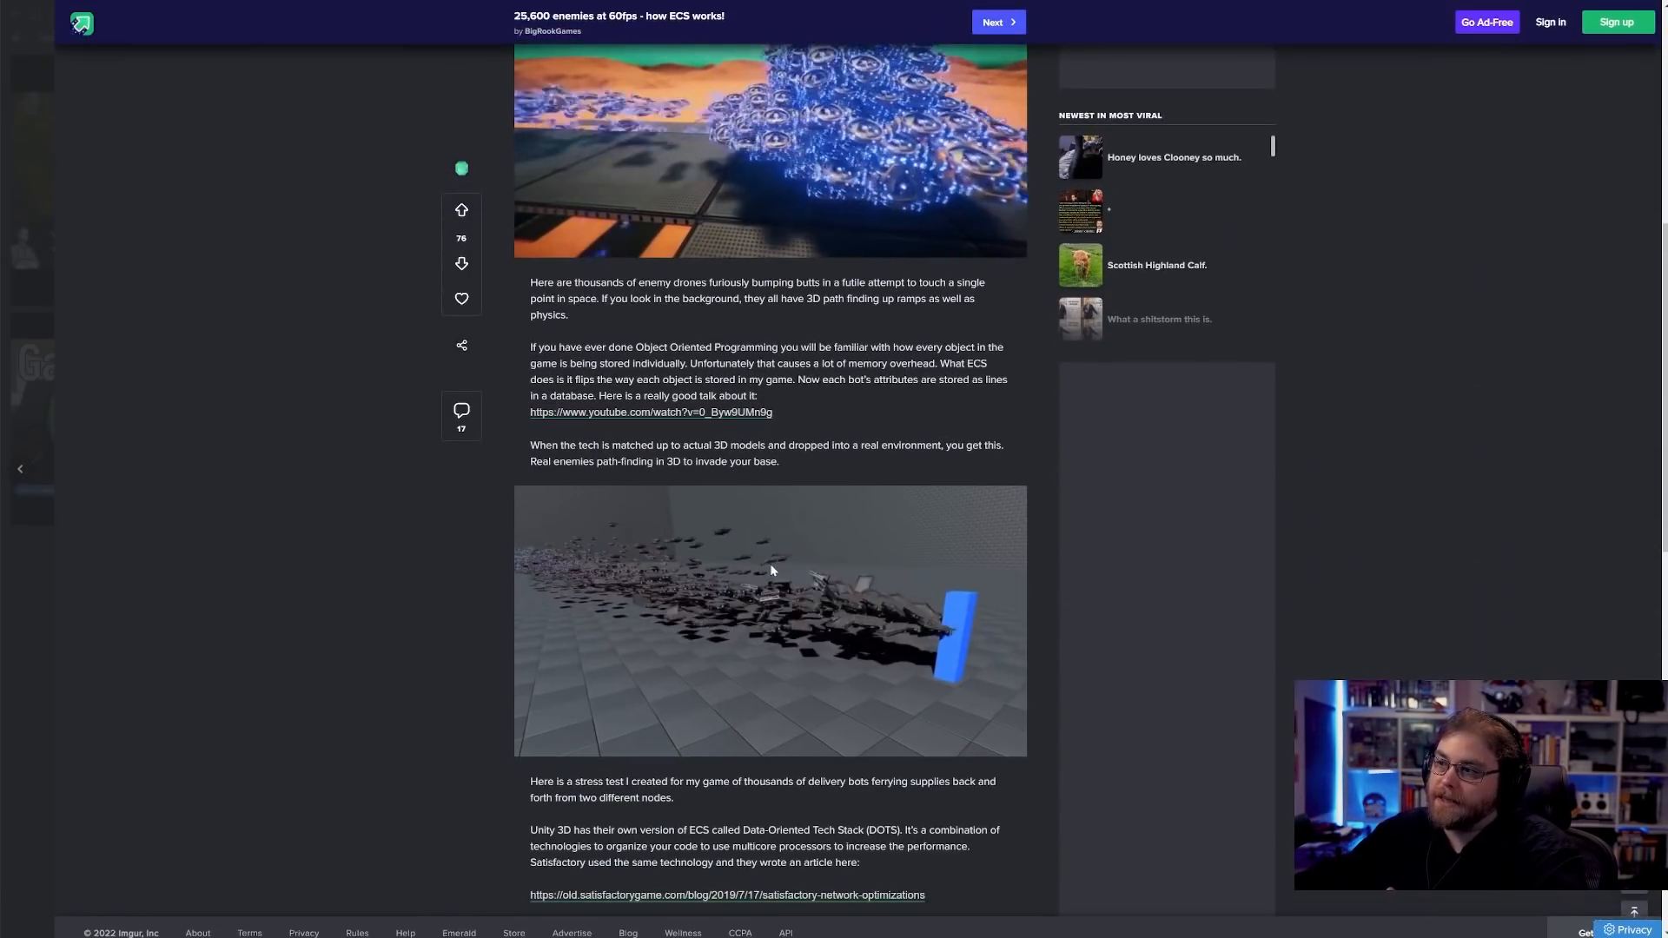
scroll("down", 3)
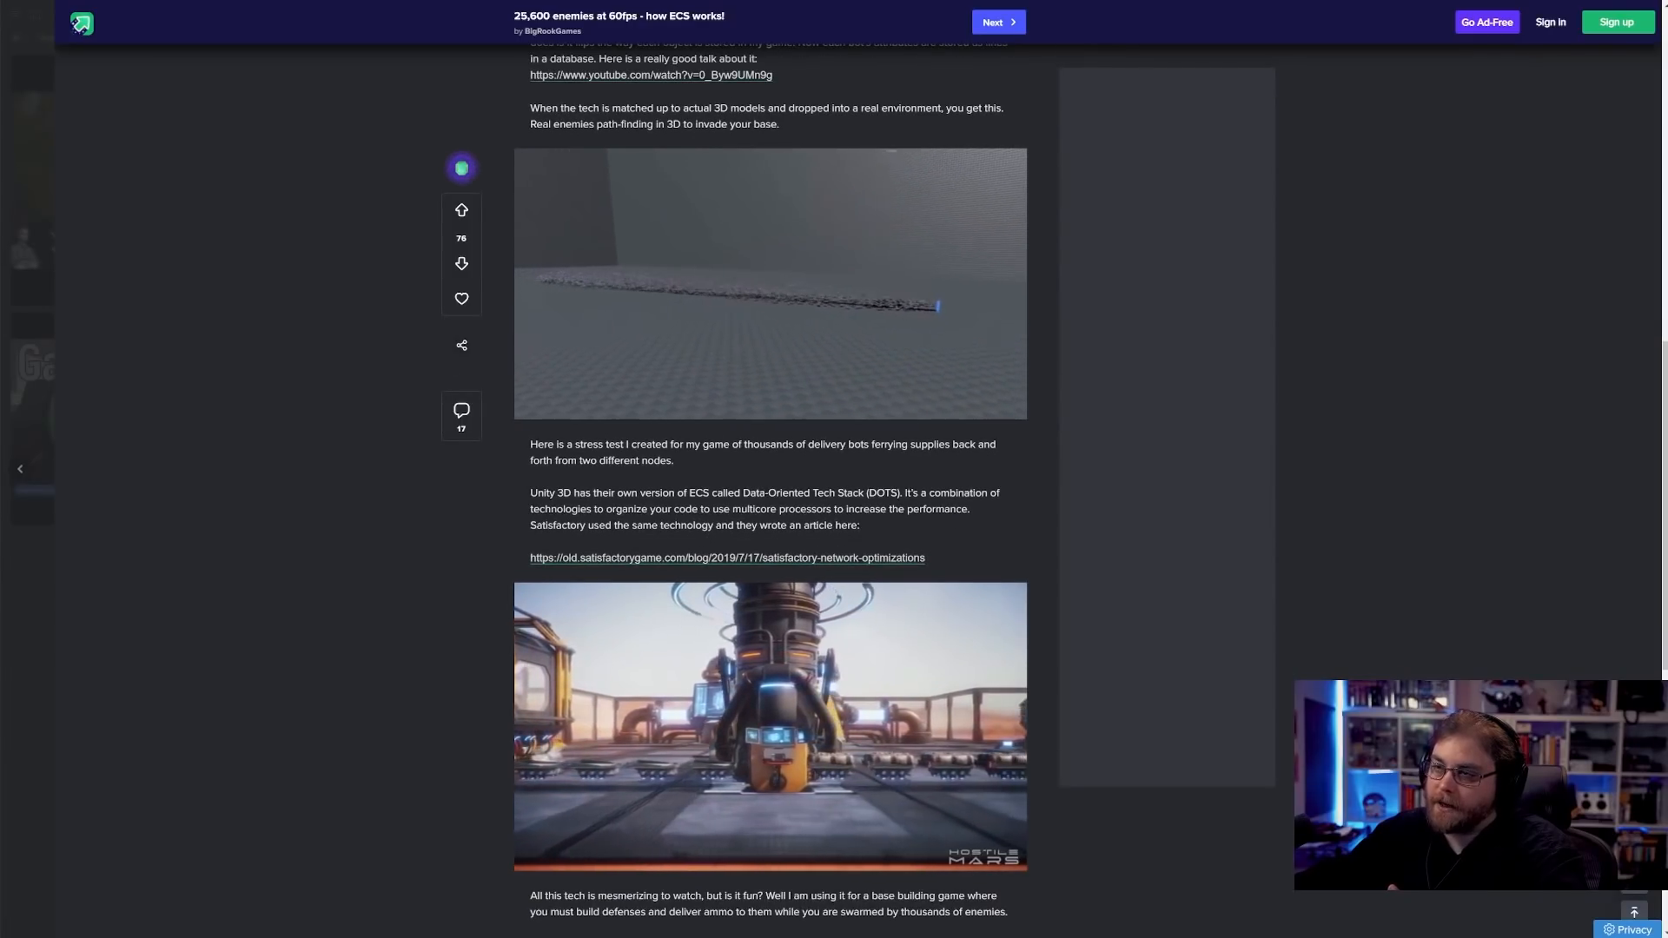
scroll("up", 3)
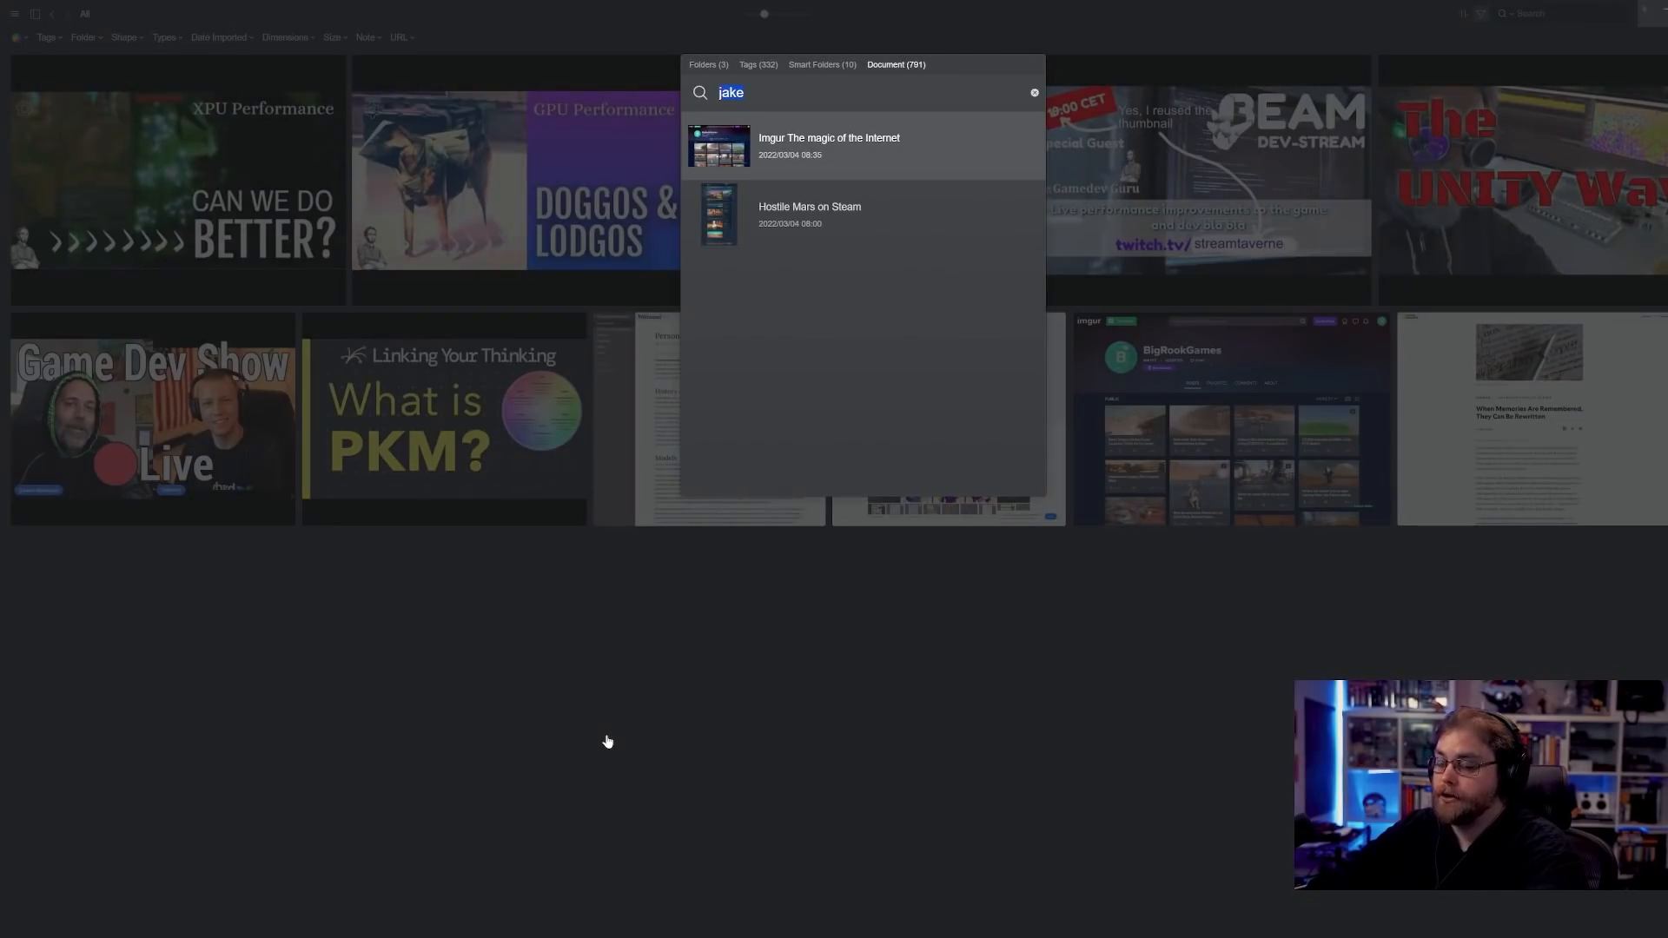
- Quick-search 'turbo' and filter by the Turbo Makes Games tag, leaving 19 items
type("turbo")
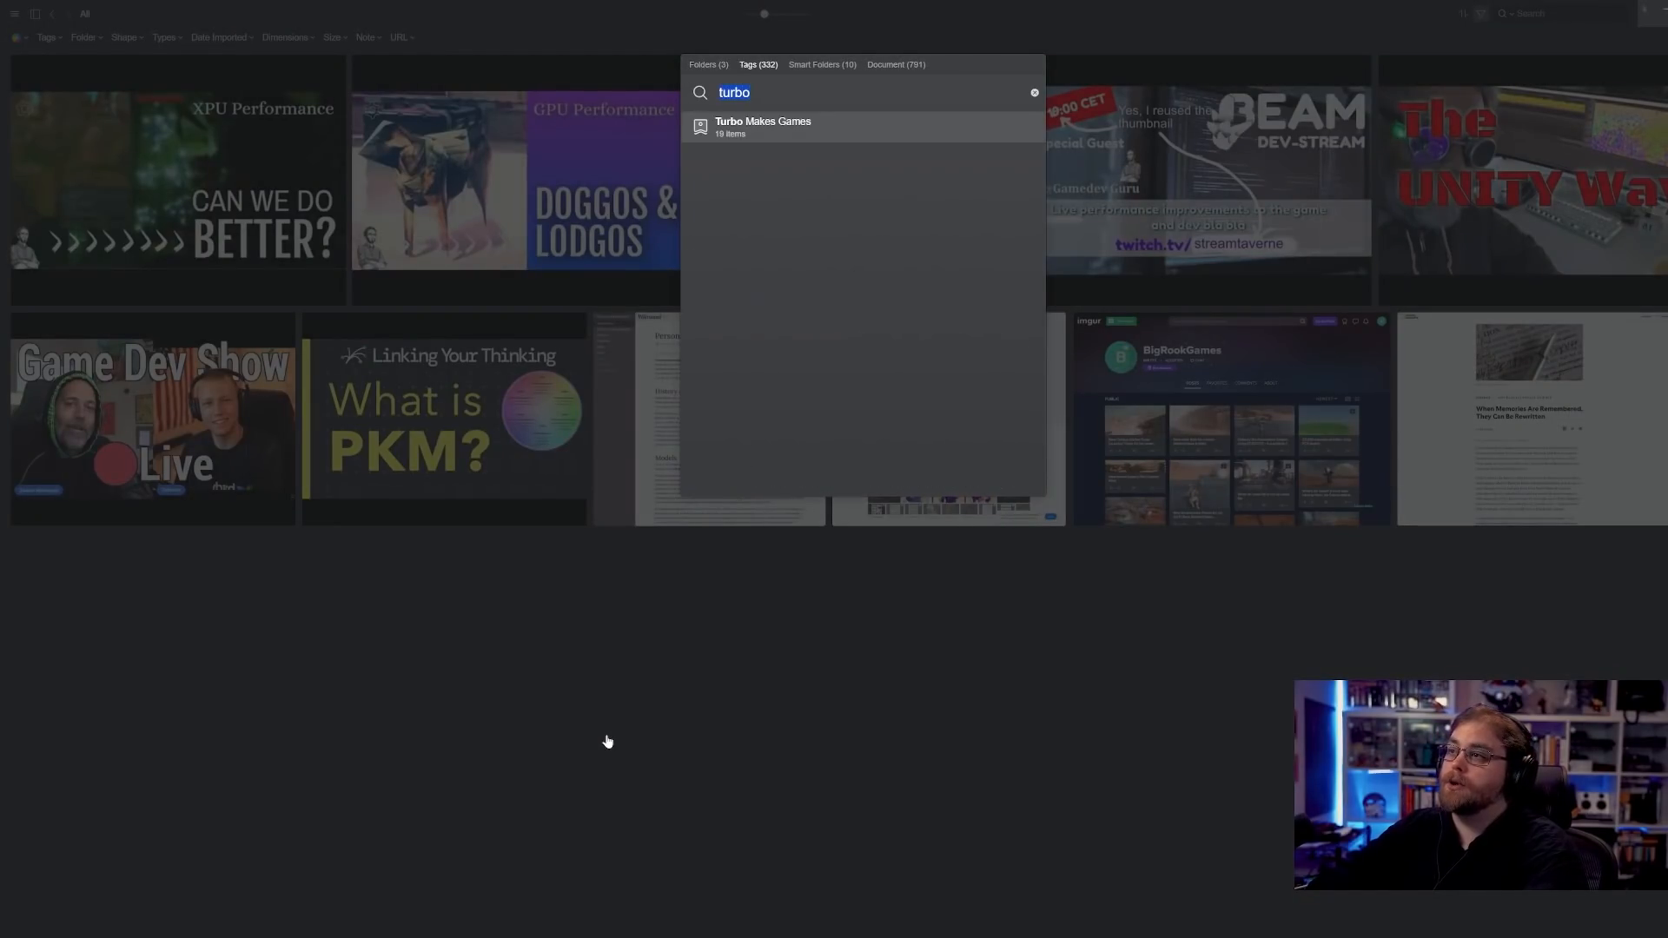
left_click(762, 125)
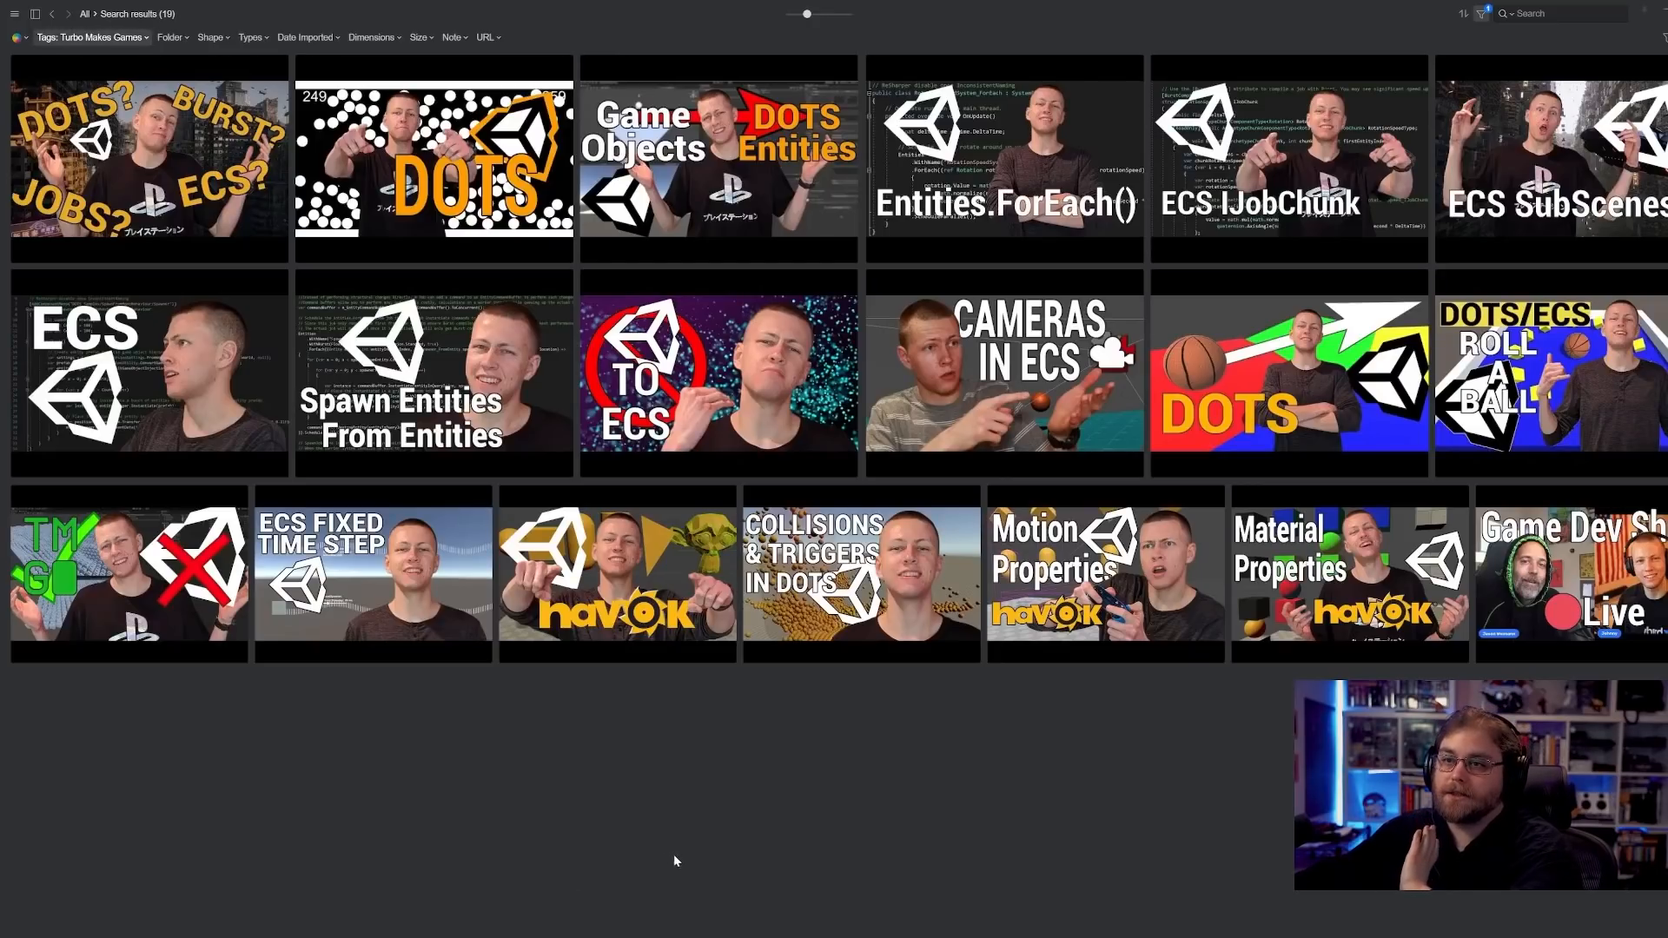
mouse_move(548, 686)
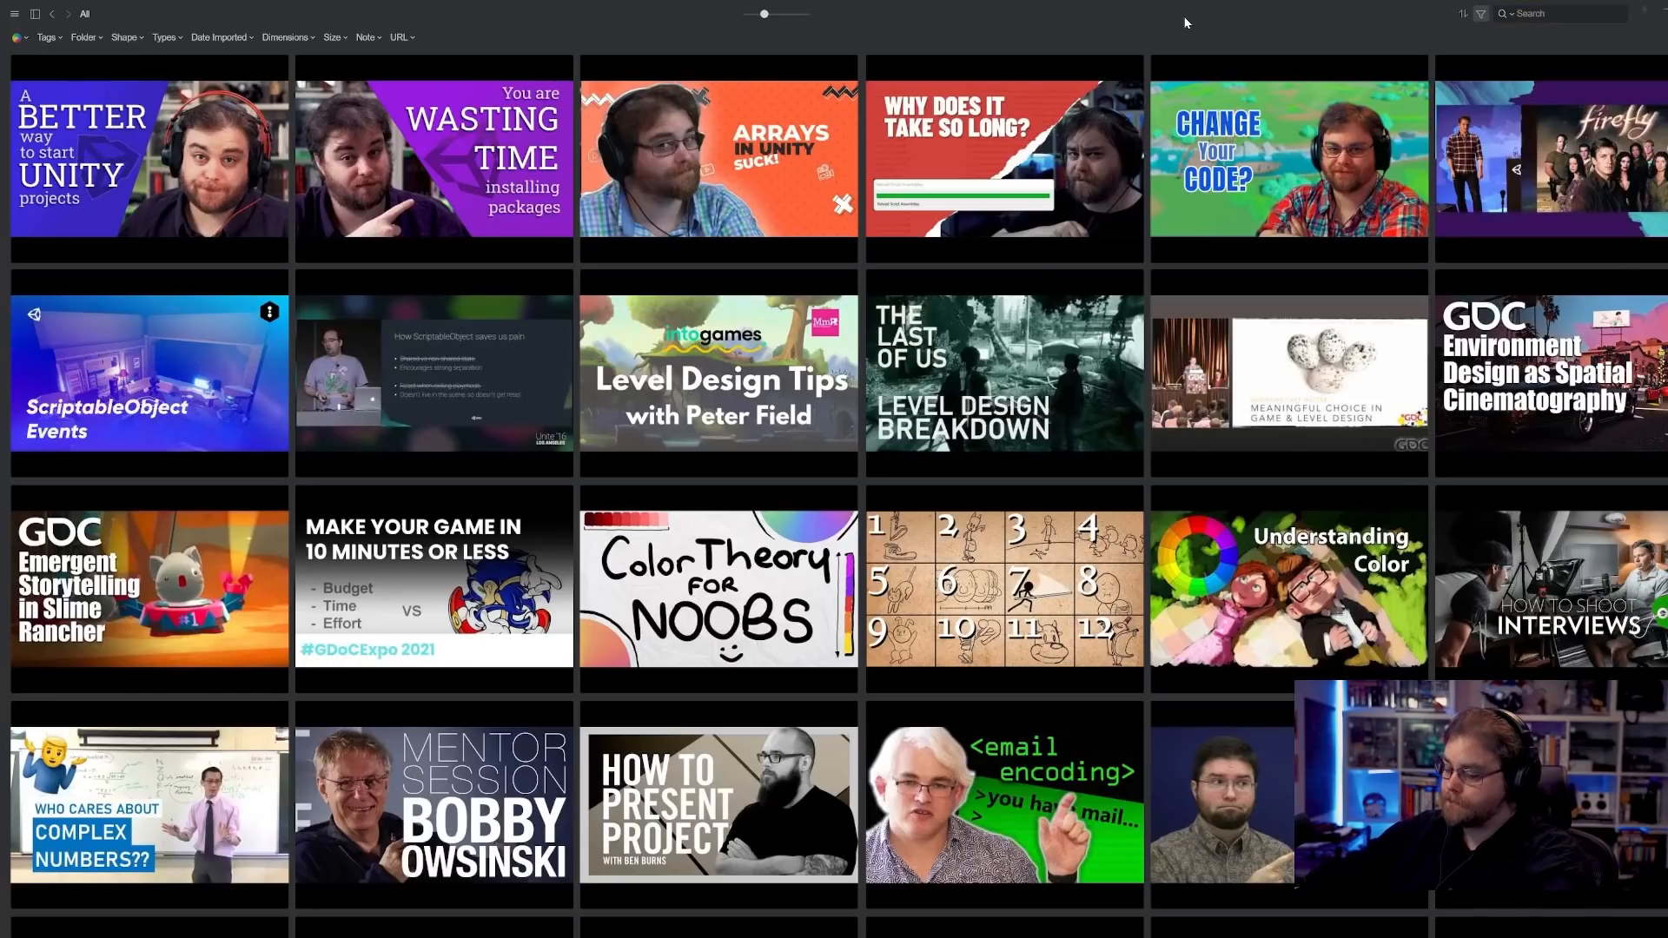
- Filter by the Game Dev Guru tag (17 results) and play a Game Dev Show livestream
type("game d")
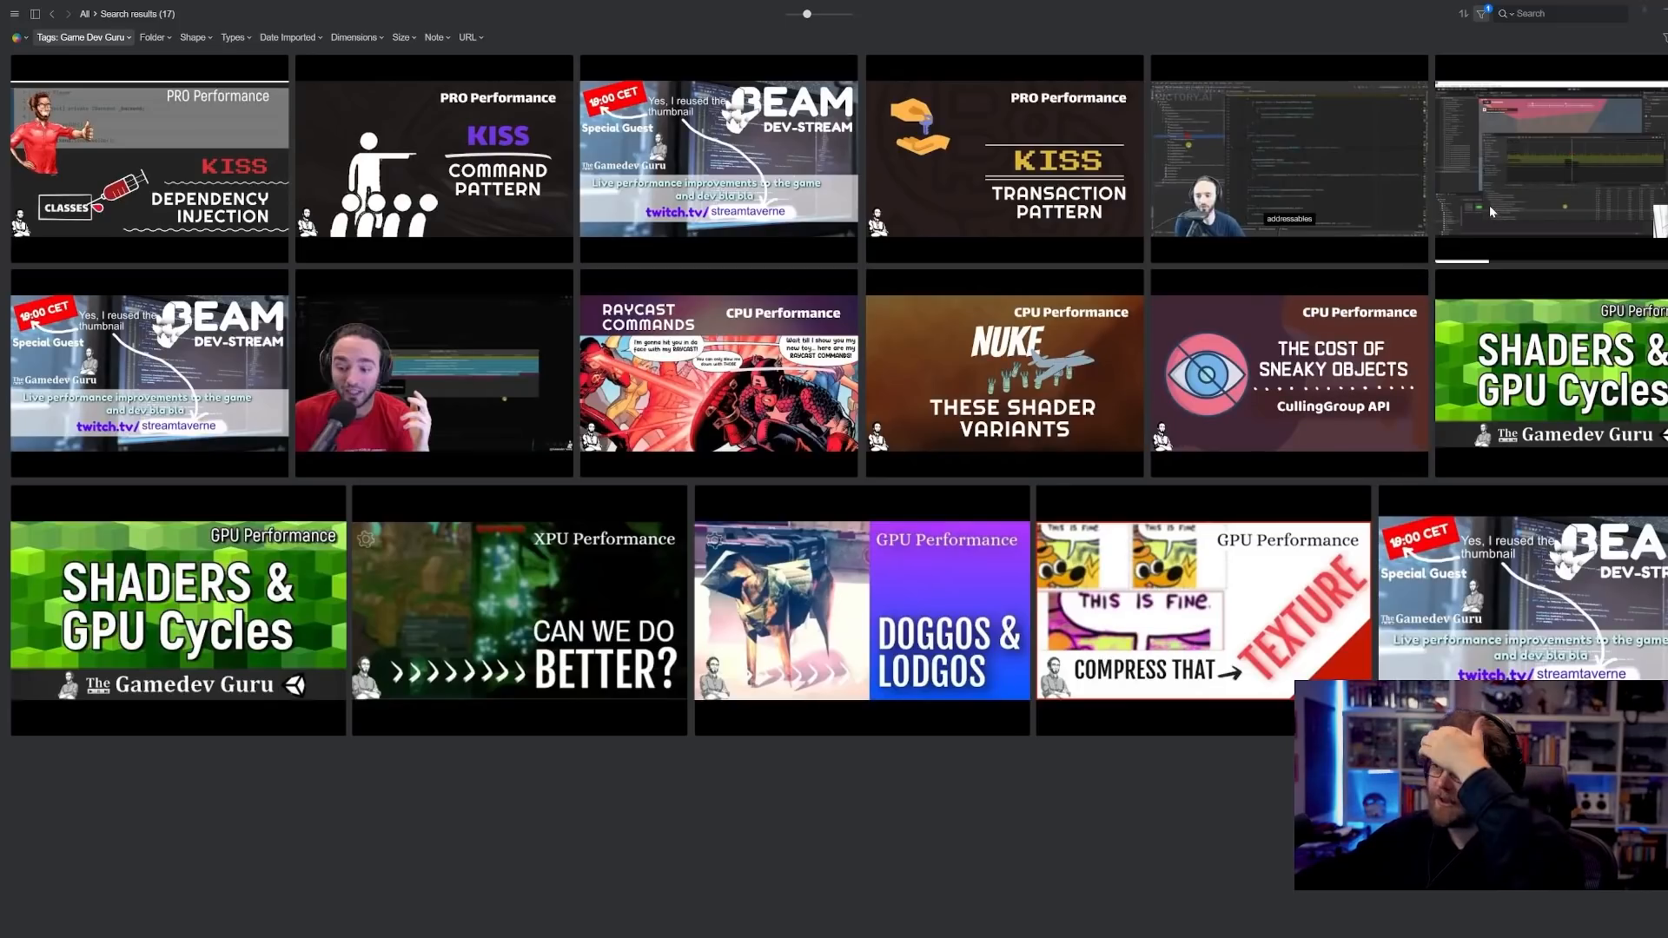
double_click(1287, 160)
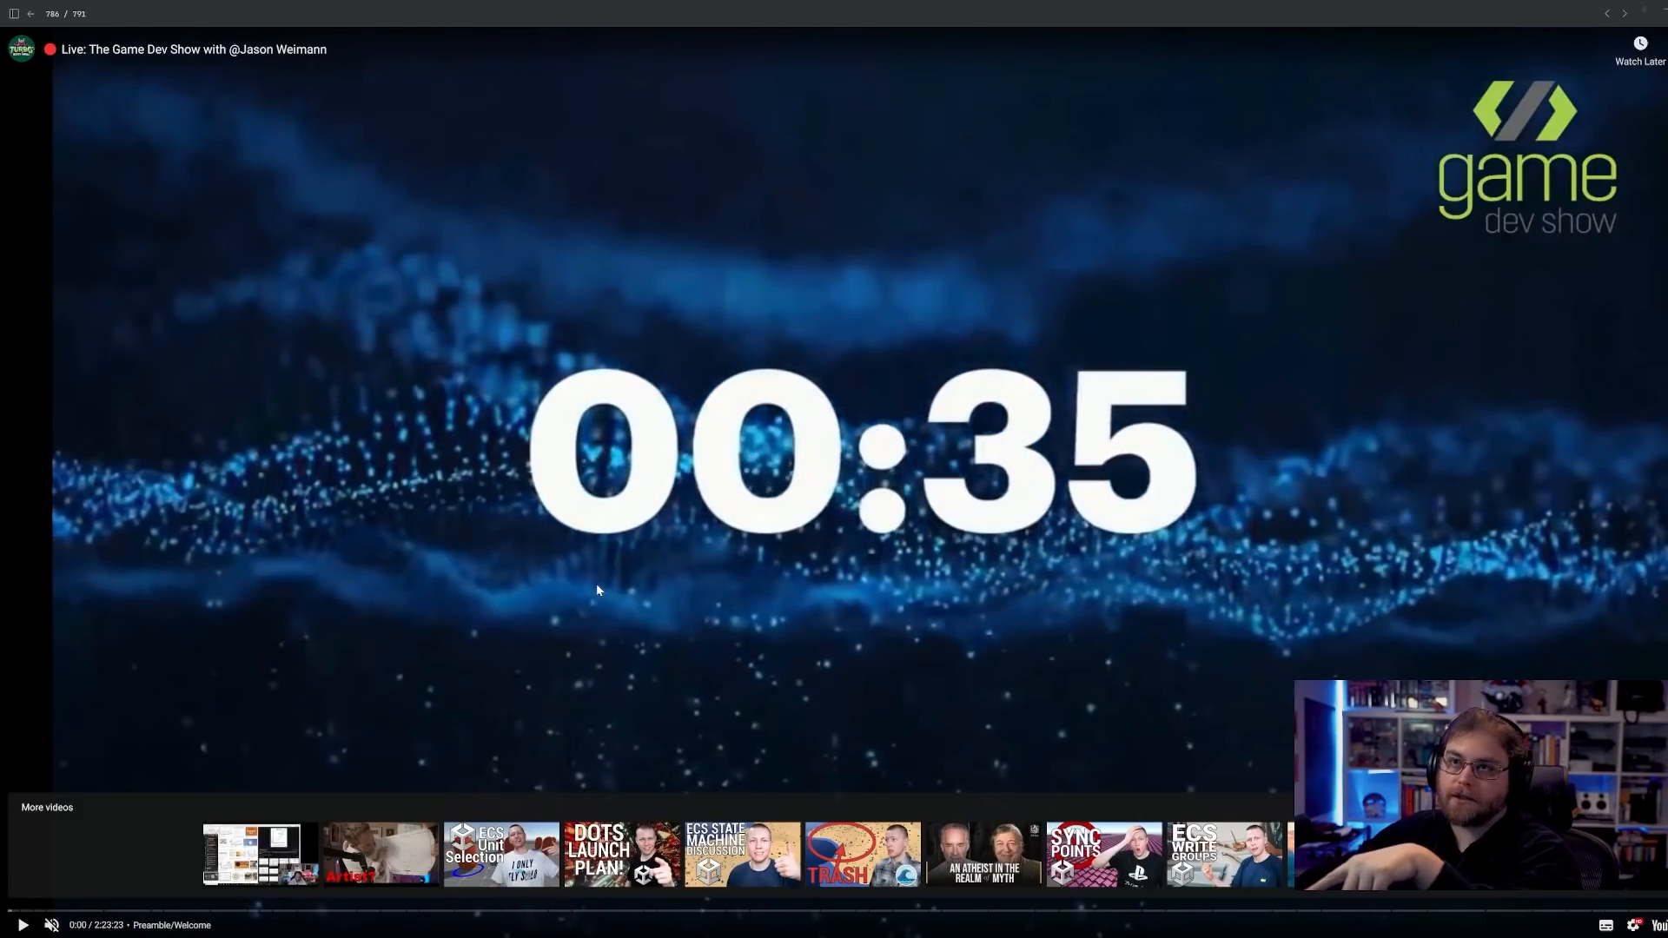
mouse_move(610, 574)
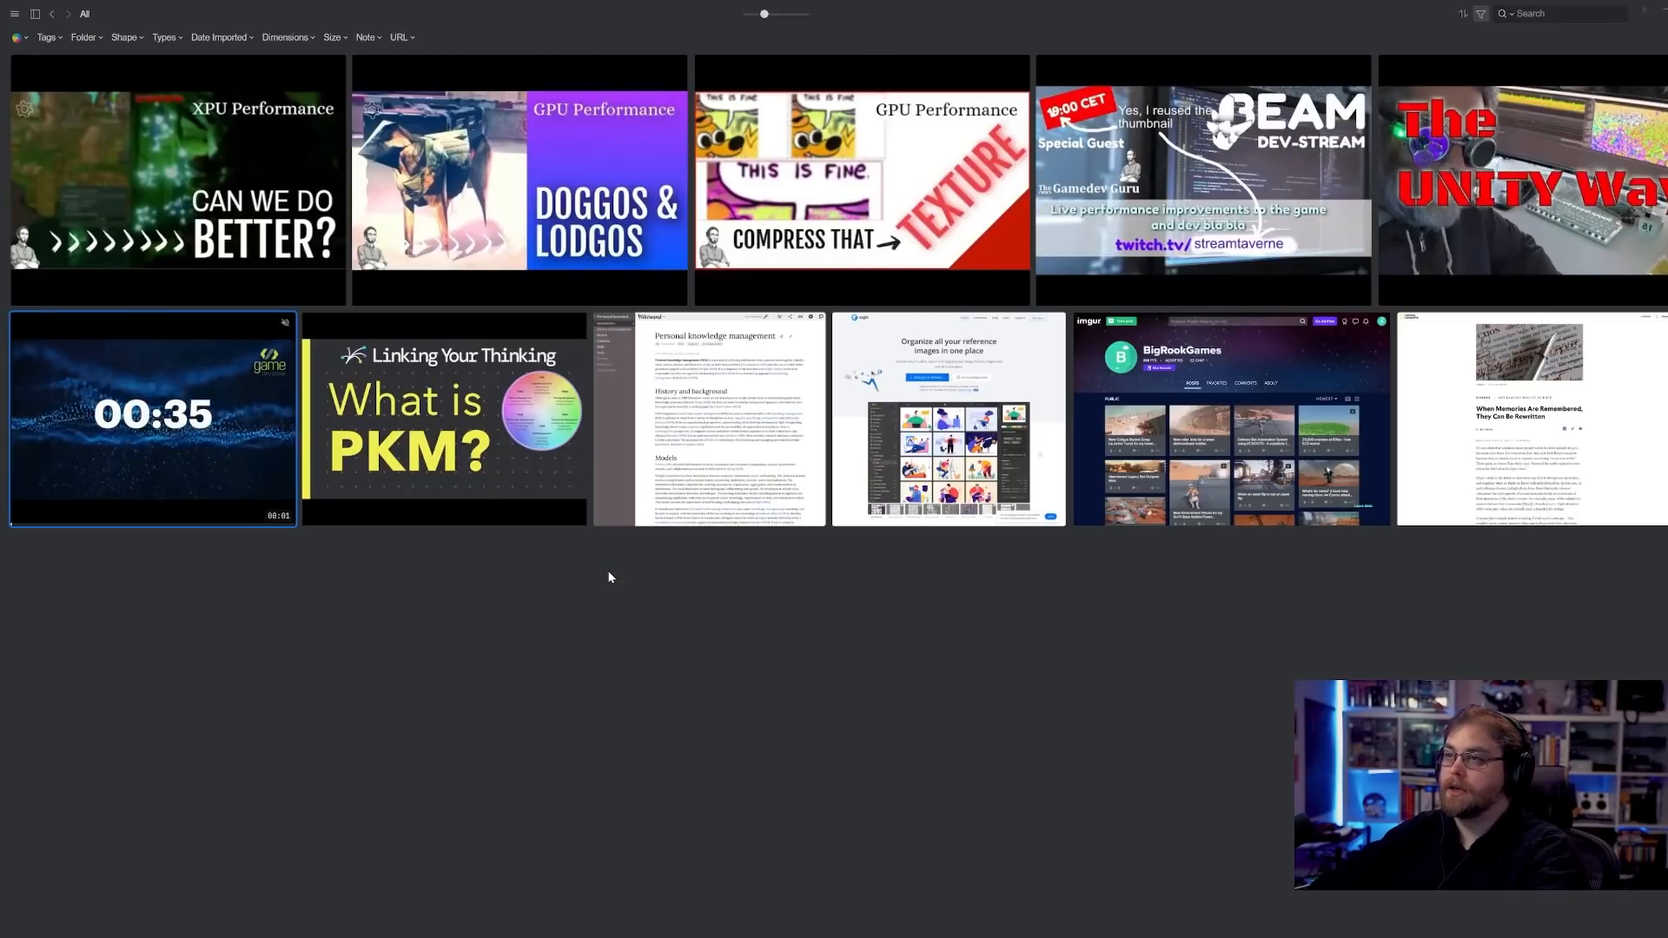
- Search 'pooling', then filter by the Game Dev Show tag to list 52 items
type("pooling")
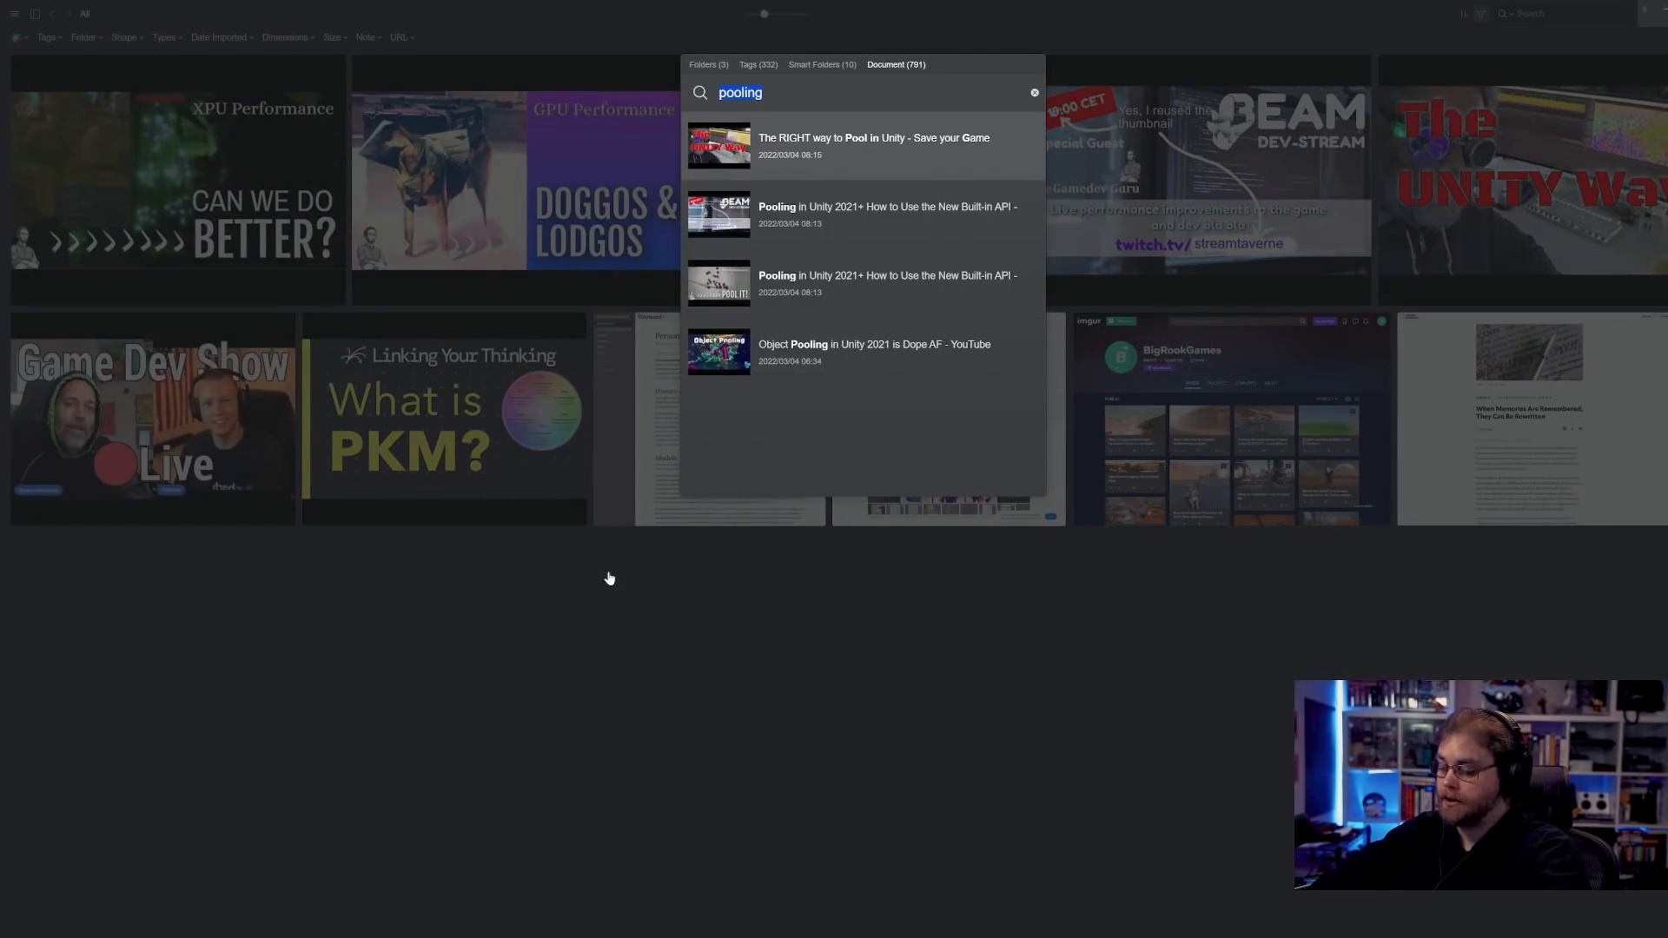
type("game dev s")
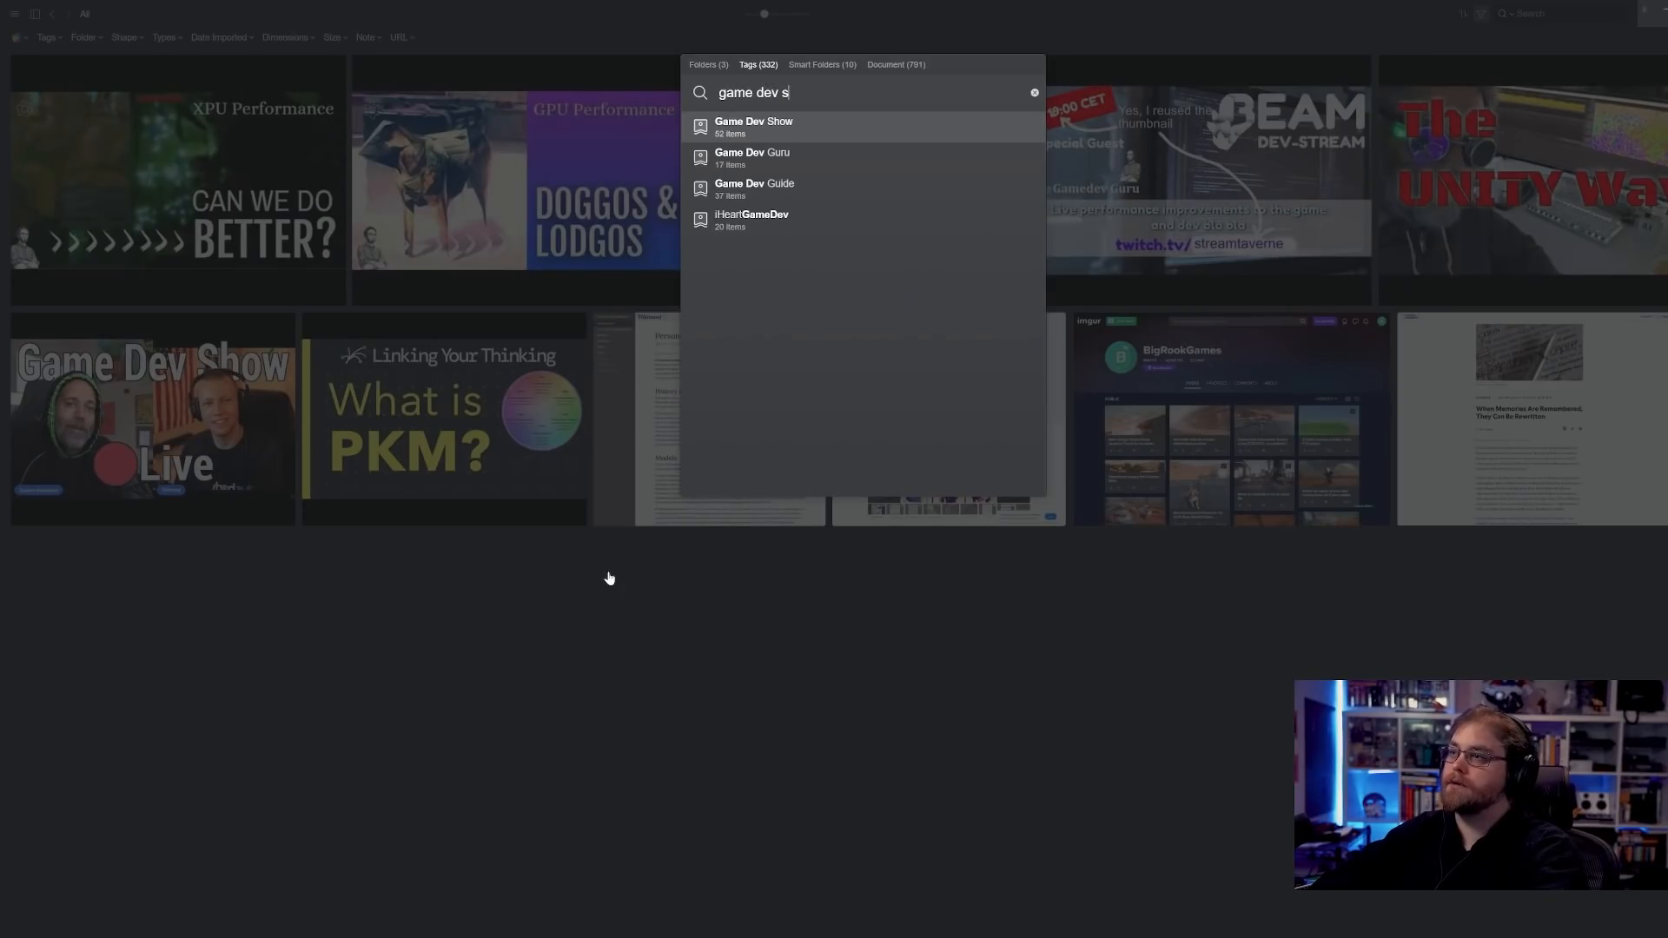
left_click(753, 124)
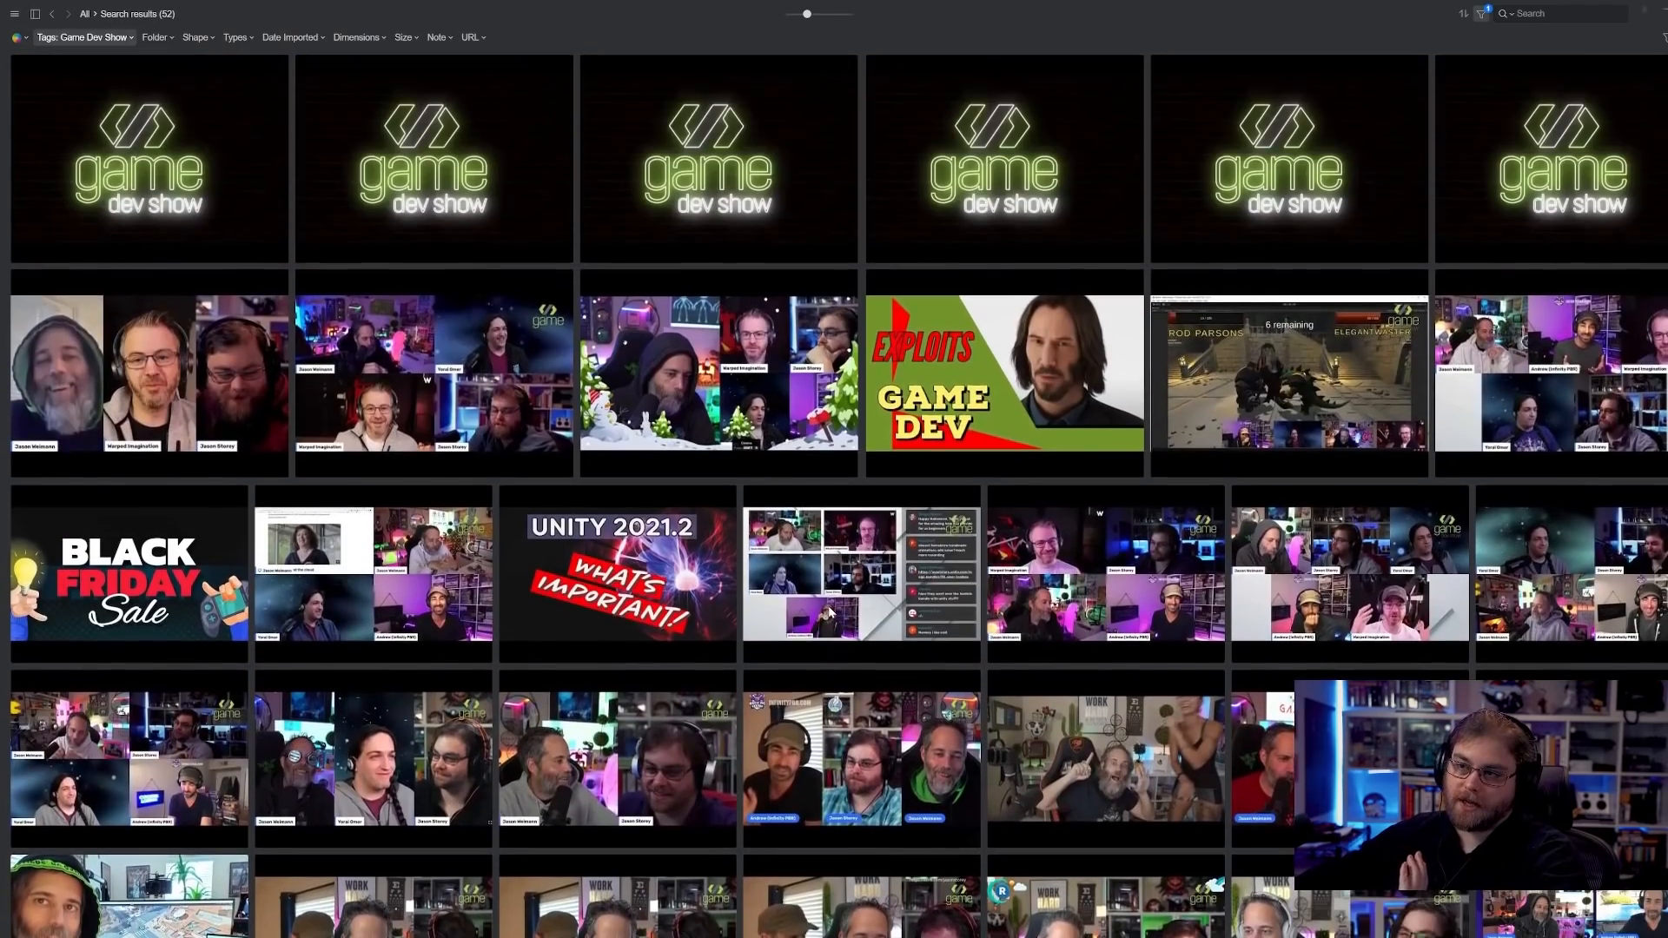
scroll("down", 3)
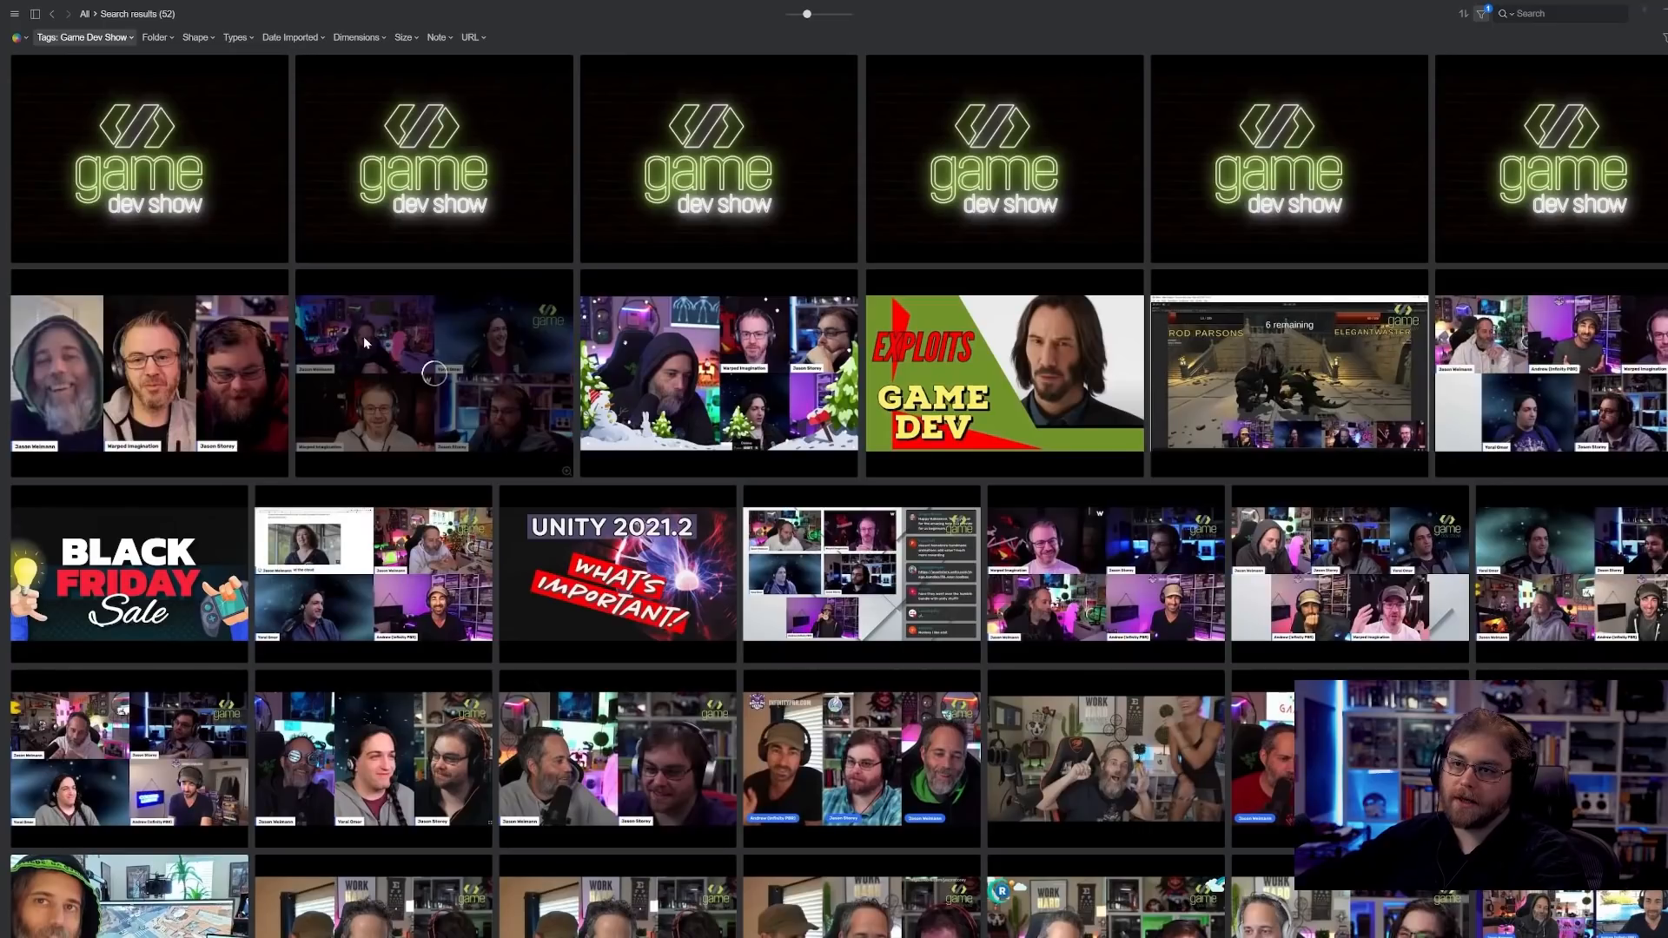
- Switch to the Salim Grant tag (7 results), preview a video, then search 'charles'
type("war")
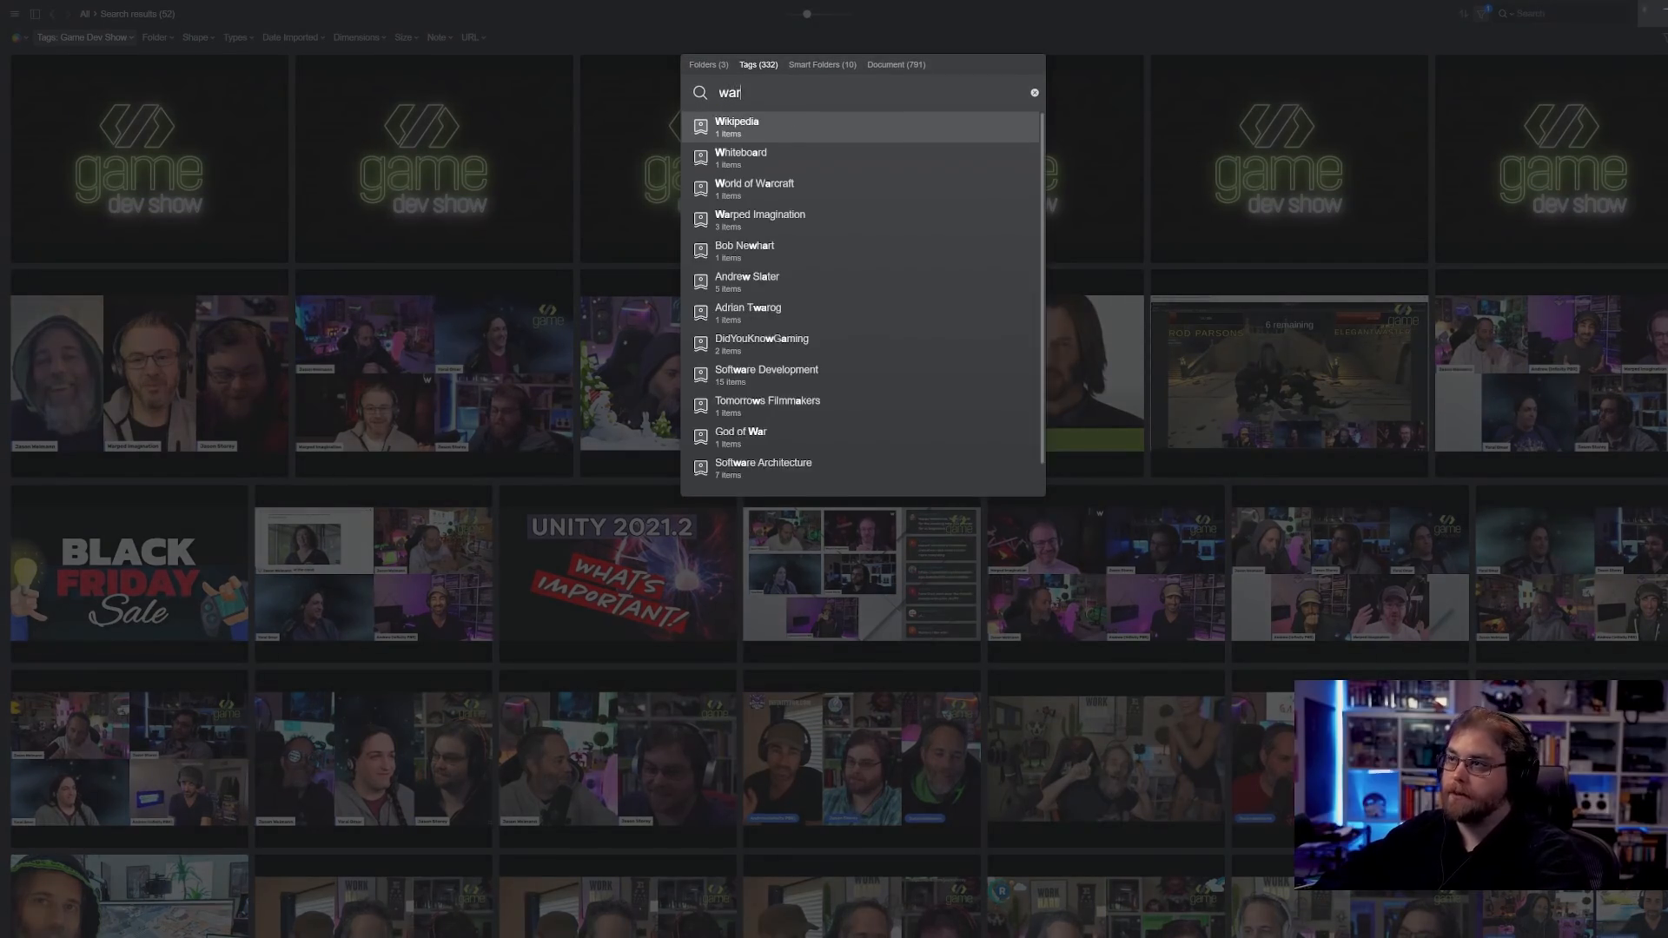
left_click(758, 220)
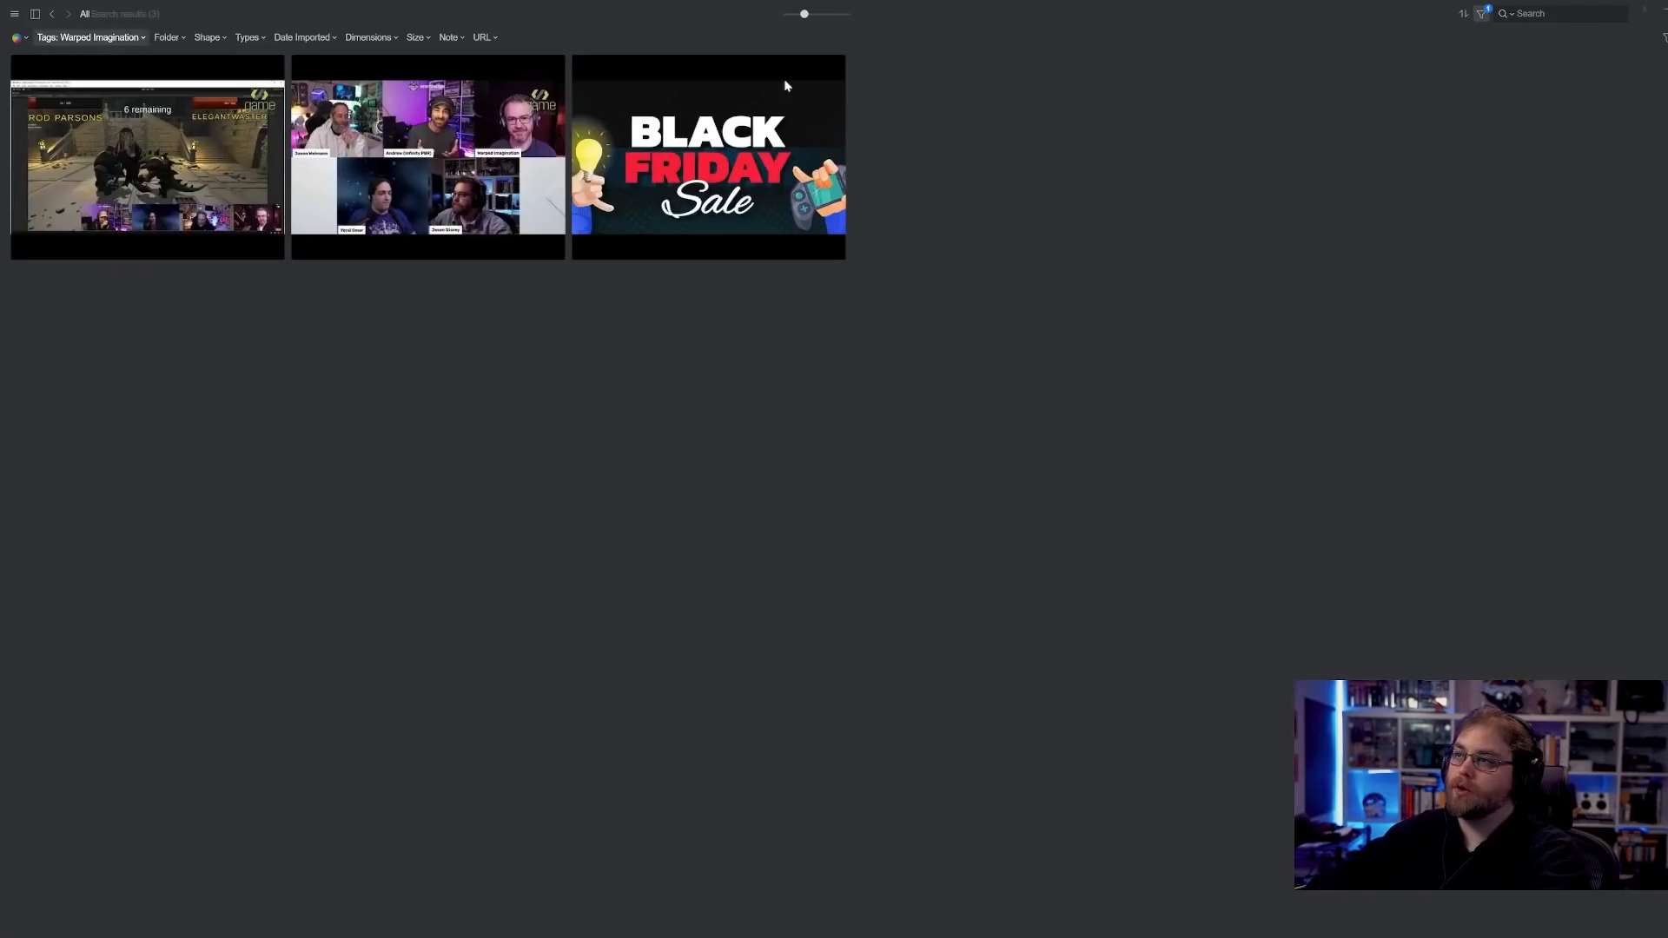
double_click(426, 152)
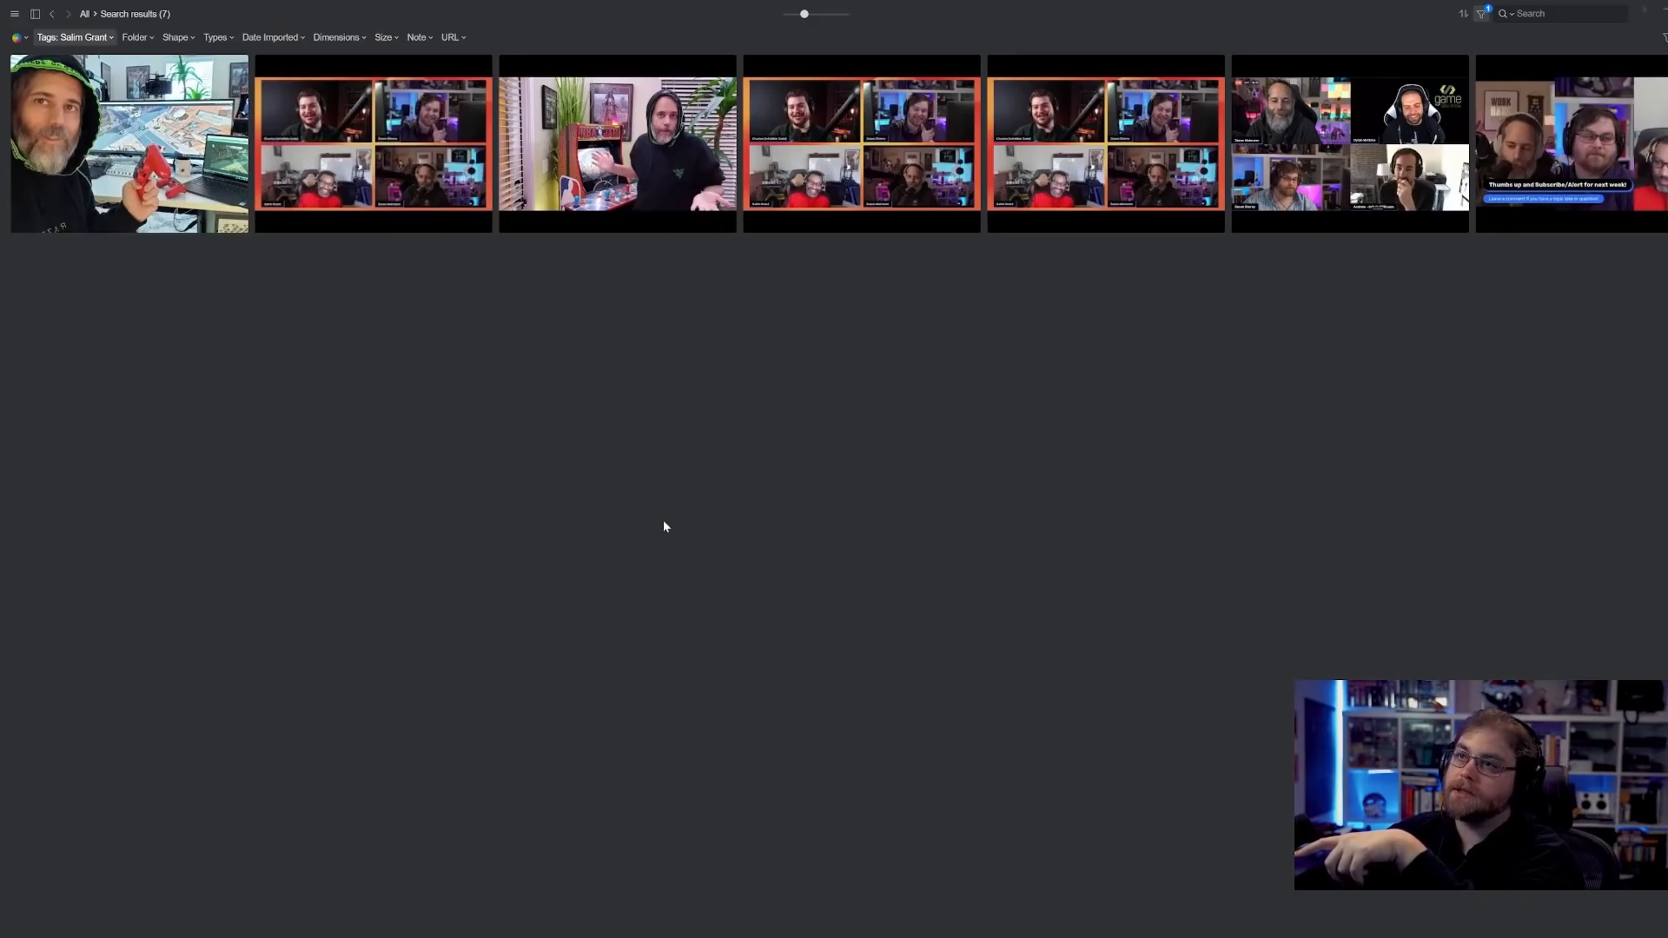
mouse_move(1279, 508)
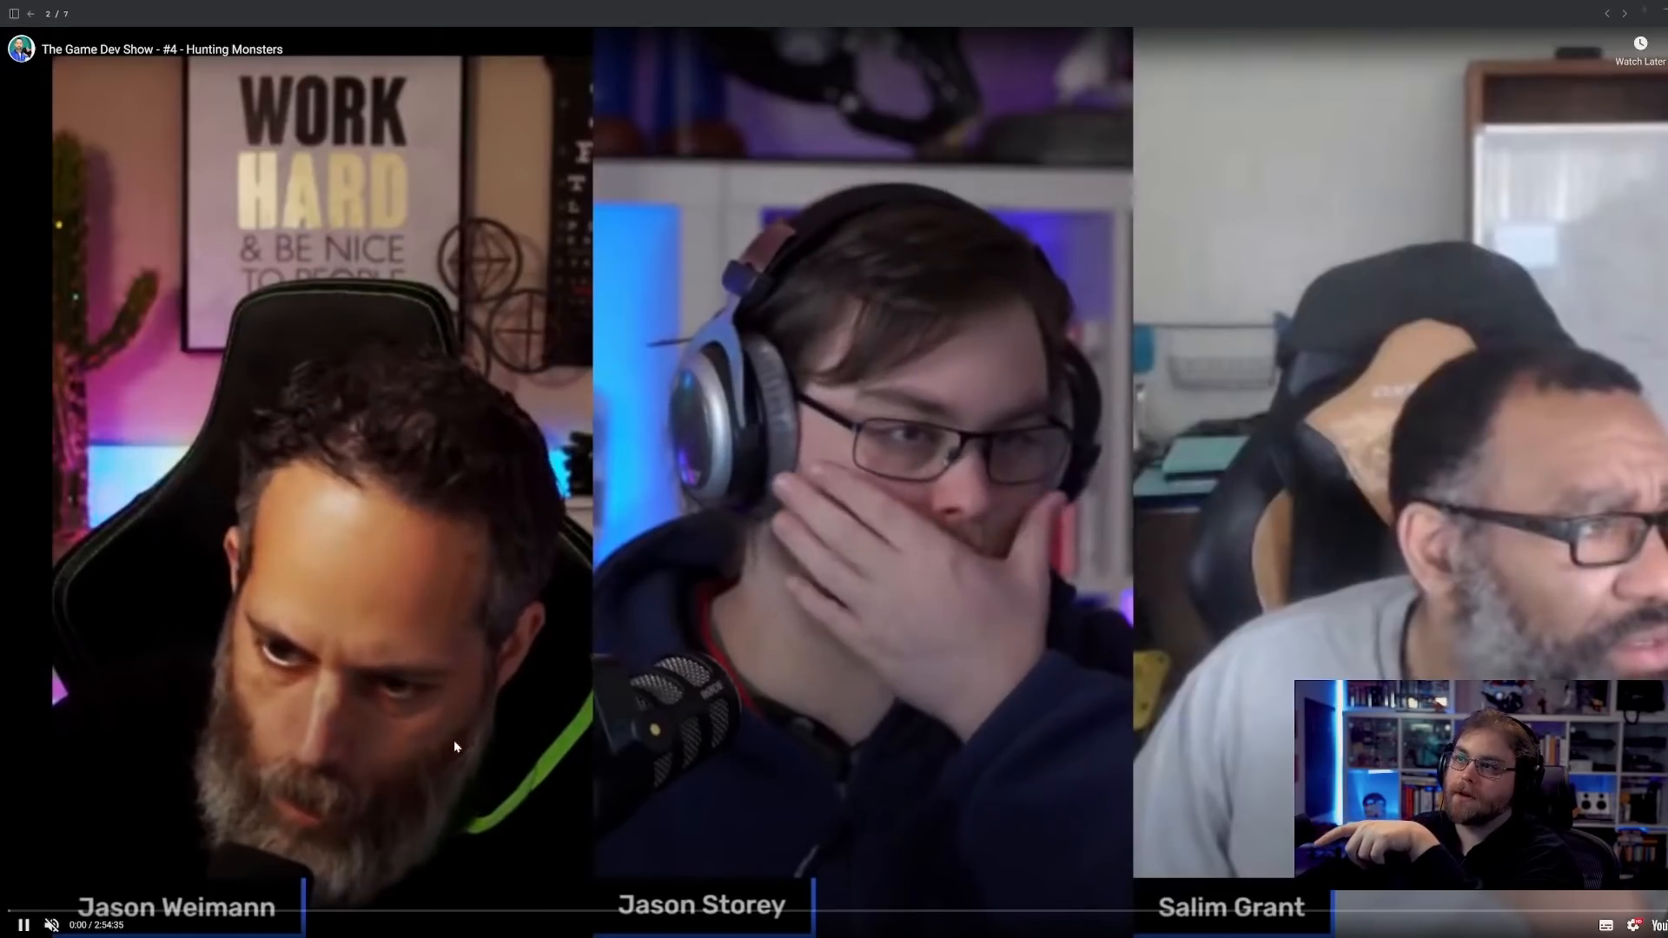
left_click(138, 905)
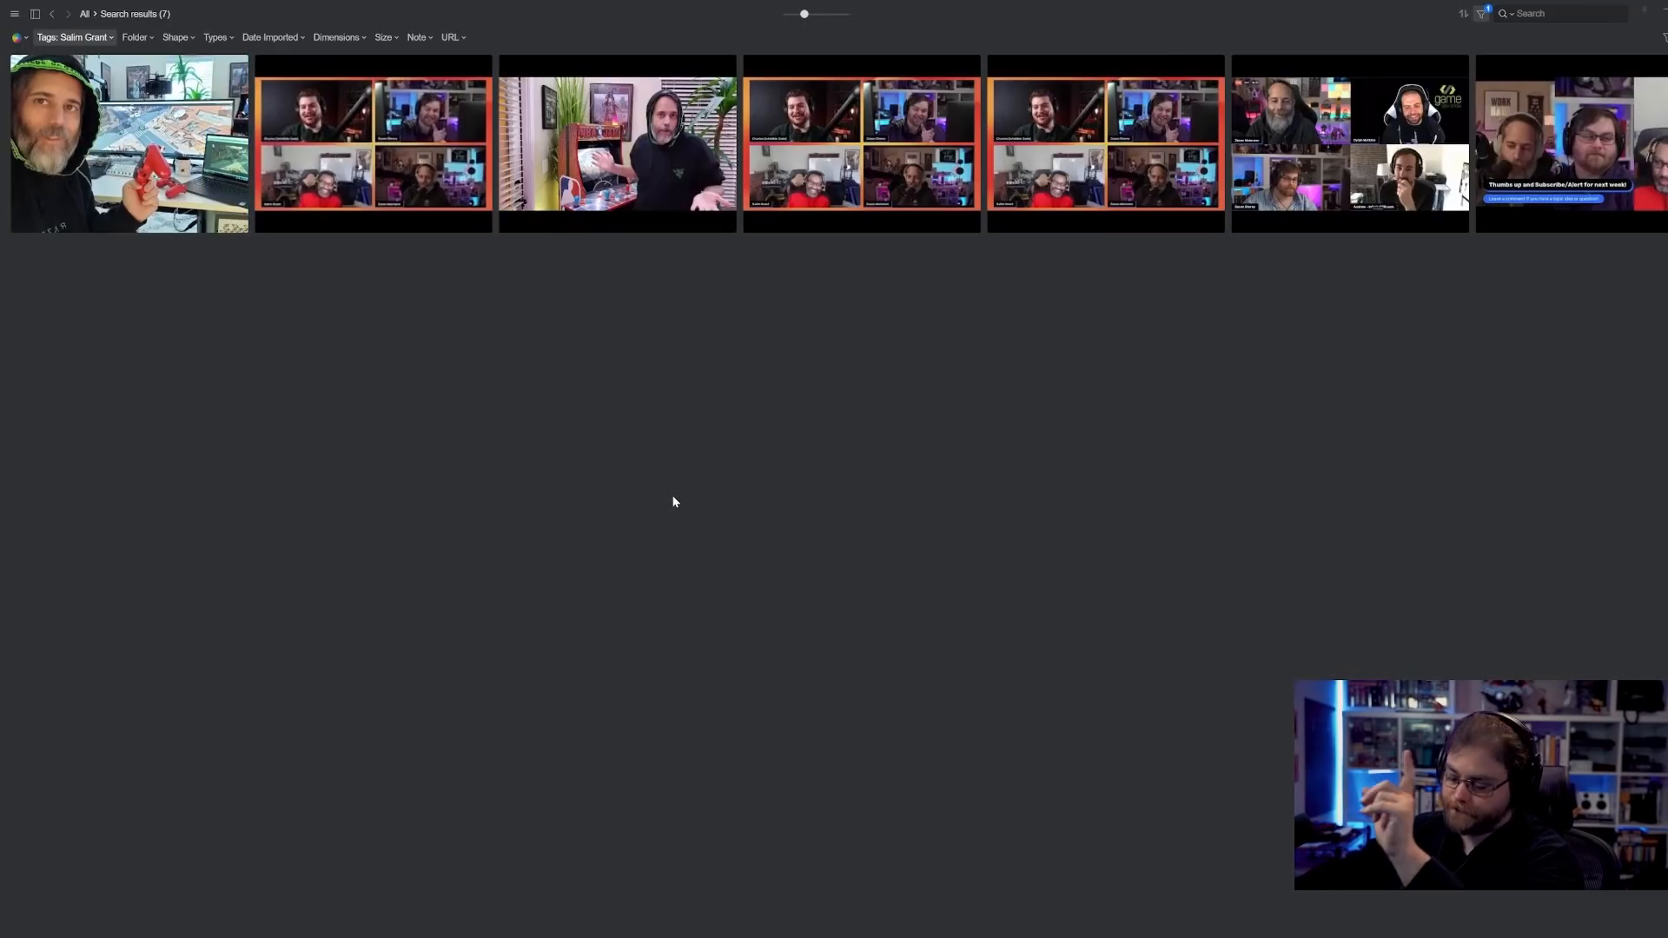
type("charles")
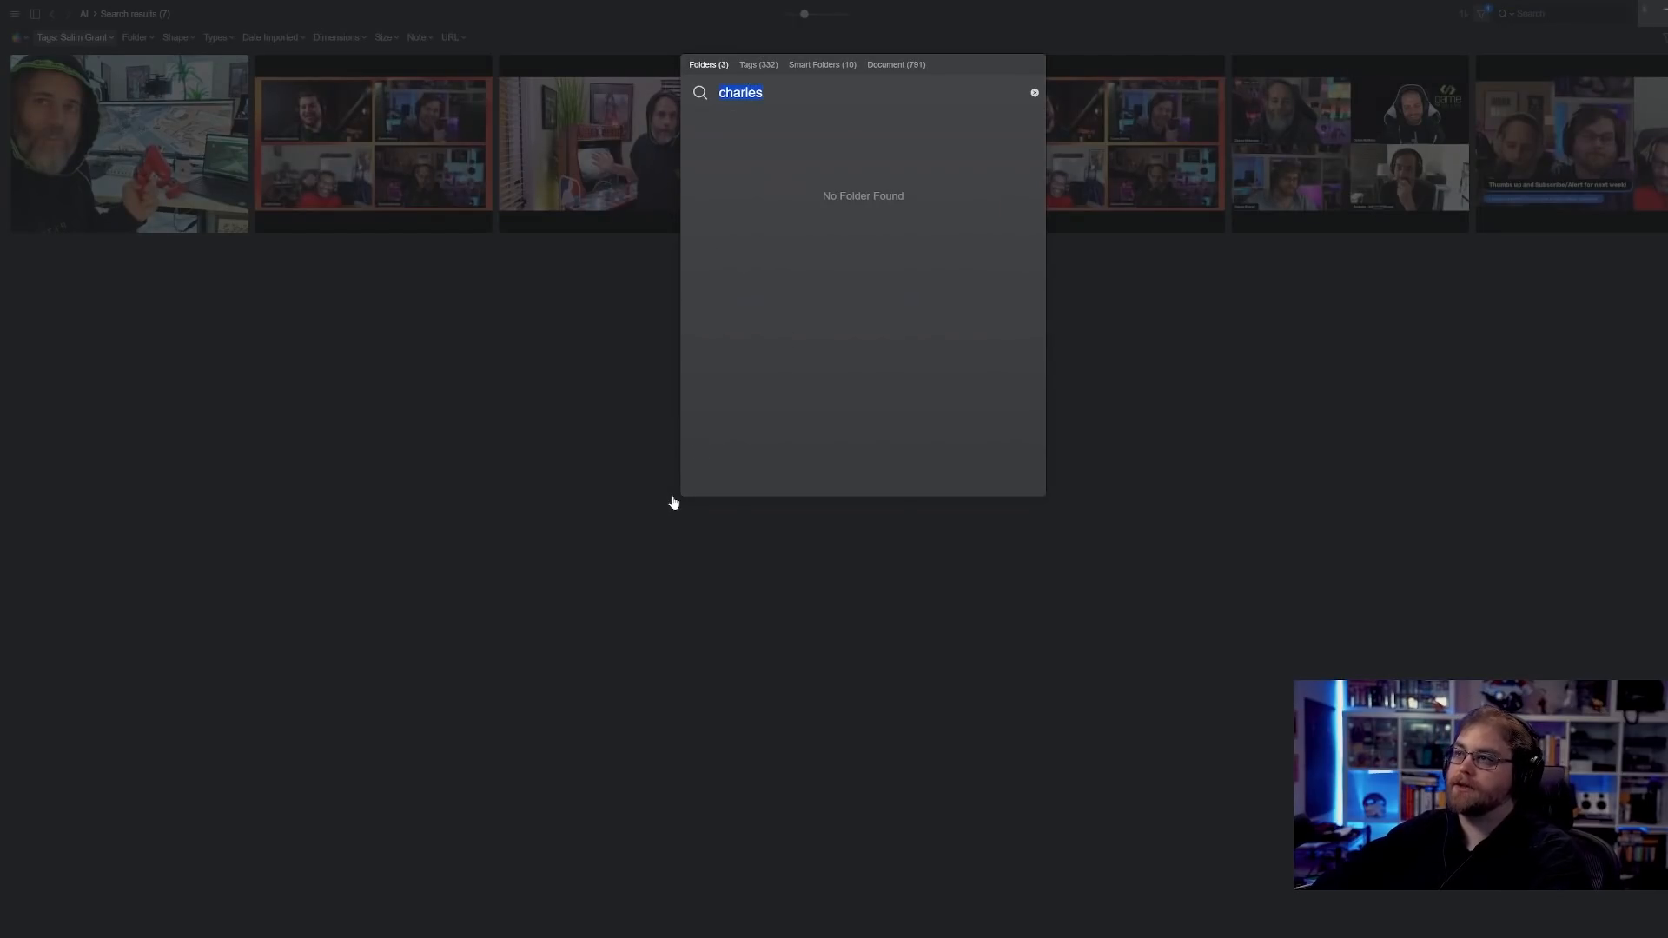
- Remove the tag filter and play the Selecting Objects with Raycasts Unity tutorial
left_click(895, 63)
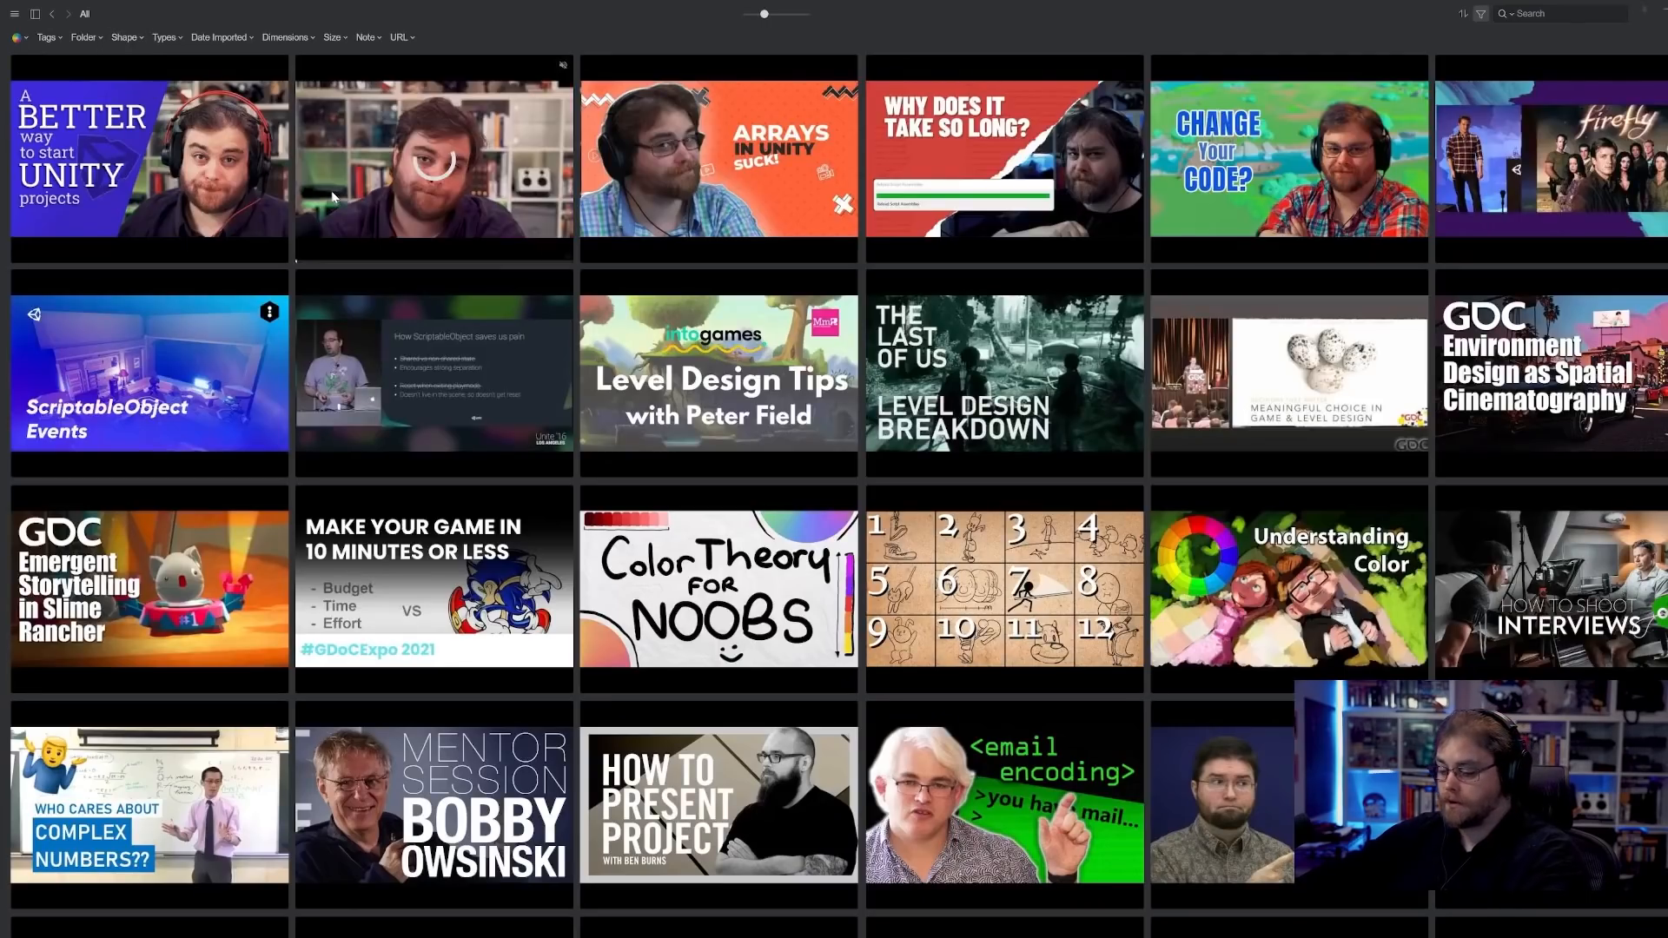
scroll("down", 3)
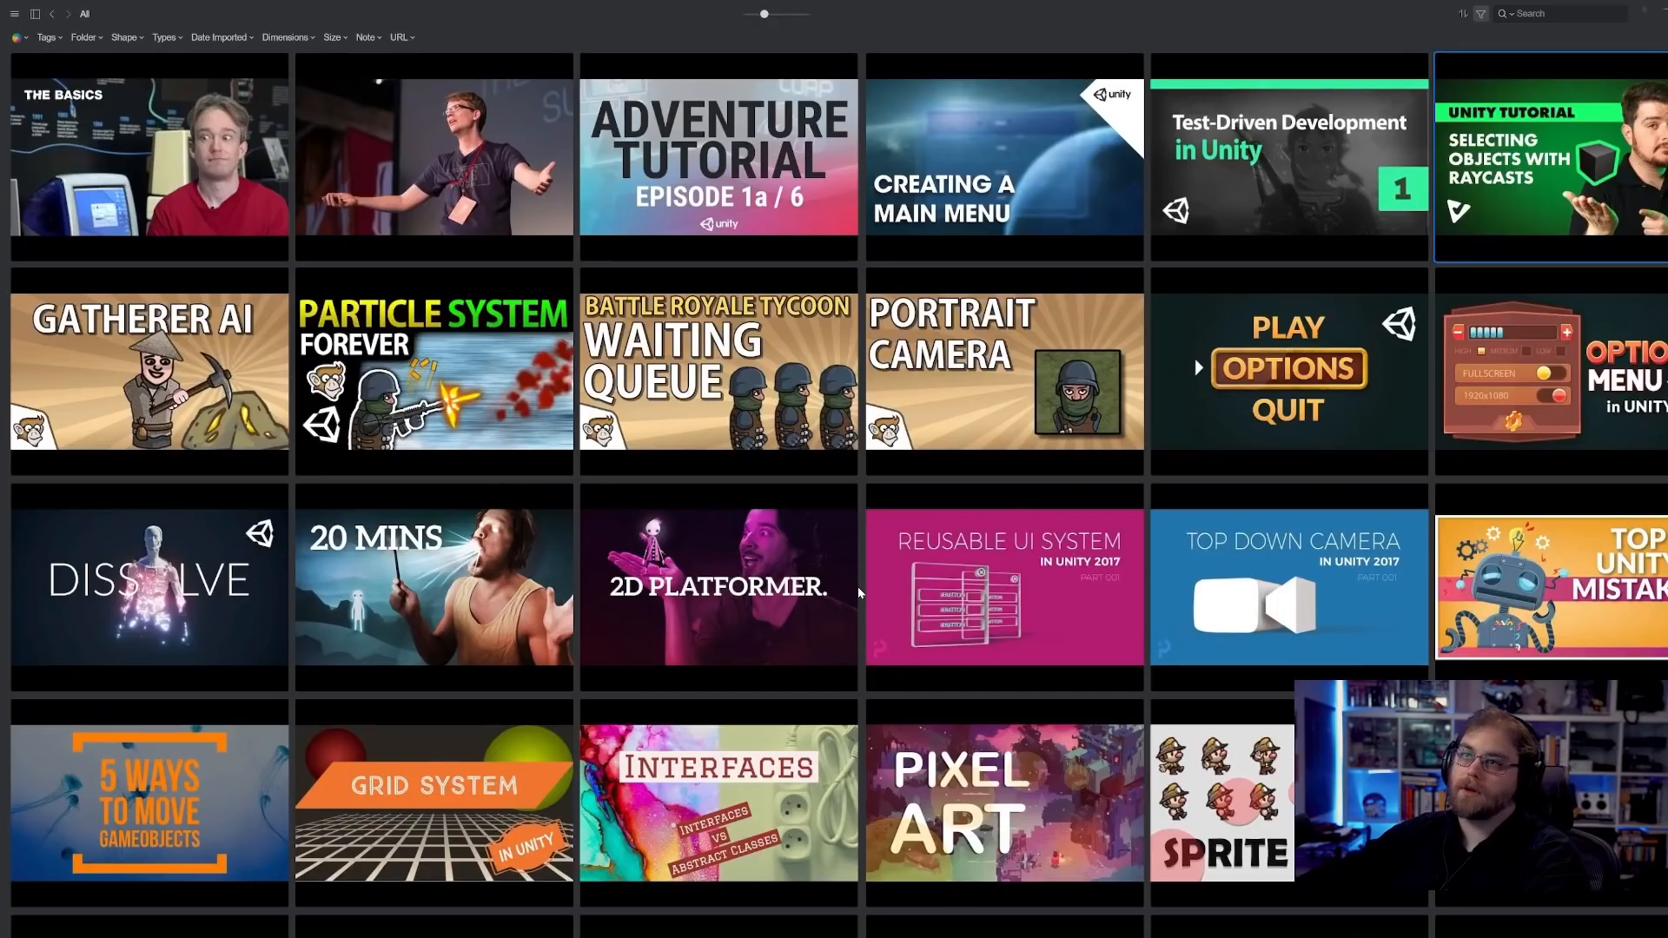
double_click(1549, 157)
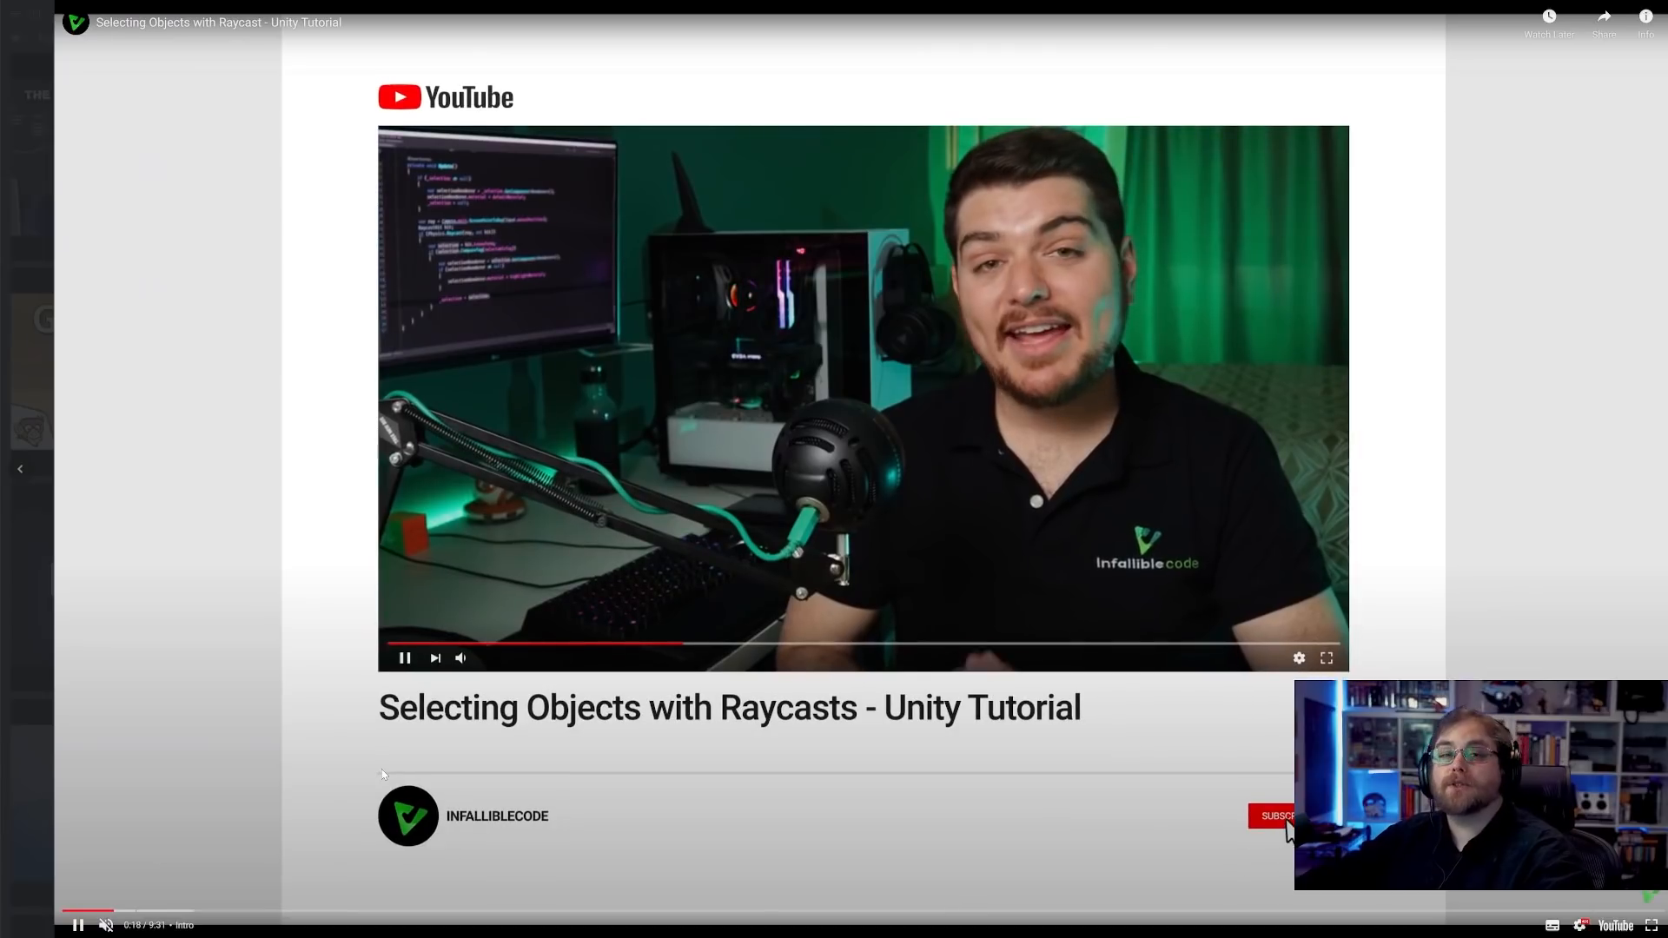
- Advance the viewer to the Catlike Coding Measuring Performance article
left_click(1274, 816)
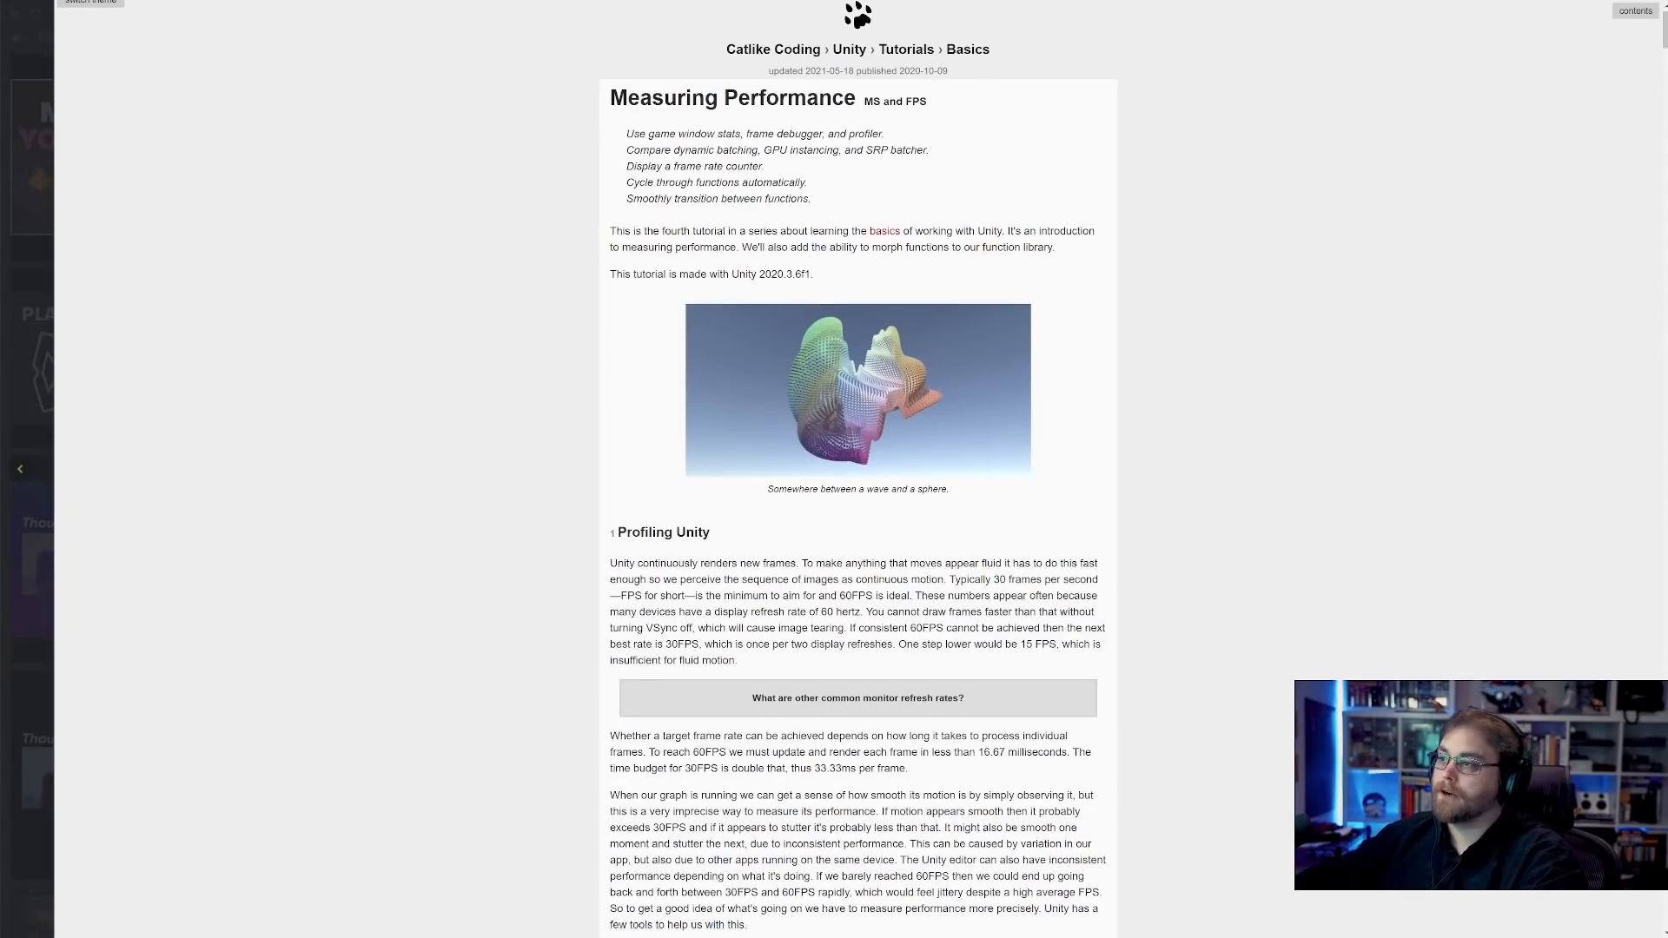
- Skim the article, close the 2D platformer video, and search documents for 'chara'
scroll("down", 3)
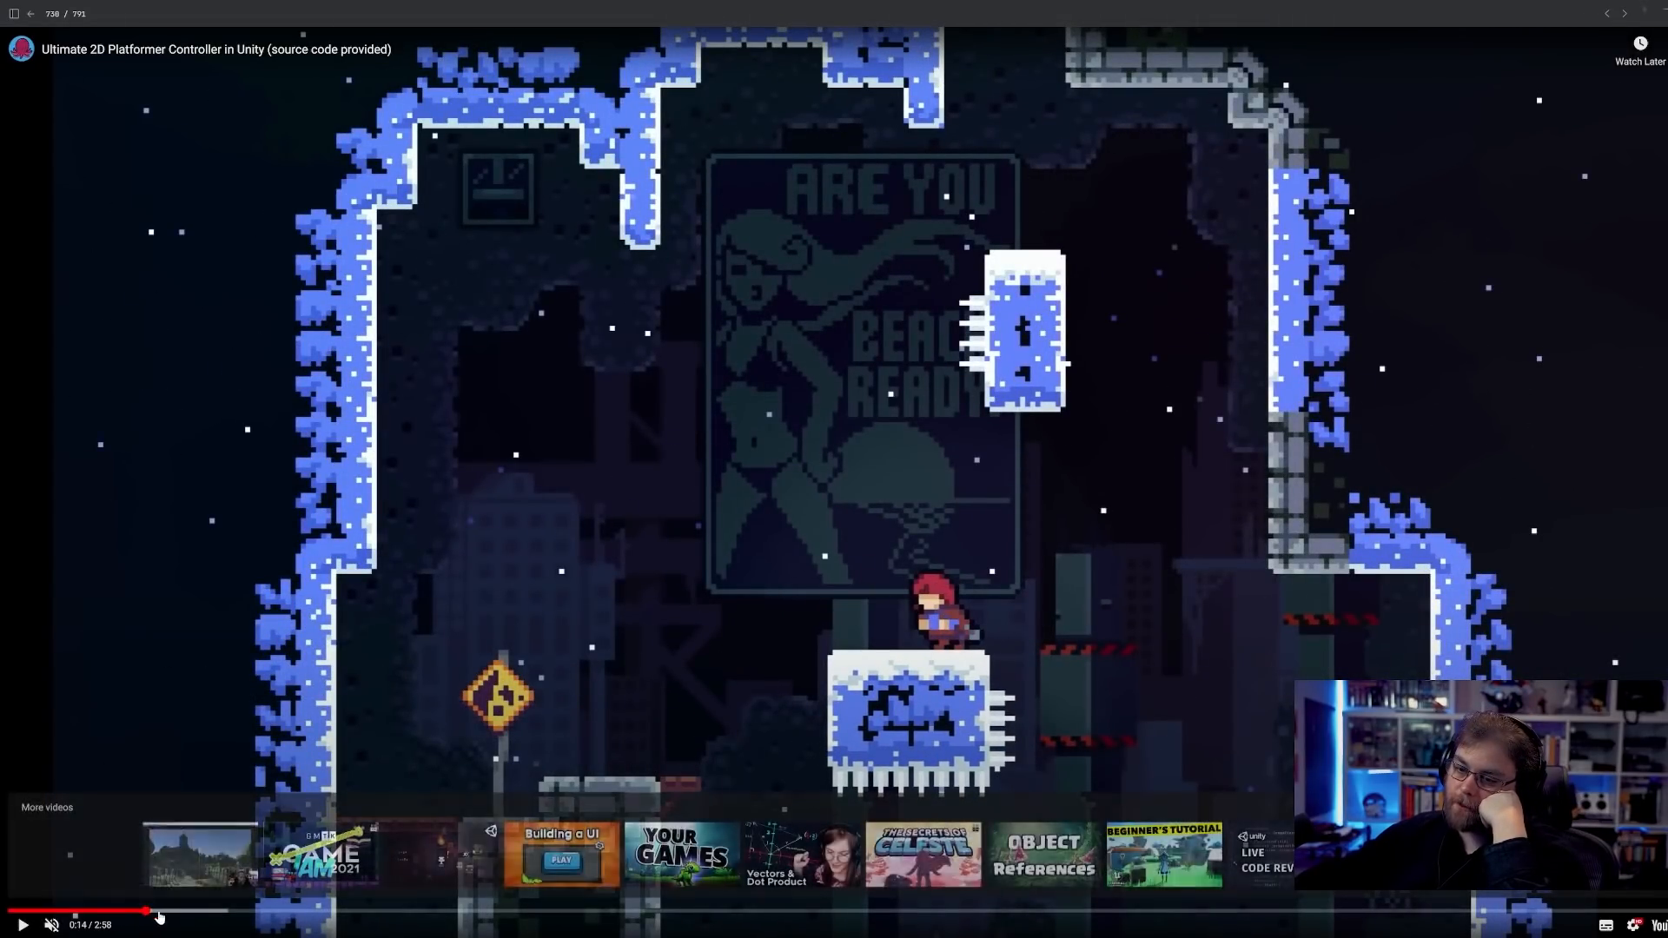
left_click(200, 910)
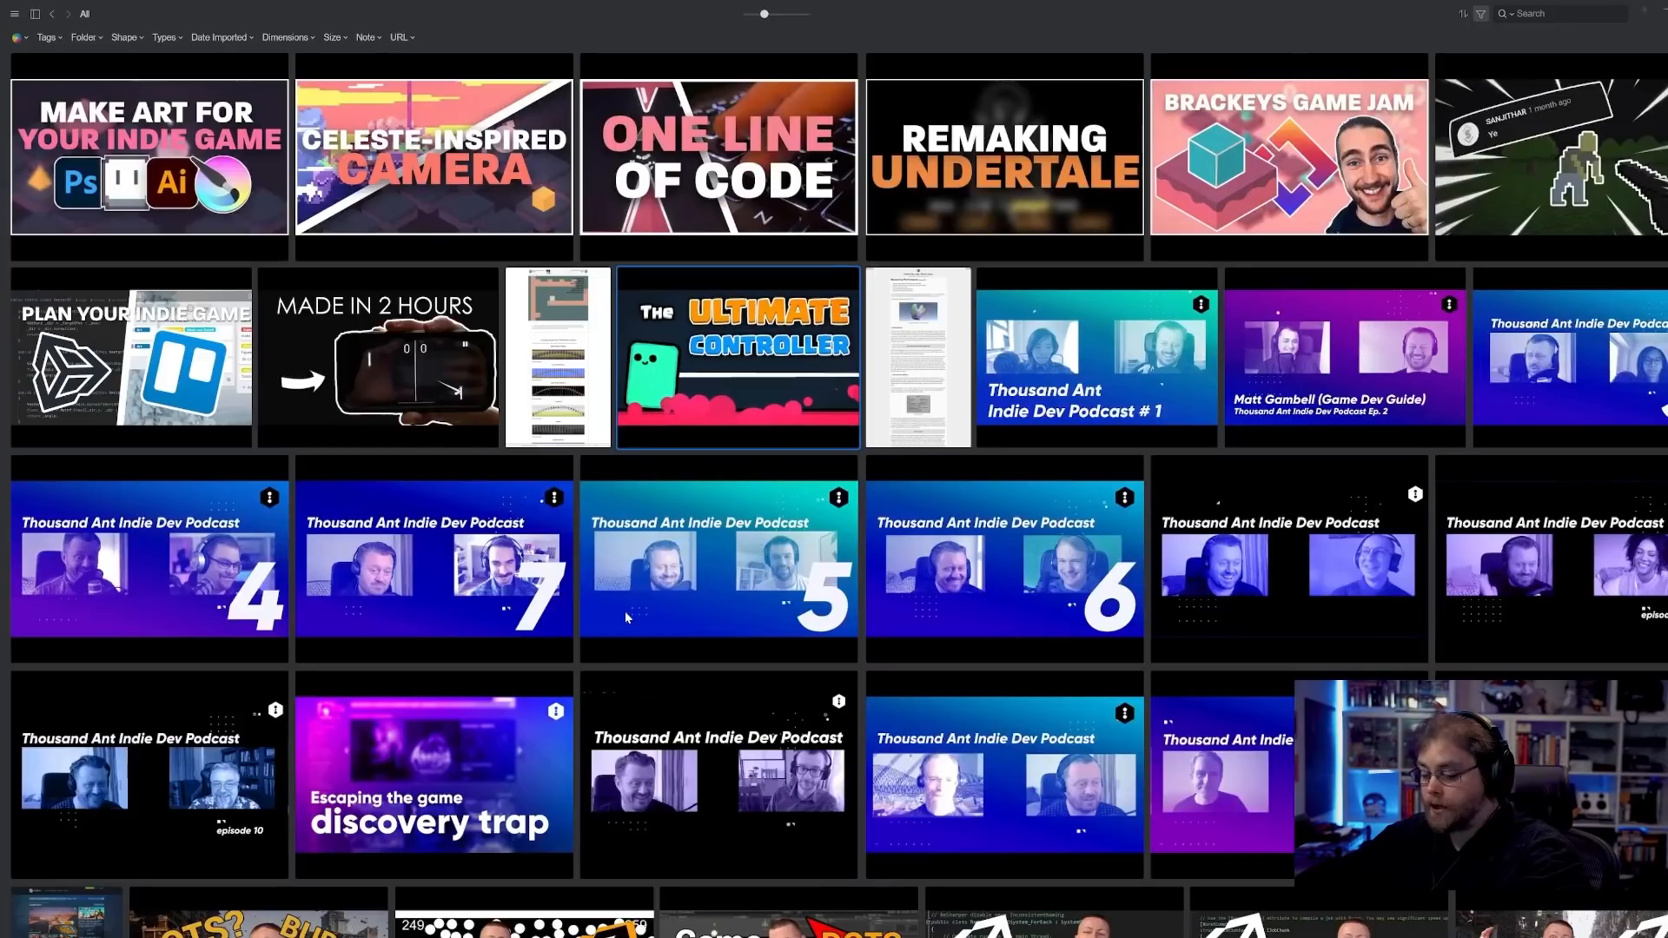
type("chara")
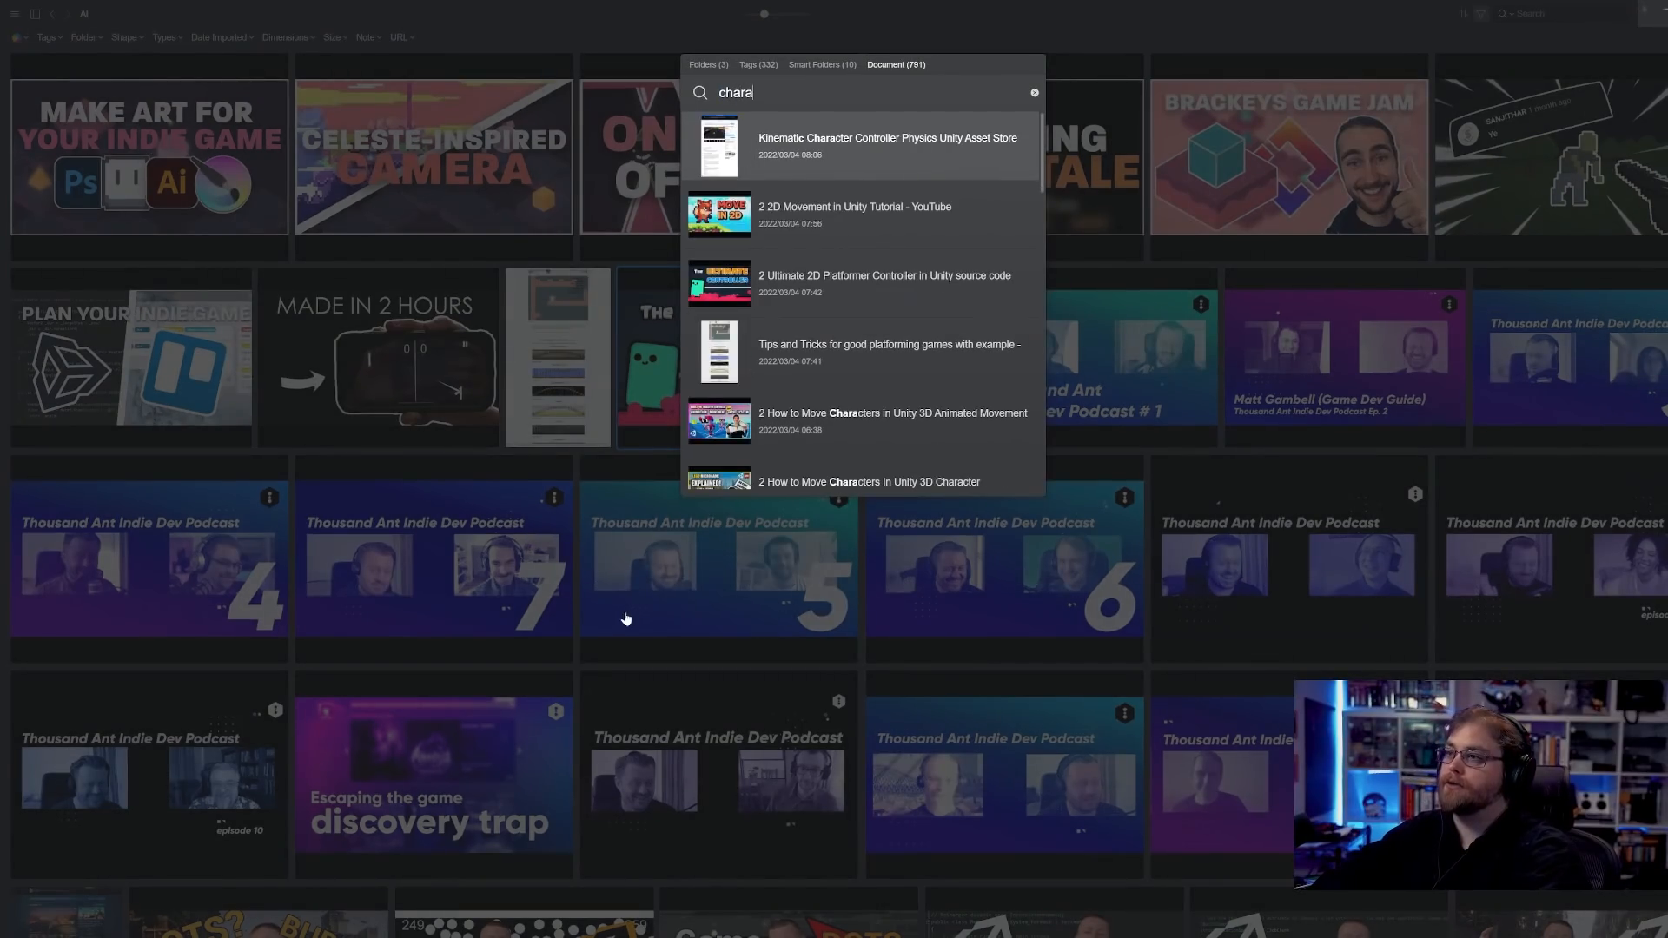
- Dismiss the character search to return to the full grid, then type 'davete'
left_click(1033, 93)
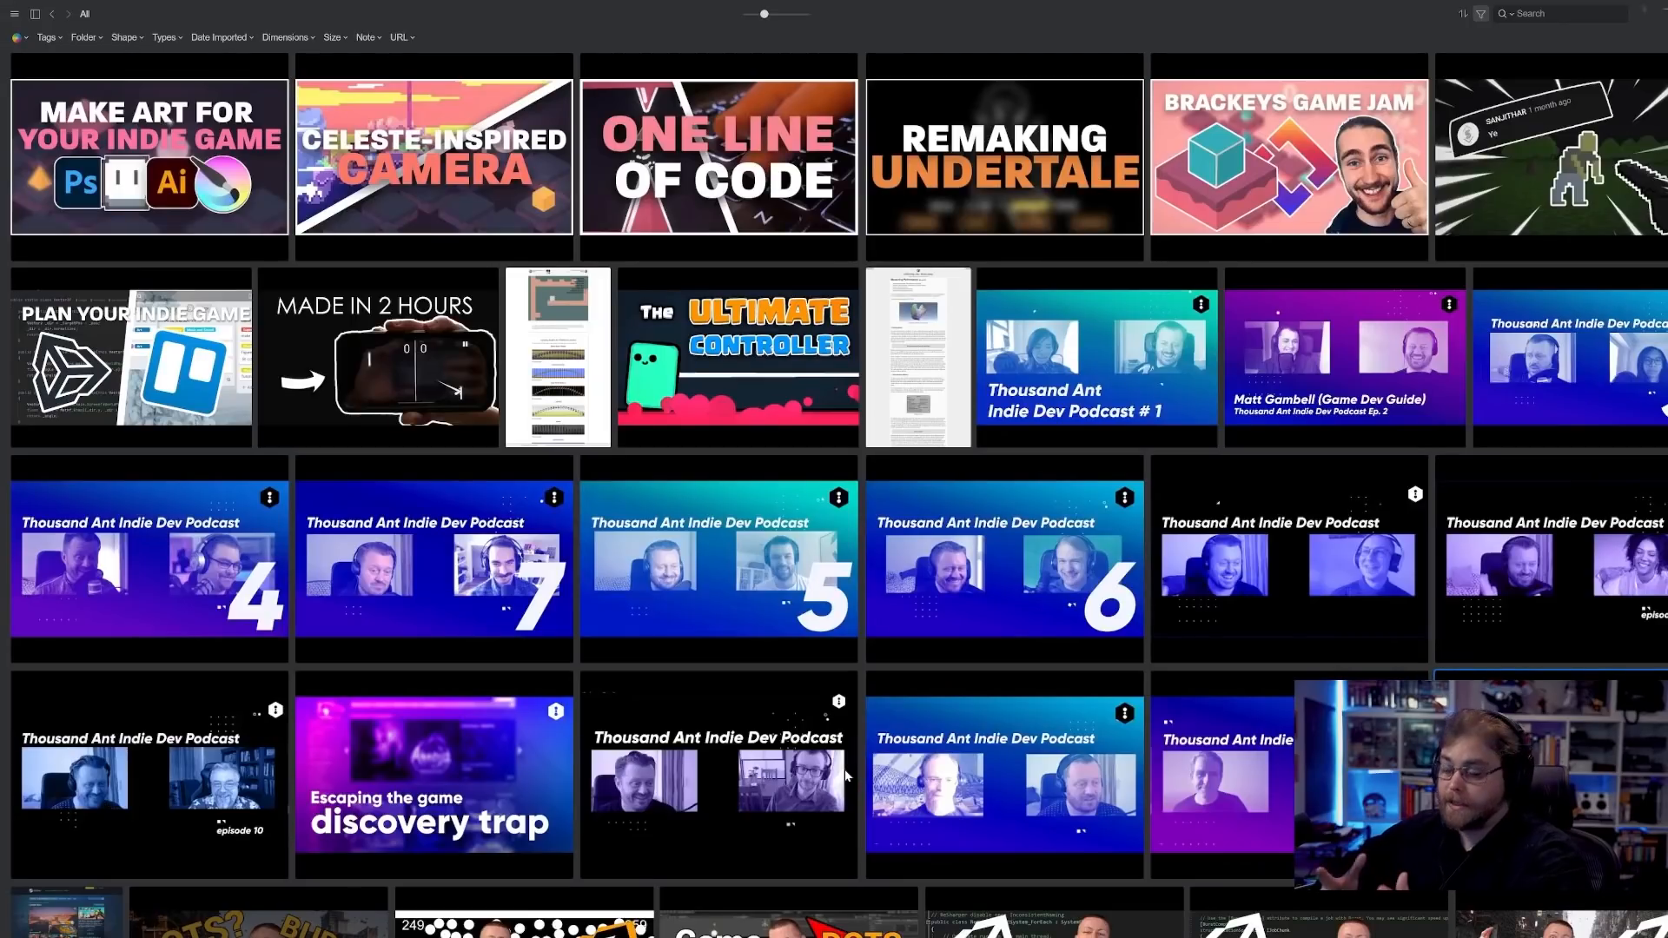
type("davete")
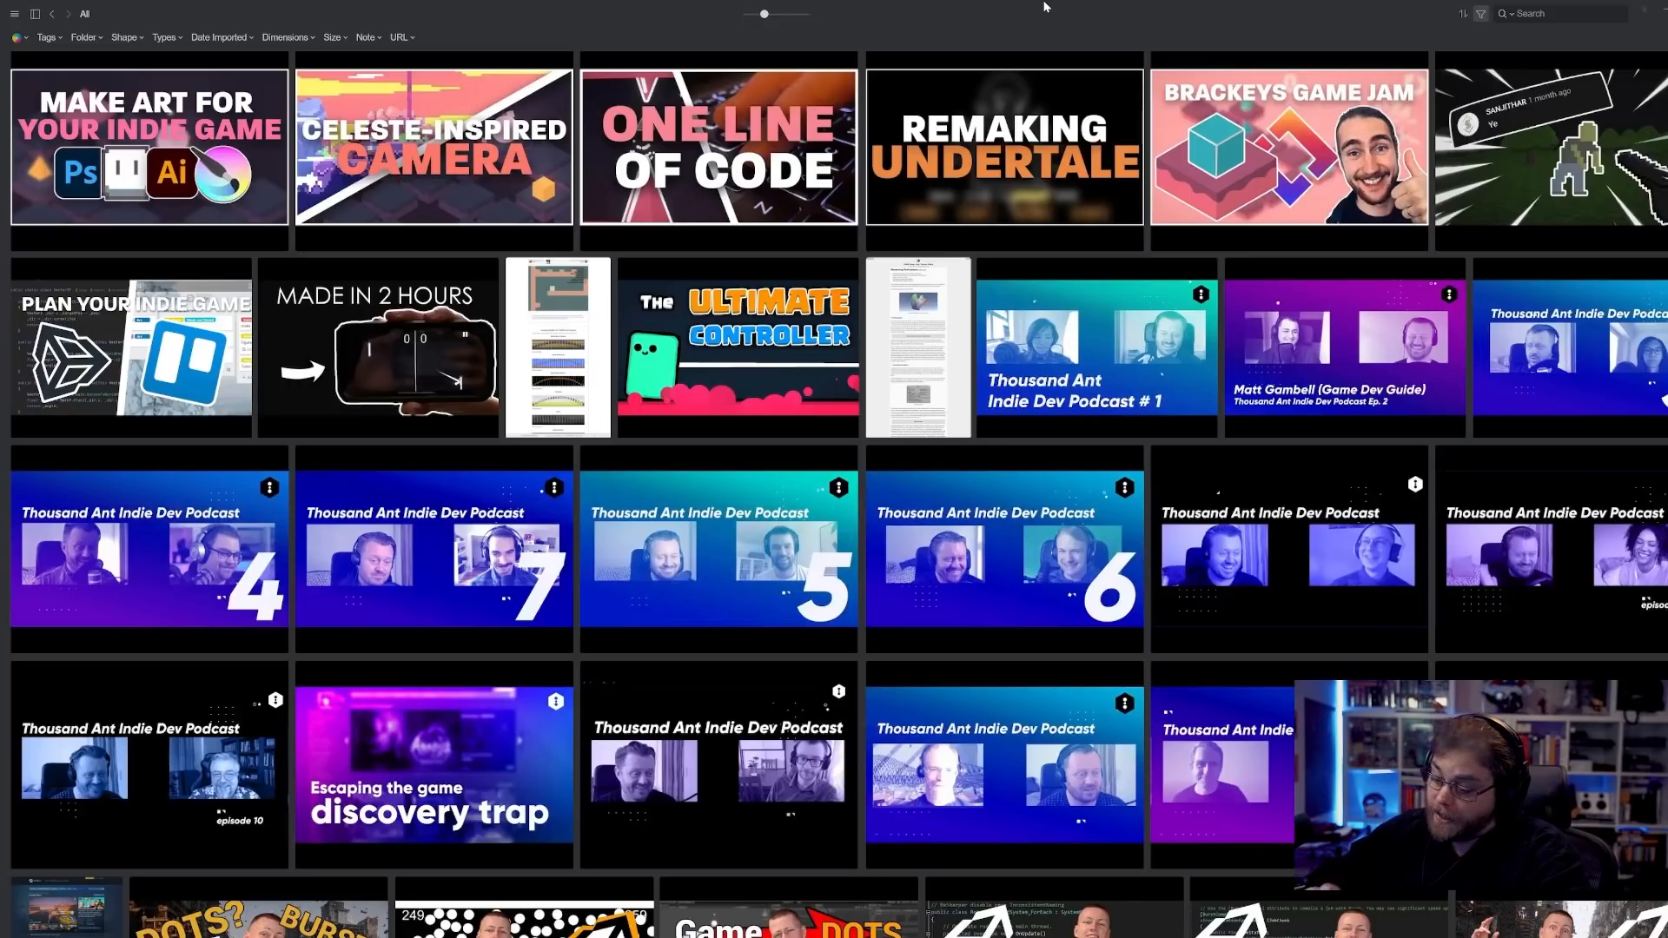
type("brain")
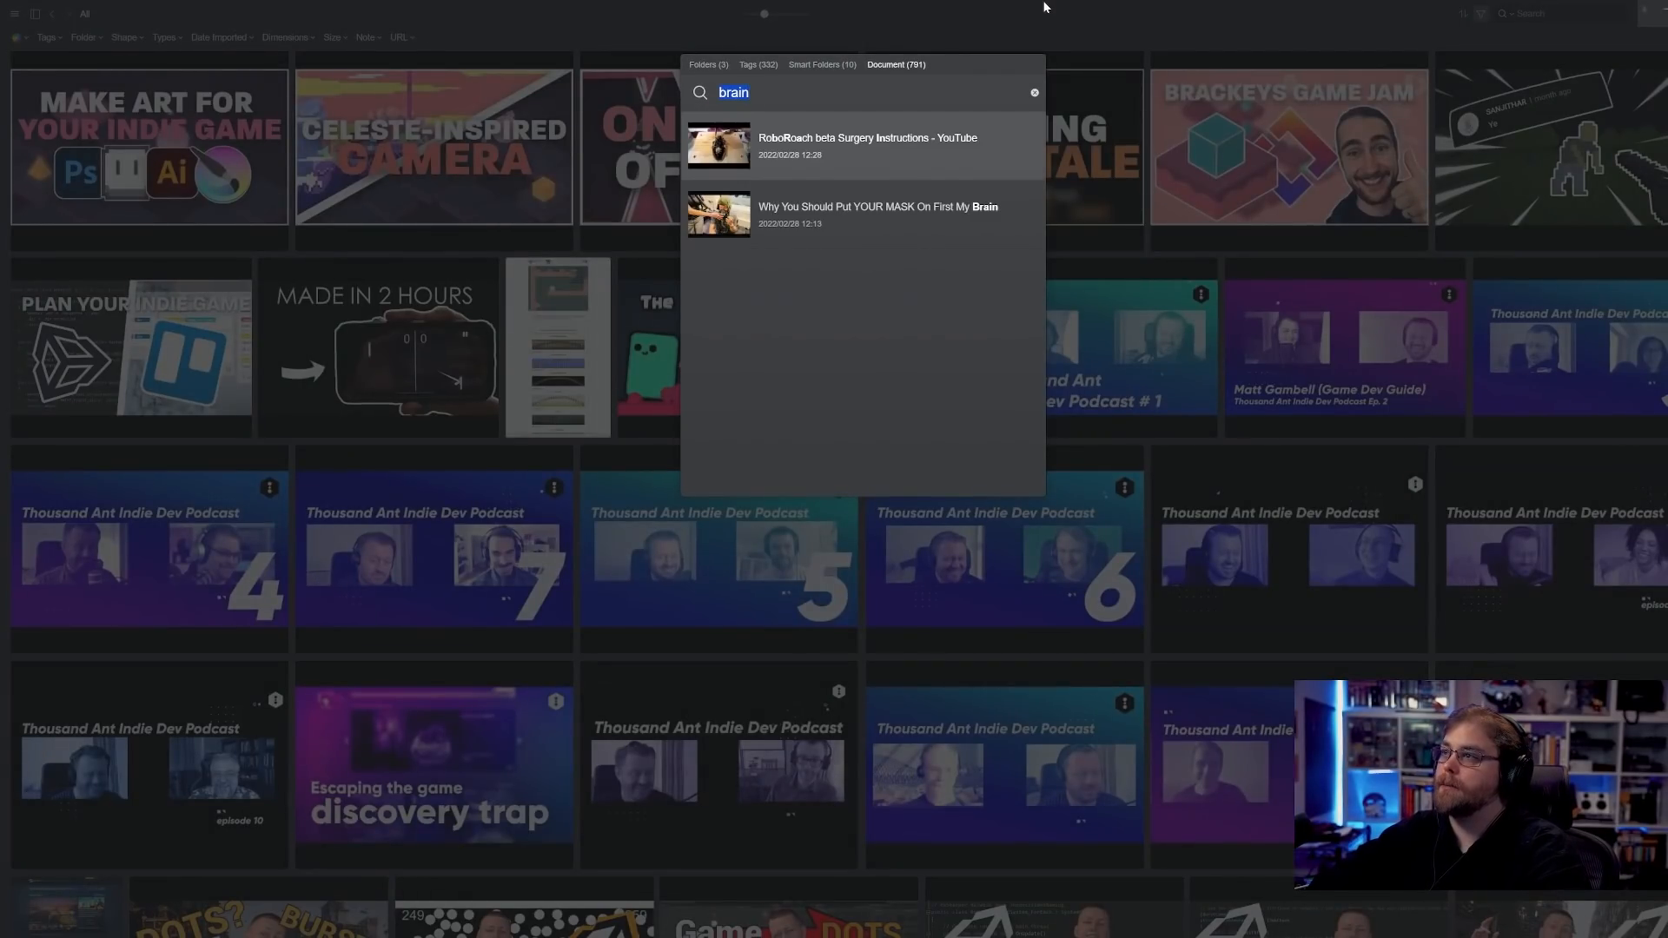
- Restore the left sidebar and inspector panels around the 791-item library grid
left_click(707, 63)
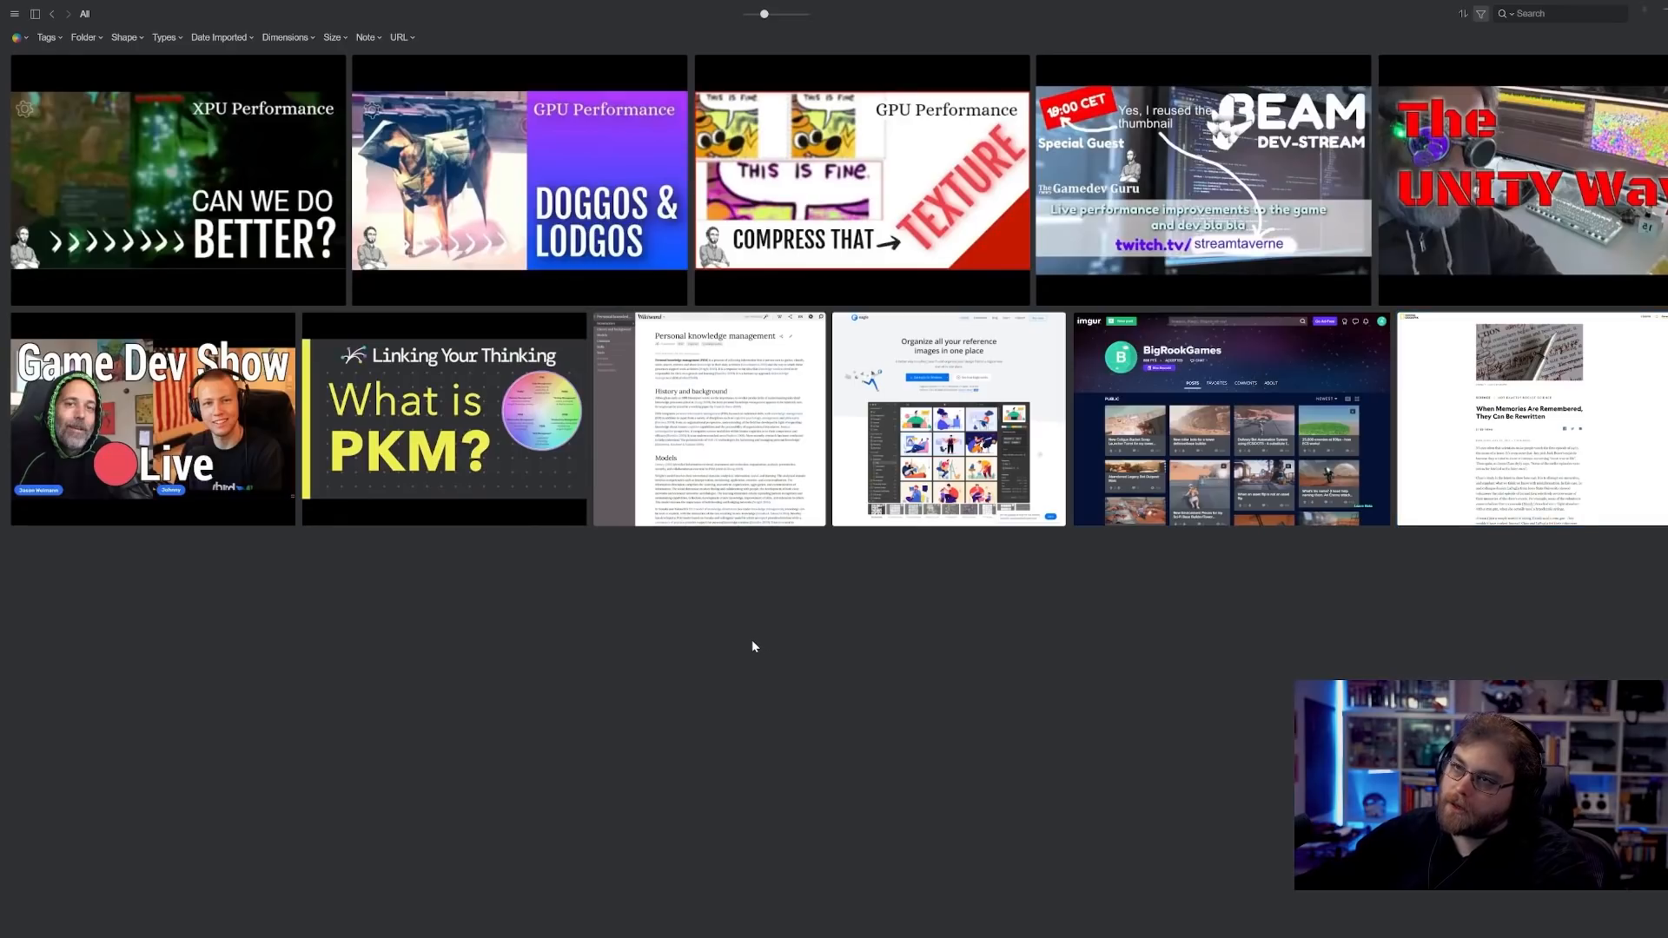
mouse_move(763, 635)
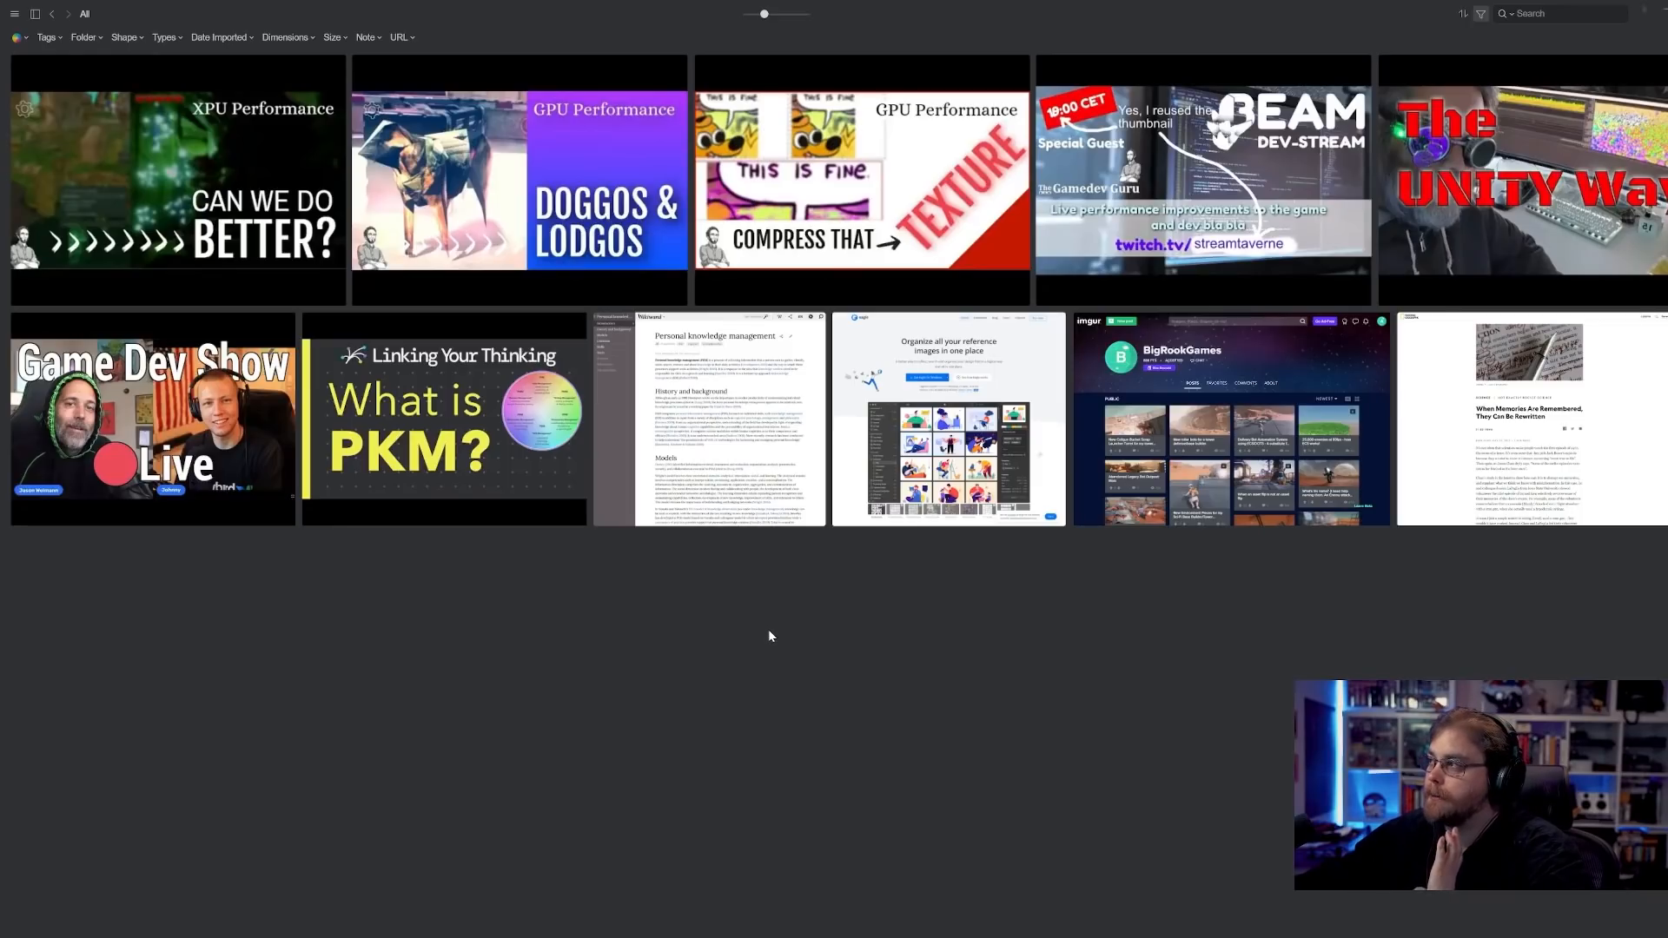
mouse_move(781, 654)
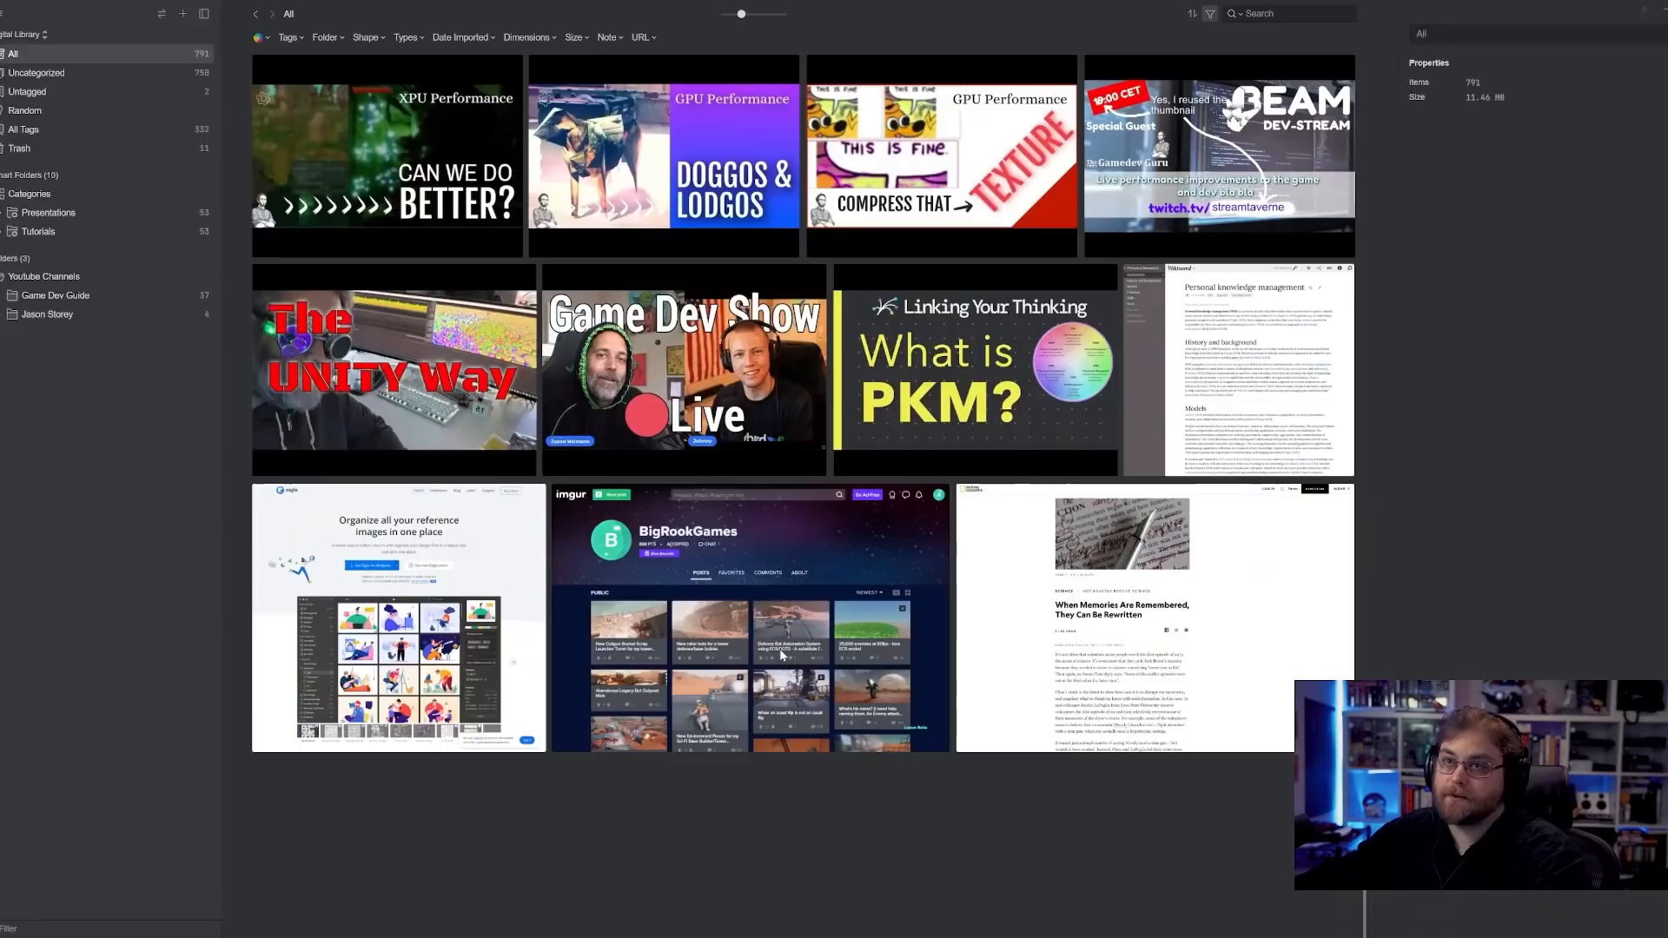
- Pick Audio Asset Library from the library dropdown to load its 39,197 sounds
left_click(27, 33)
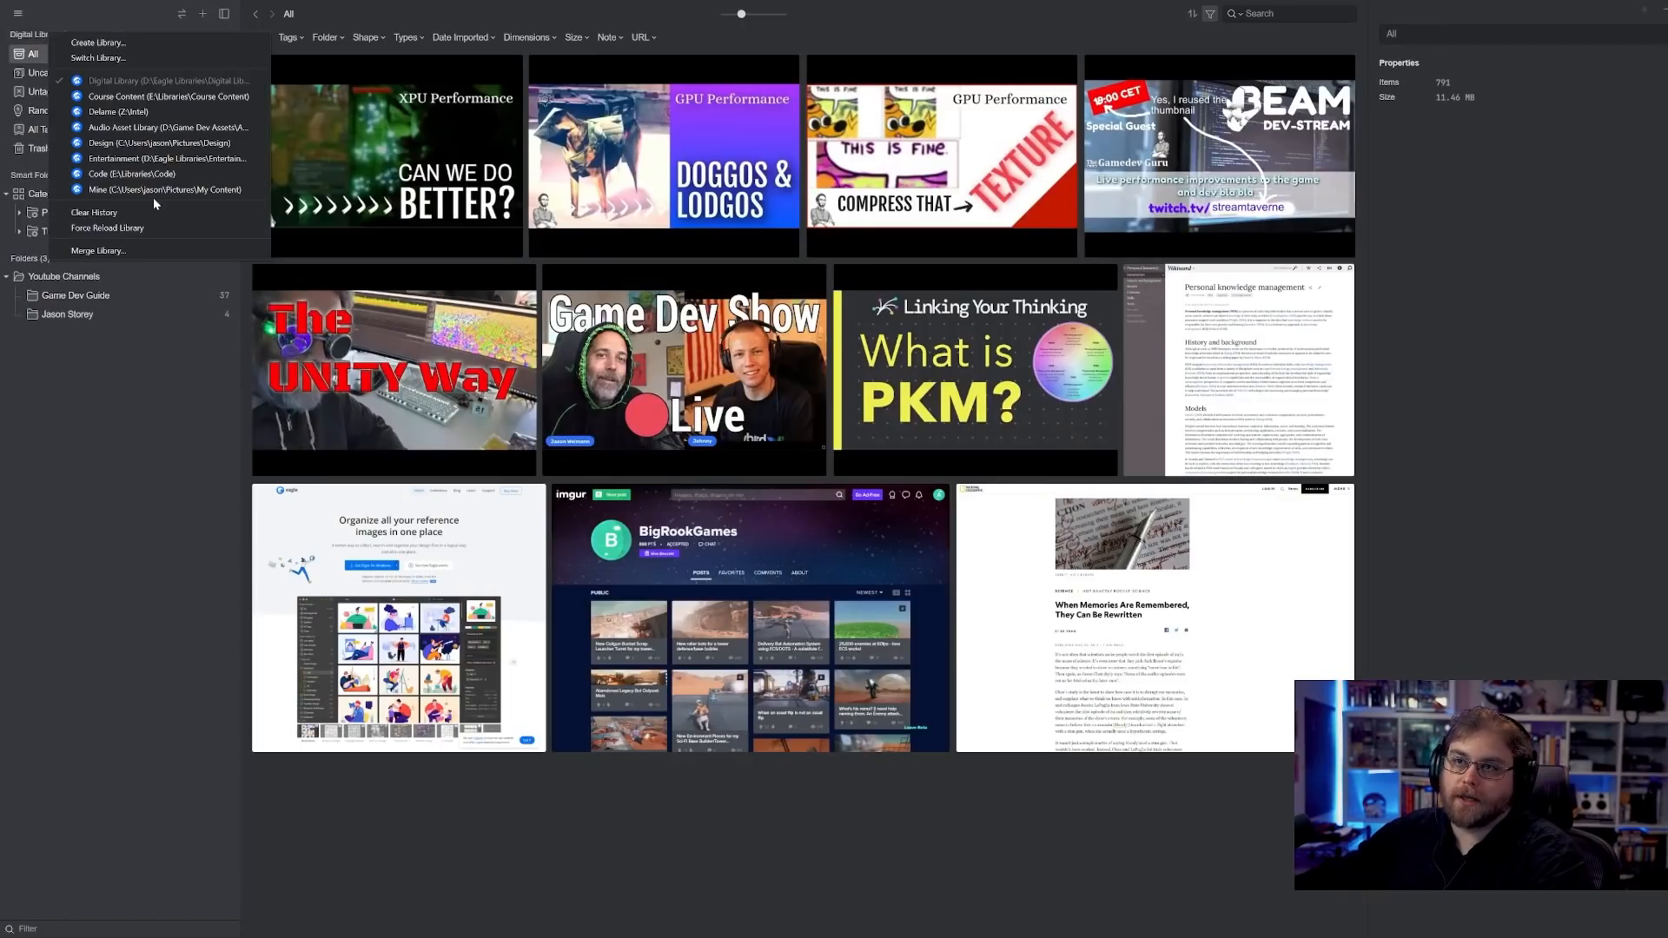
left_click(165, 127)
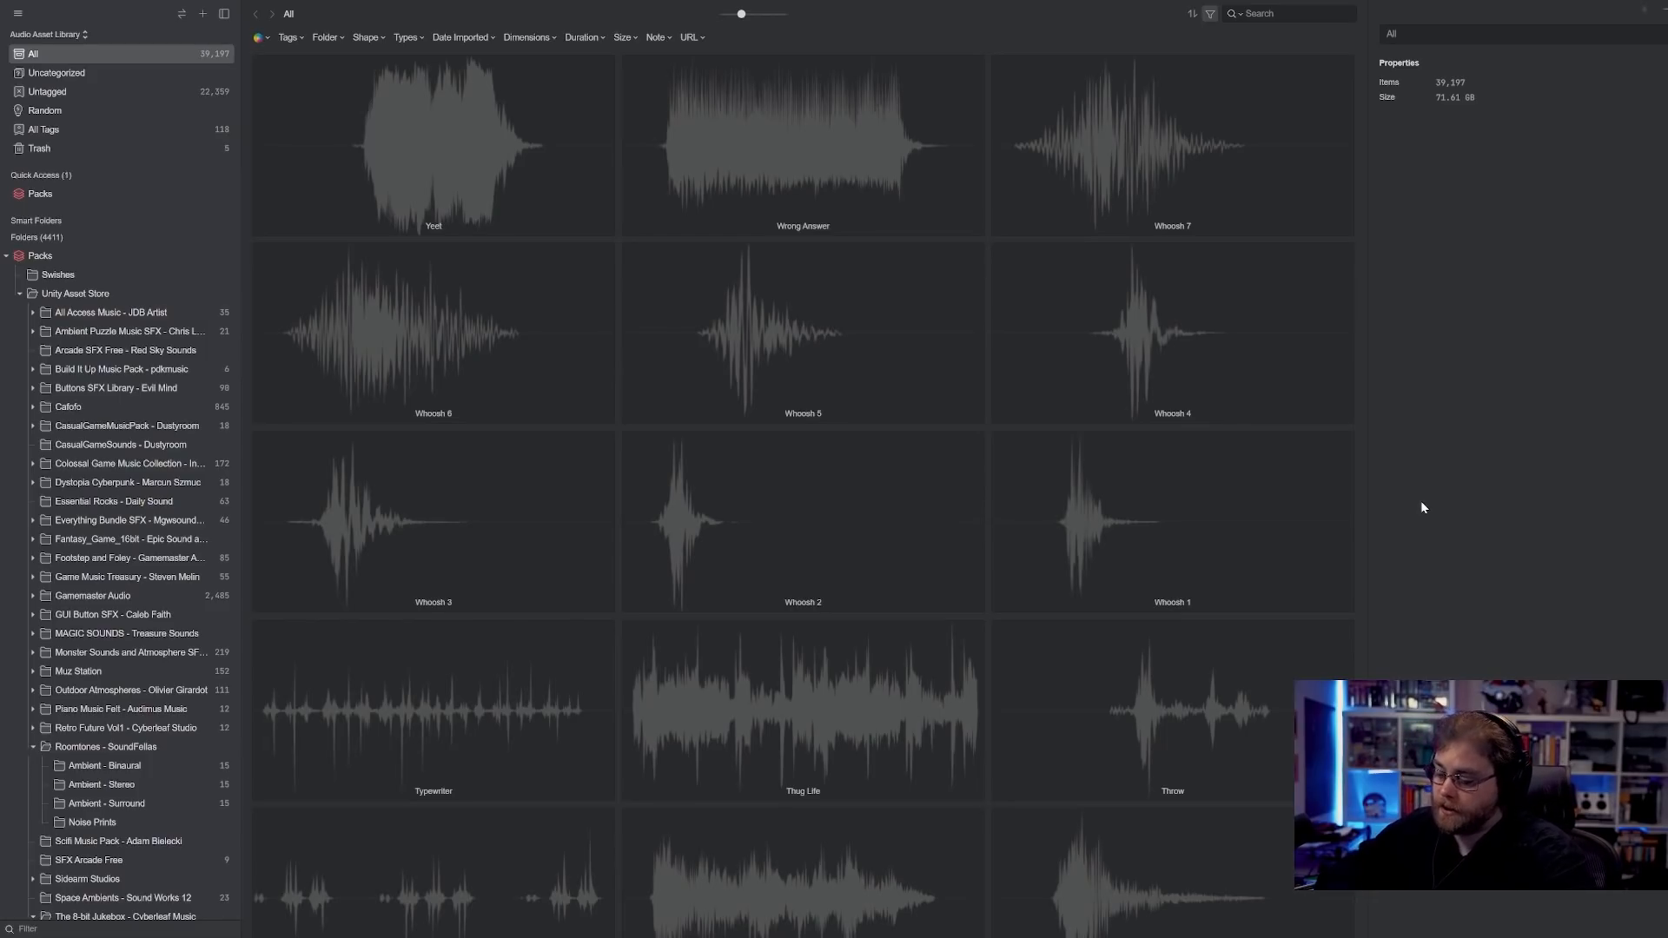
- Search the audio library for 'gun', then show the All Tags overview of 118 tags
type("tarin")
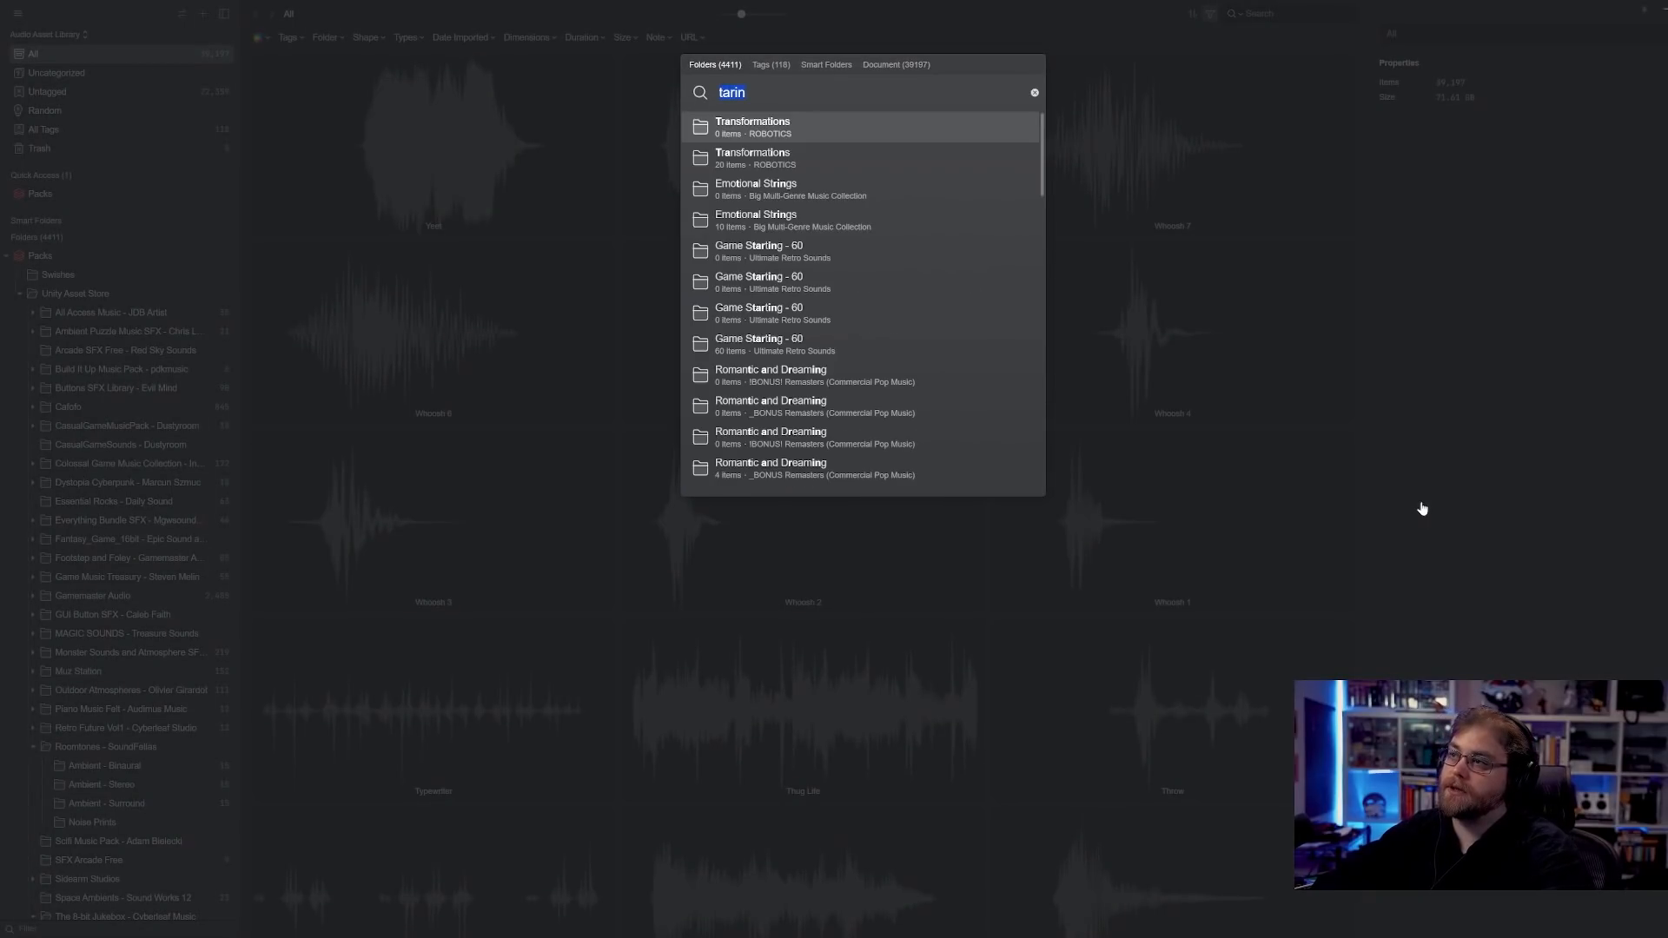
left_click(895, 63)
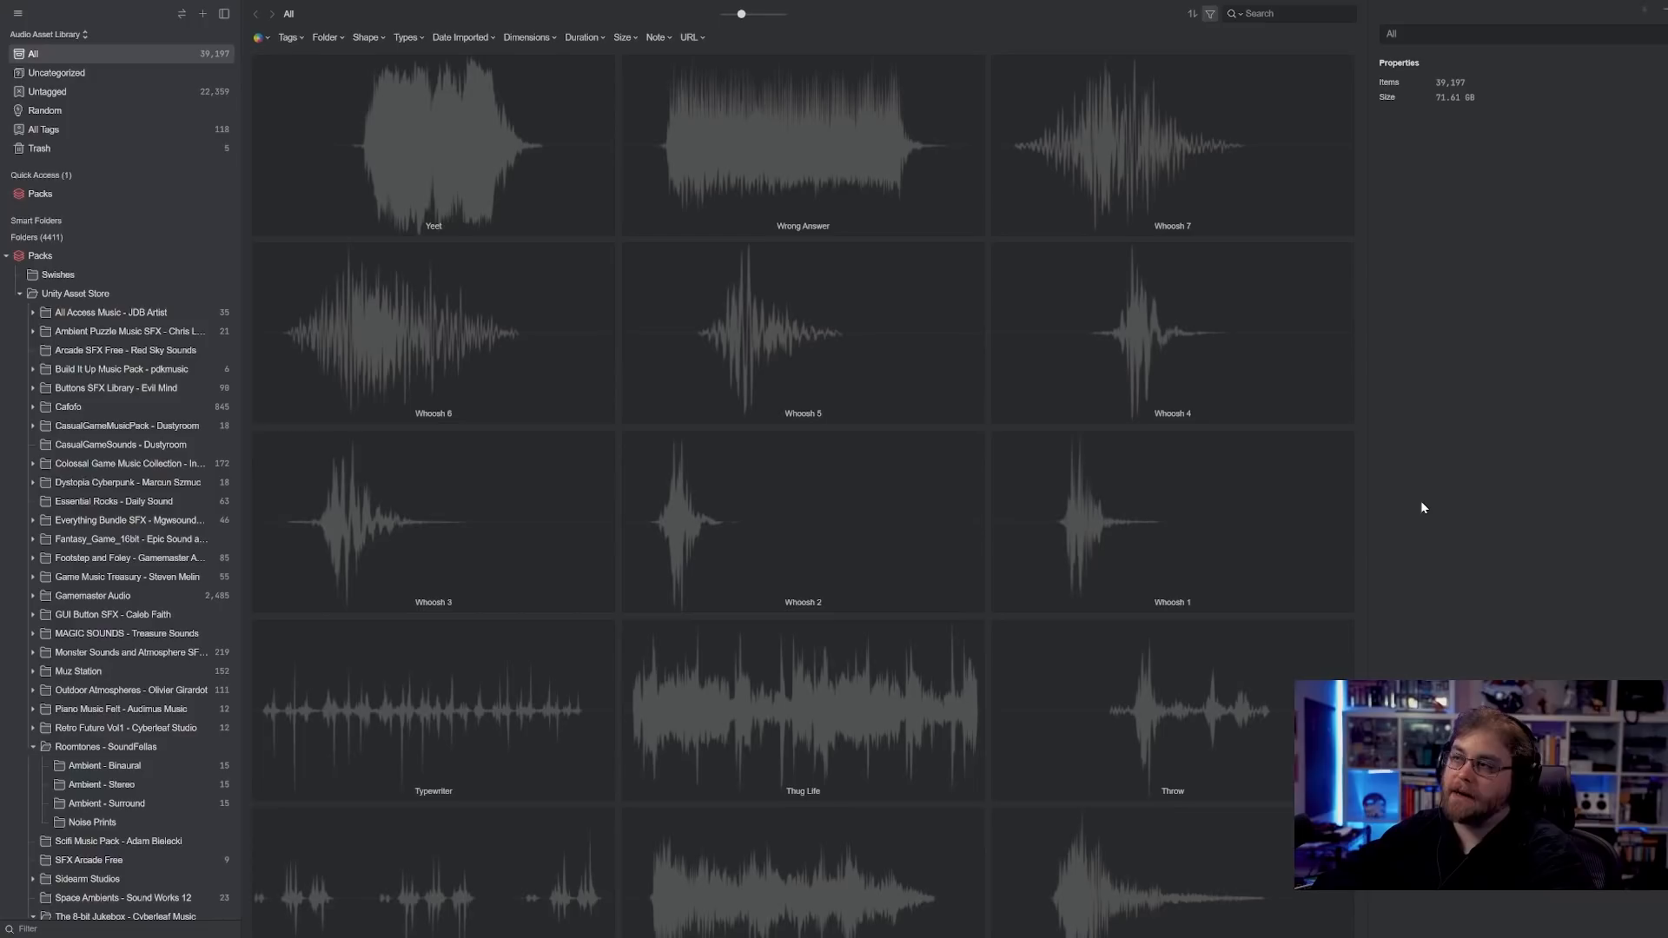
left_click(1287, 13)
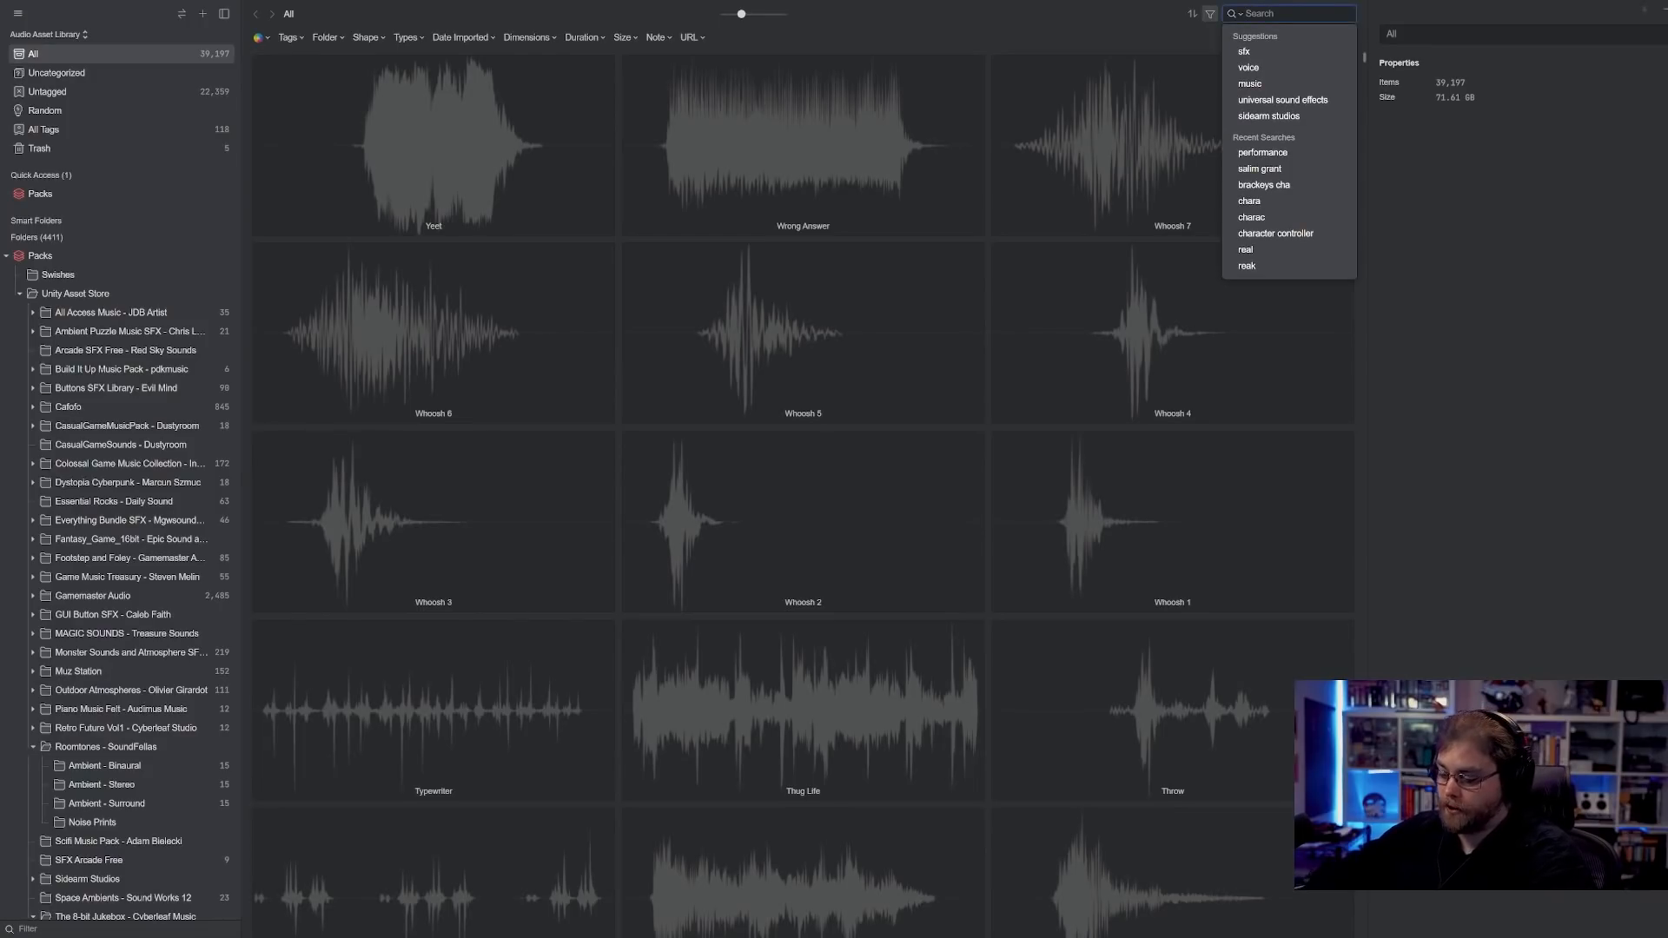
type("gun")
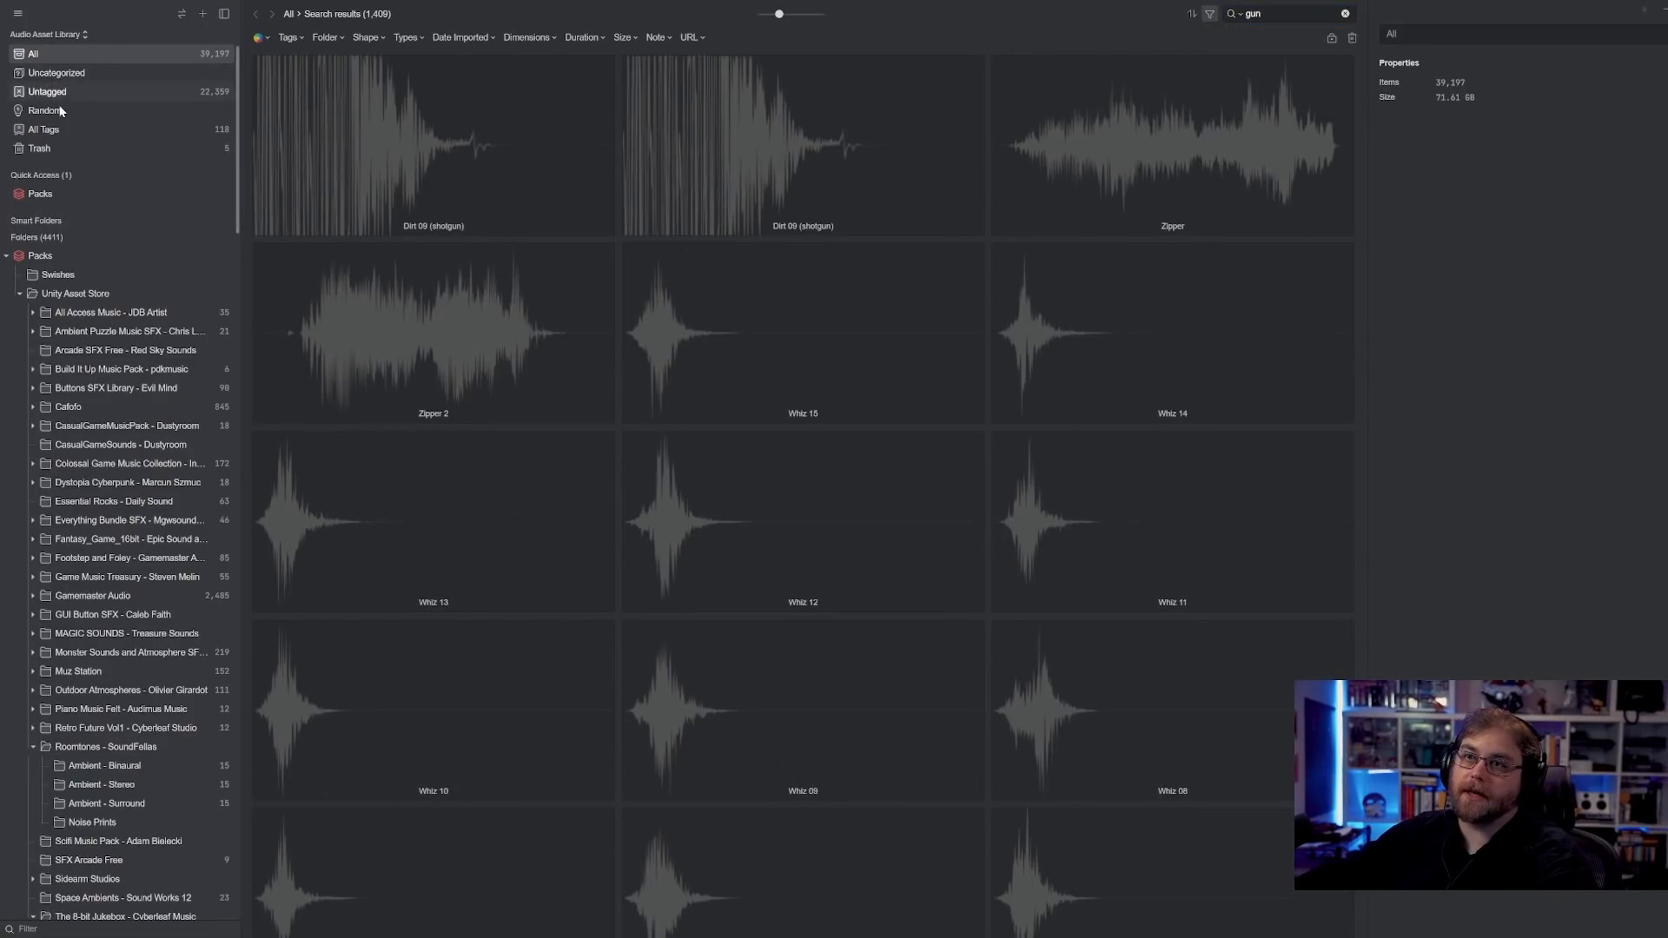
left_click(43, 128)
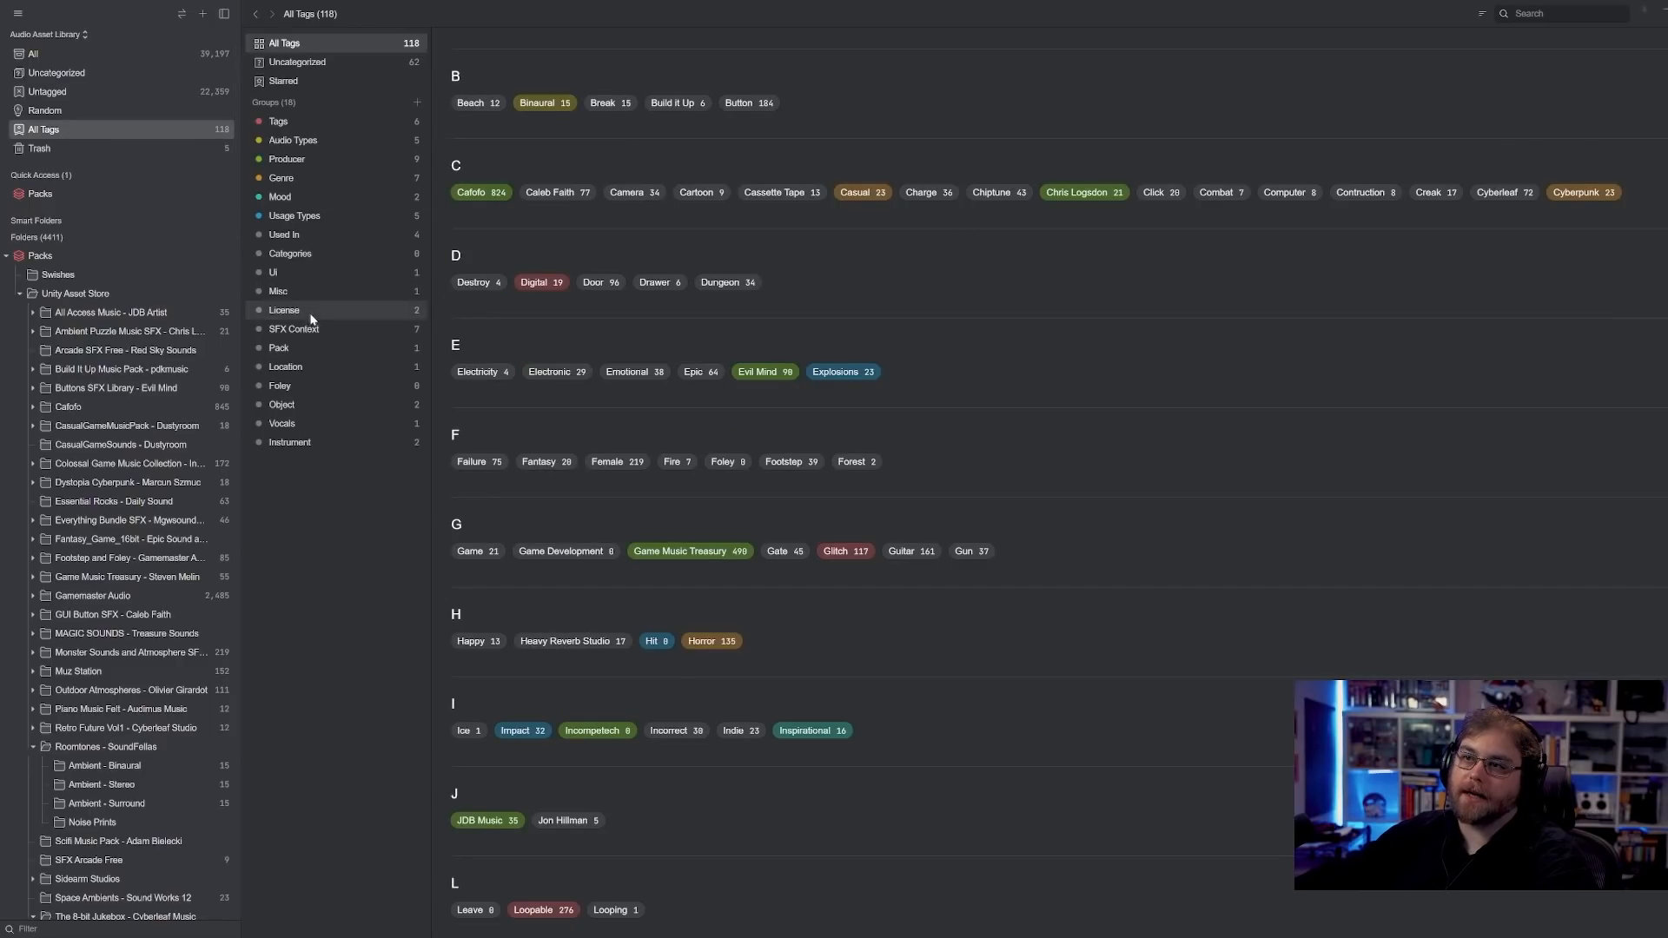
- Browse the Audio Types, Genre, Mood and Usage Types groups, then filter to Woosh
left_click(737, 103)
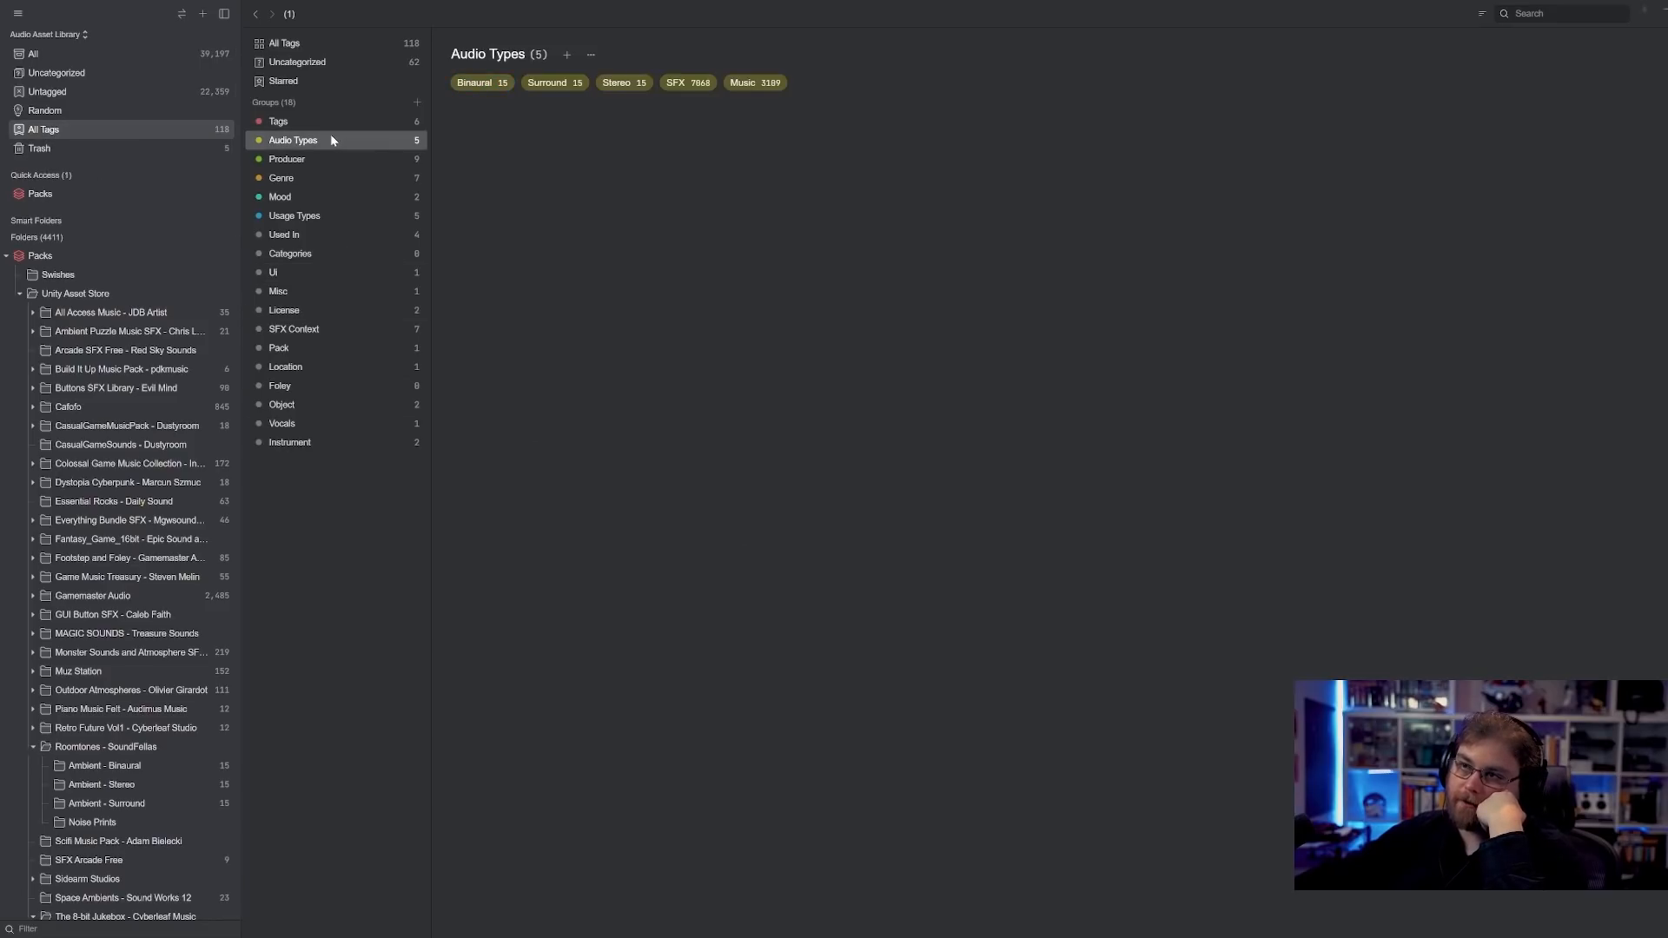
left_click(281, 178)
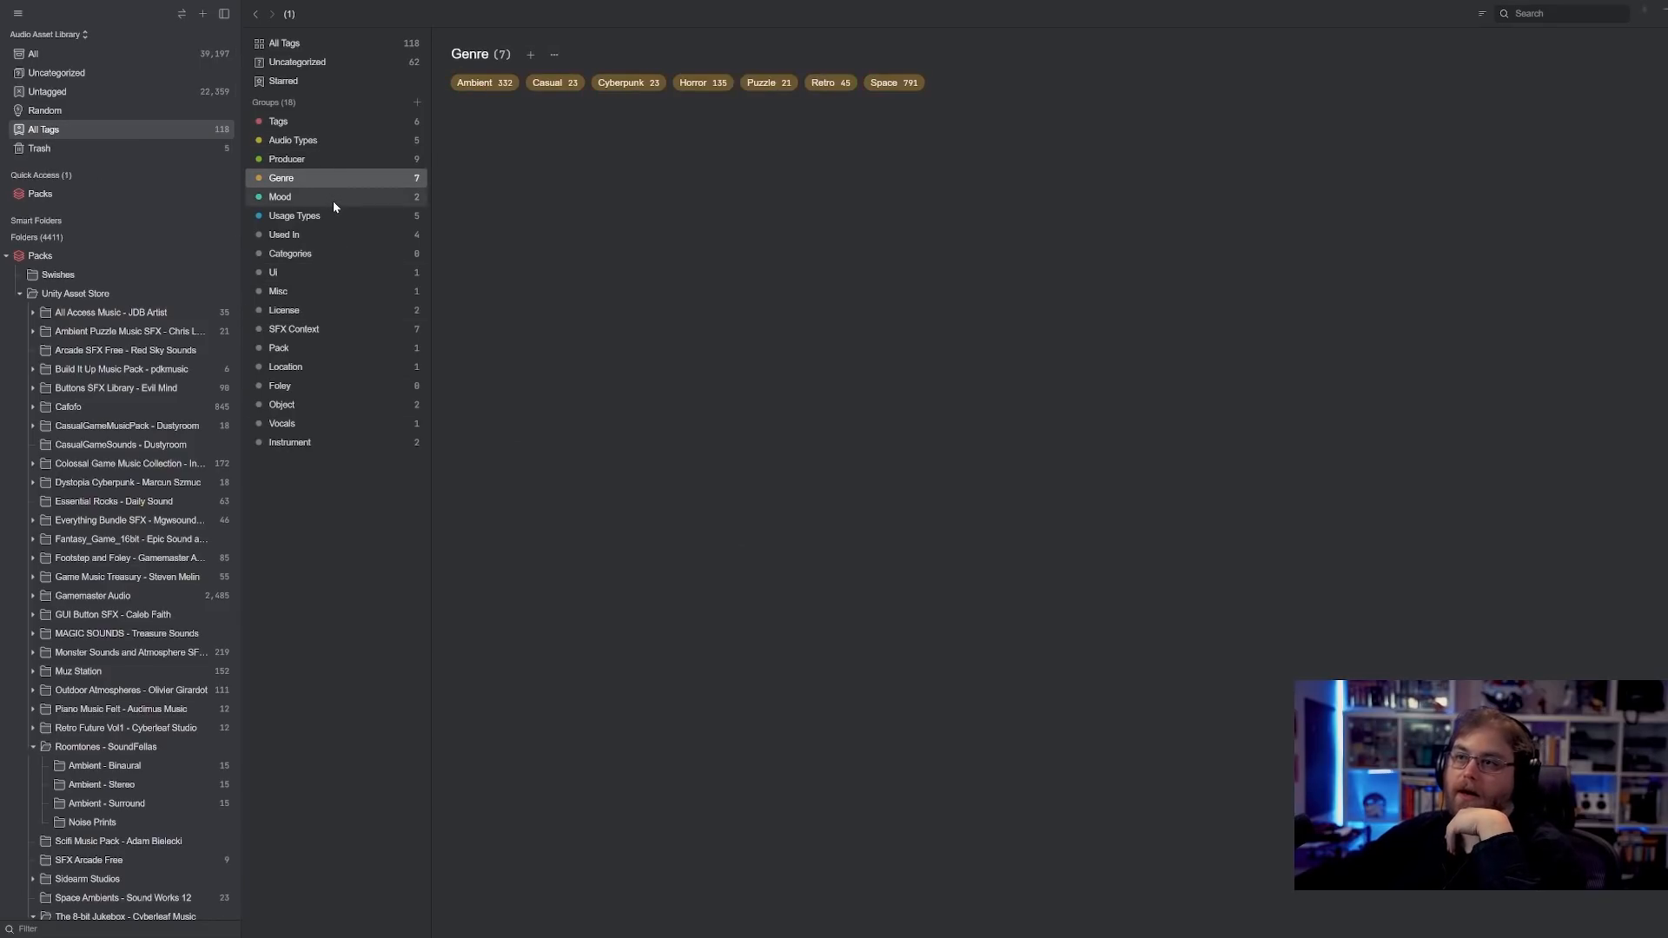
left_click(280, 197)
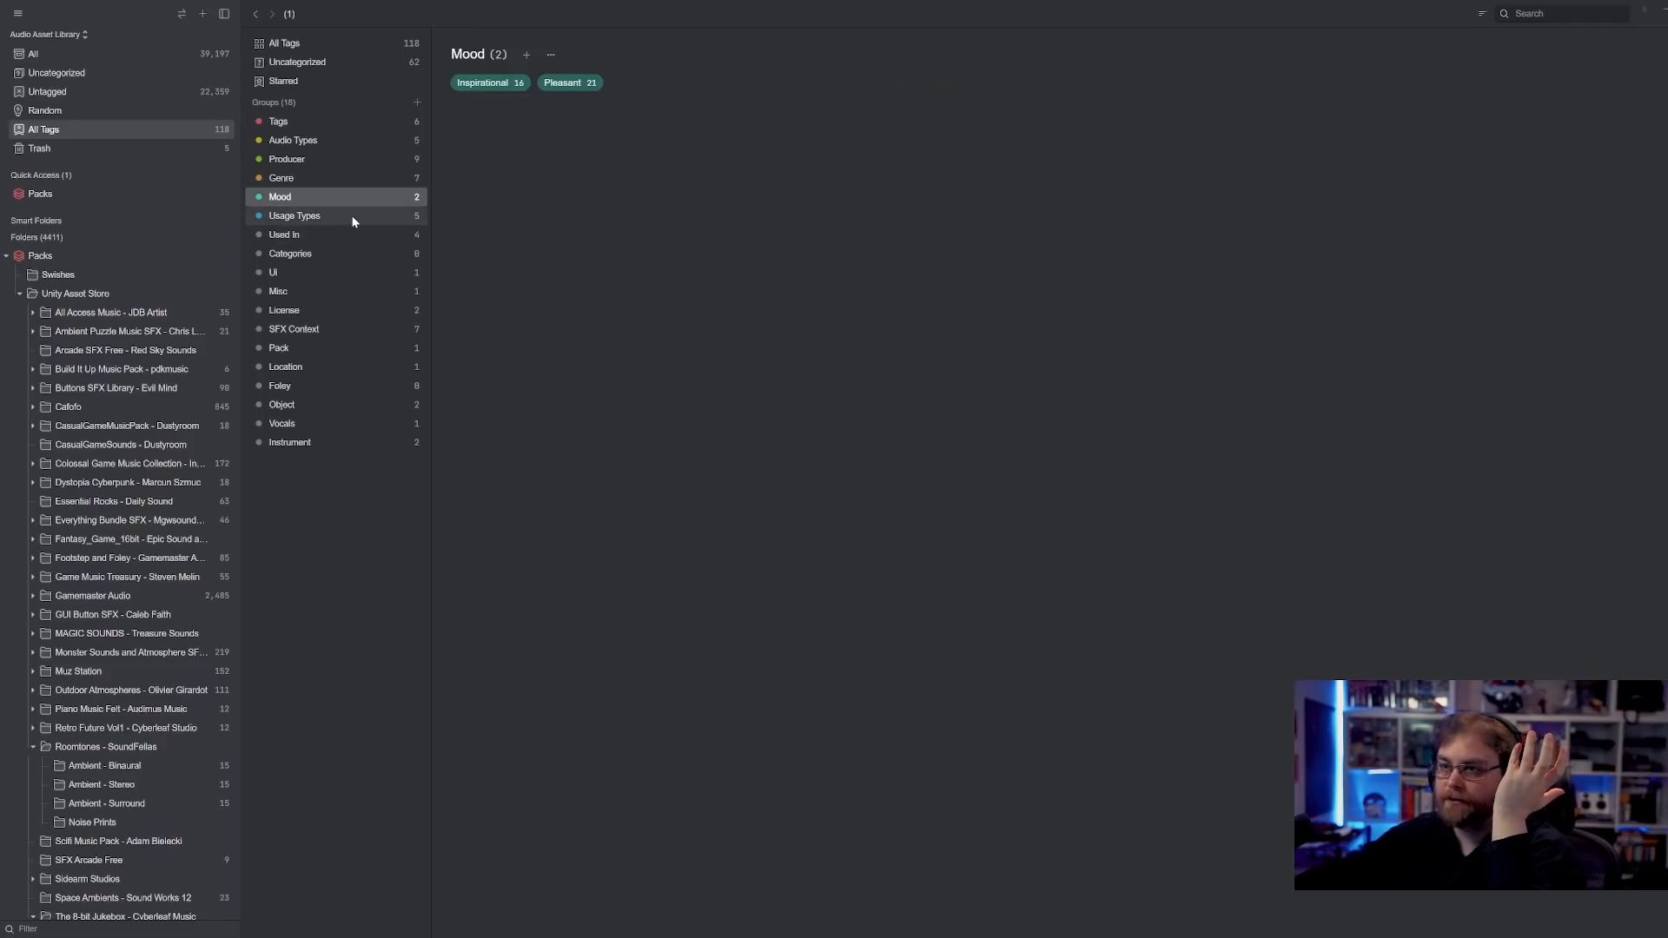
left_click(295, 215)
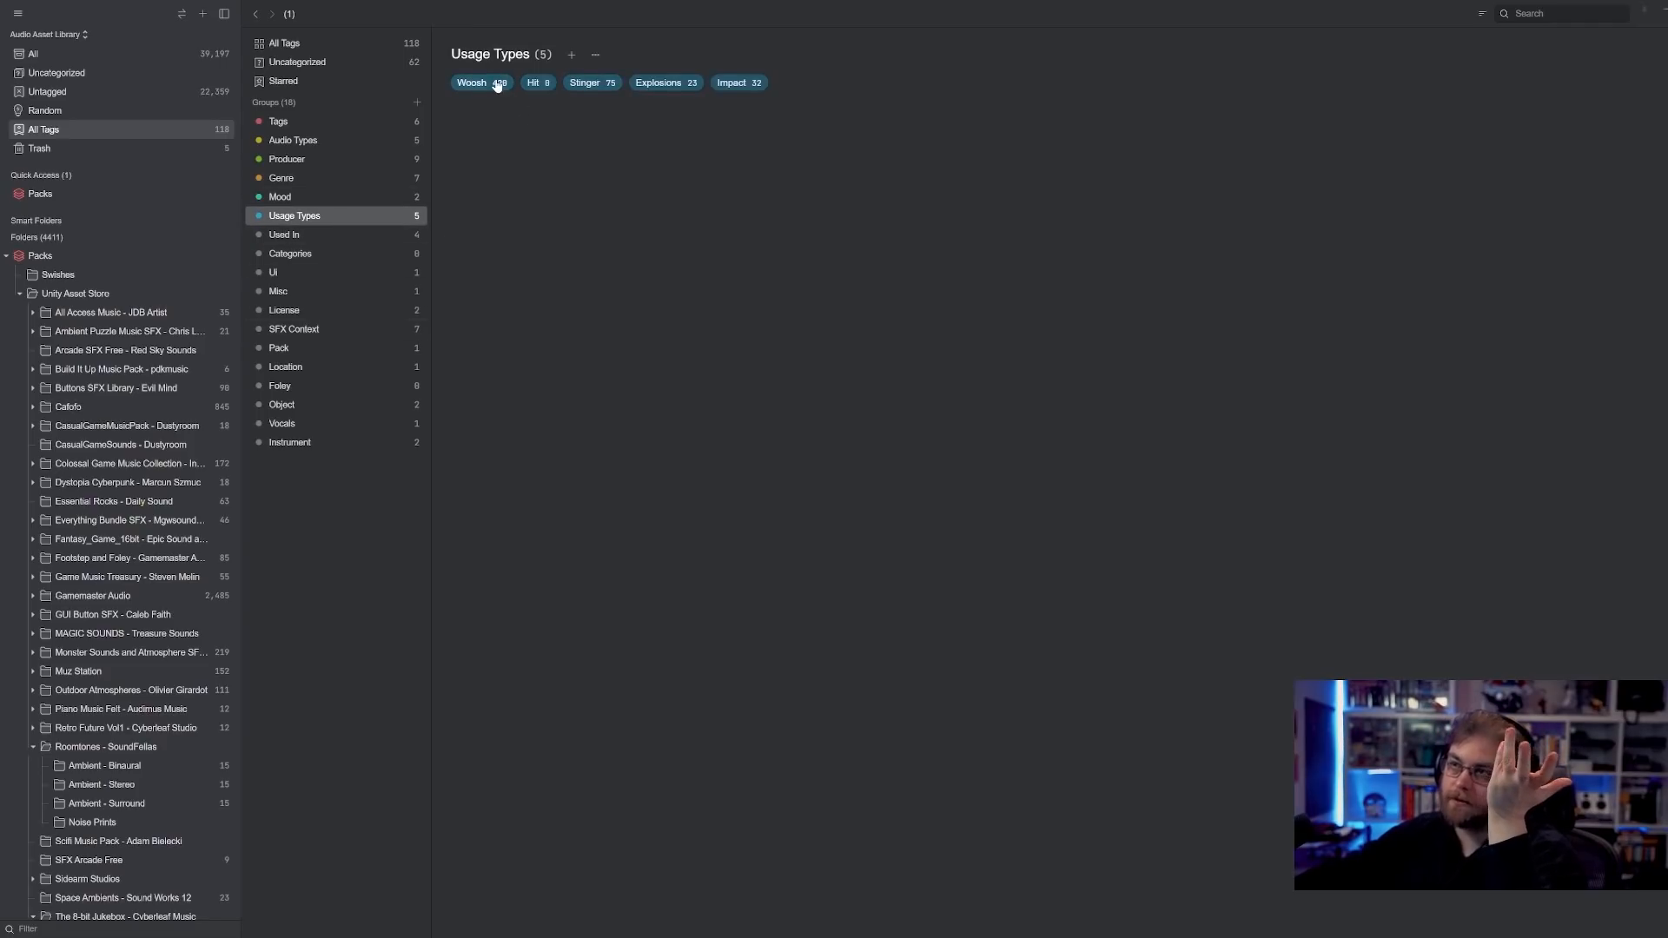
left_click(471, 82)
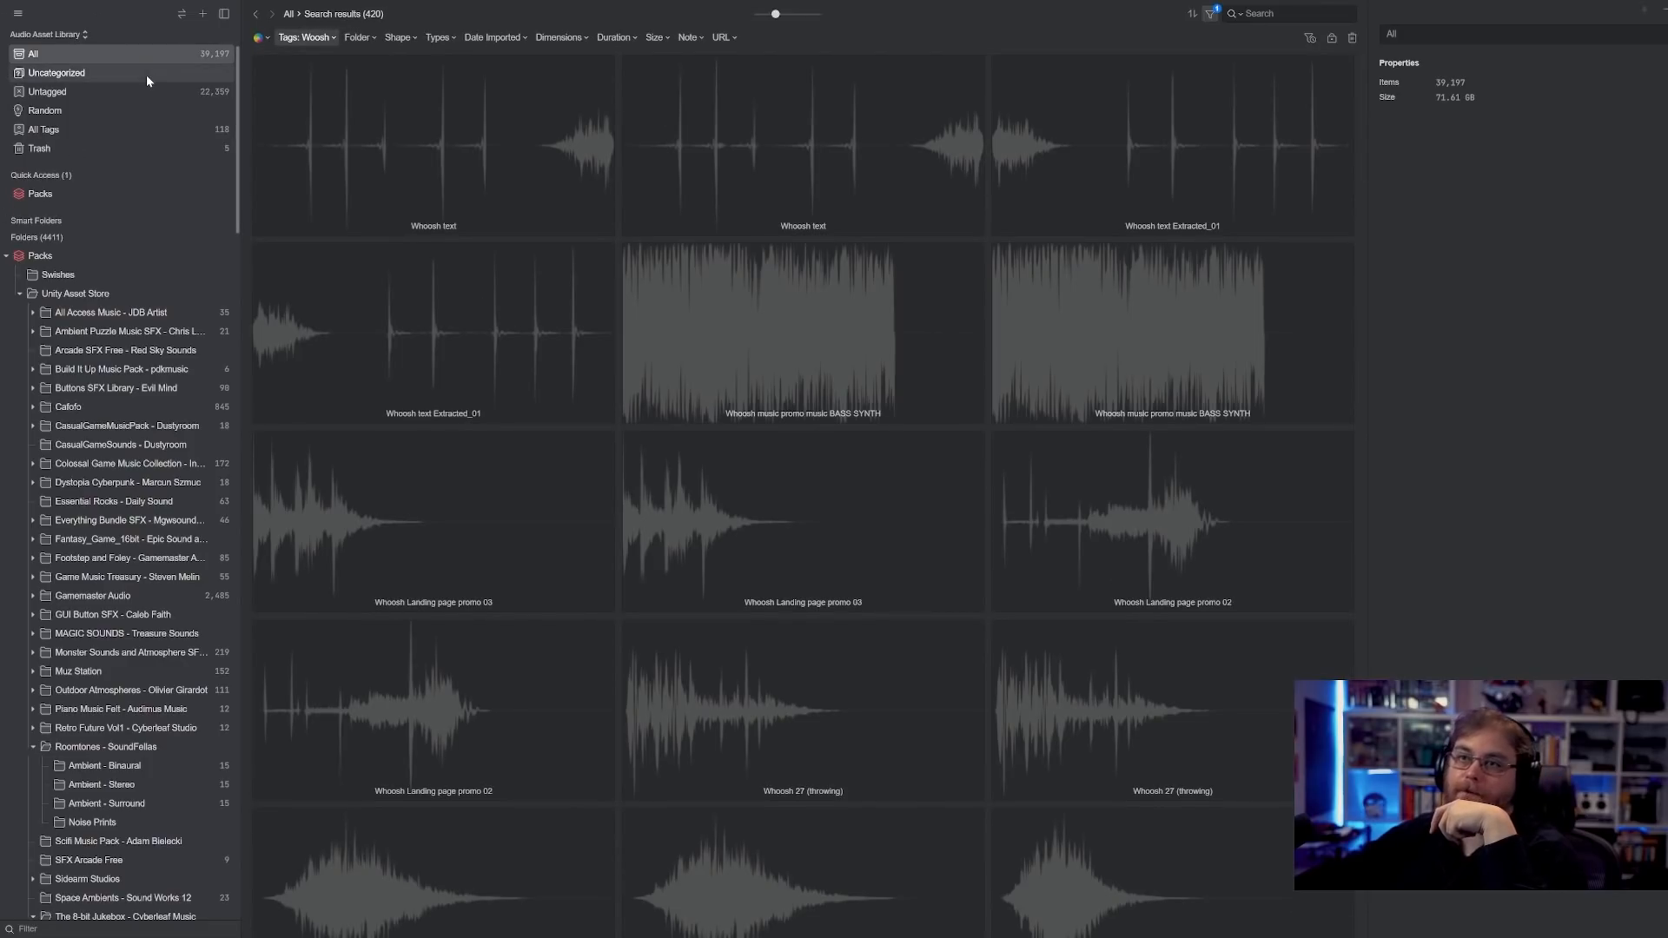
left_click(33, 53)
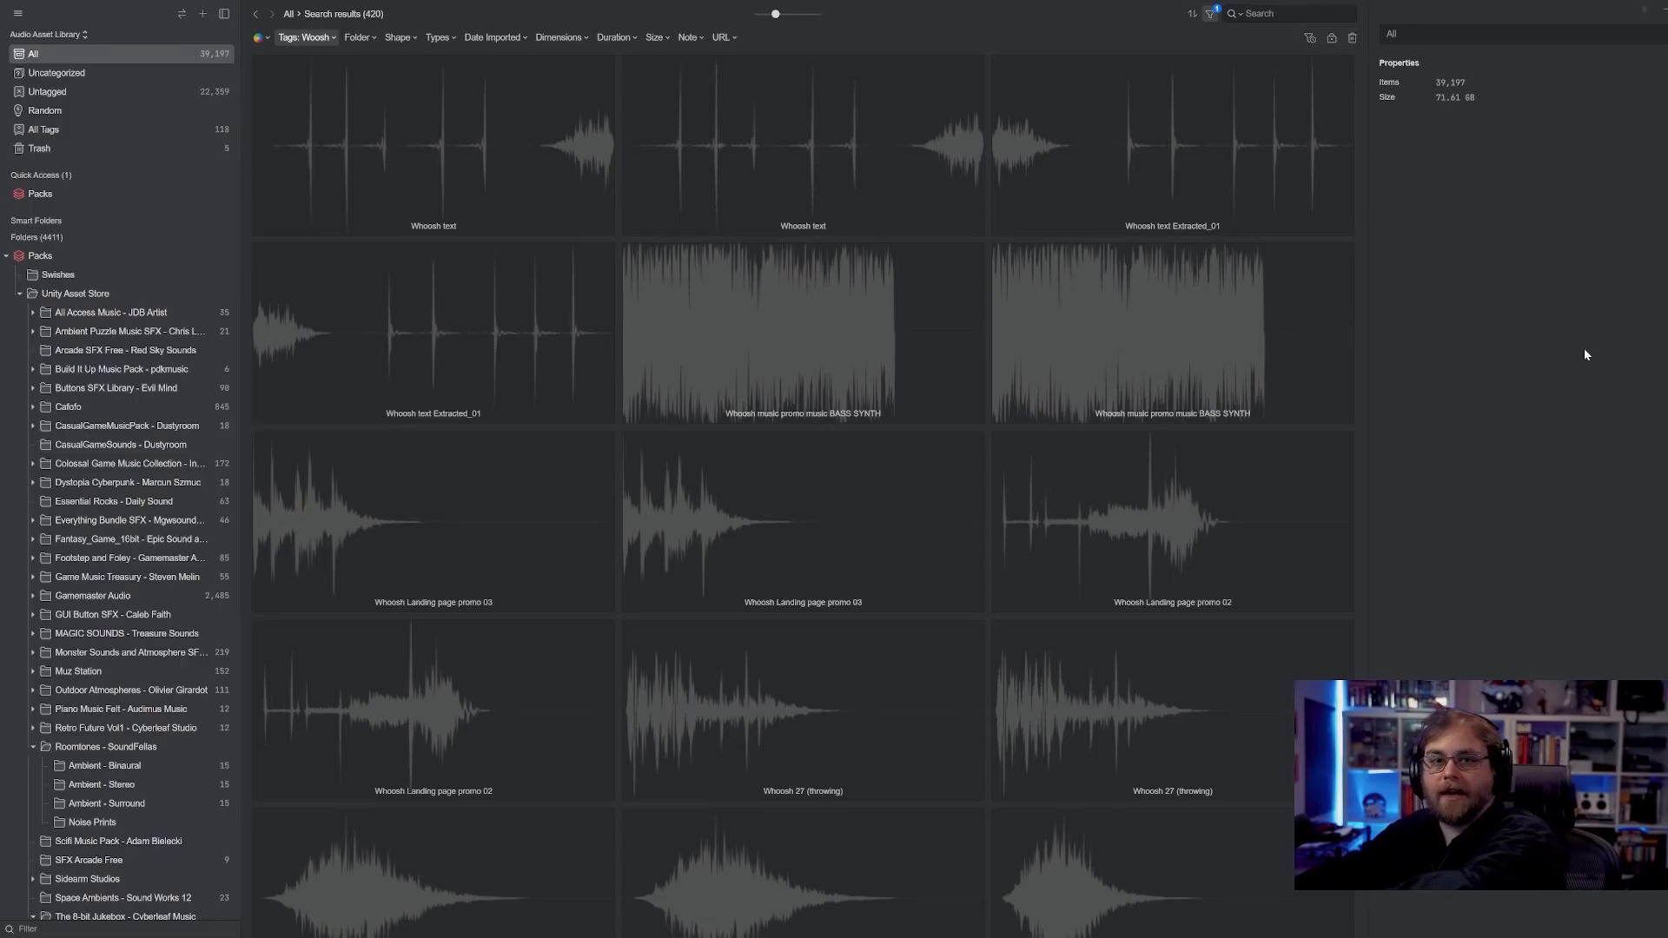
mouse_move(1592, 346)
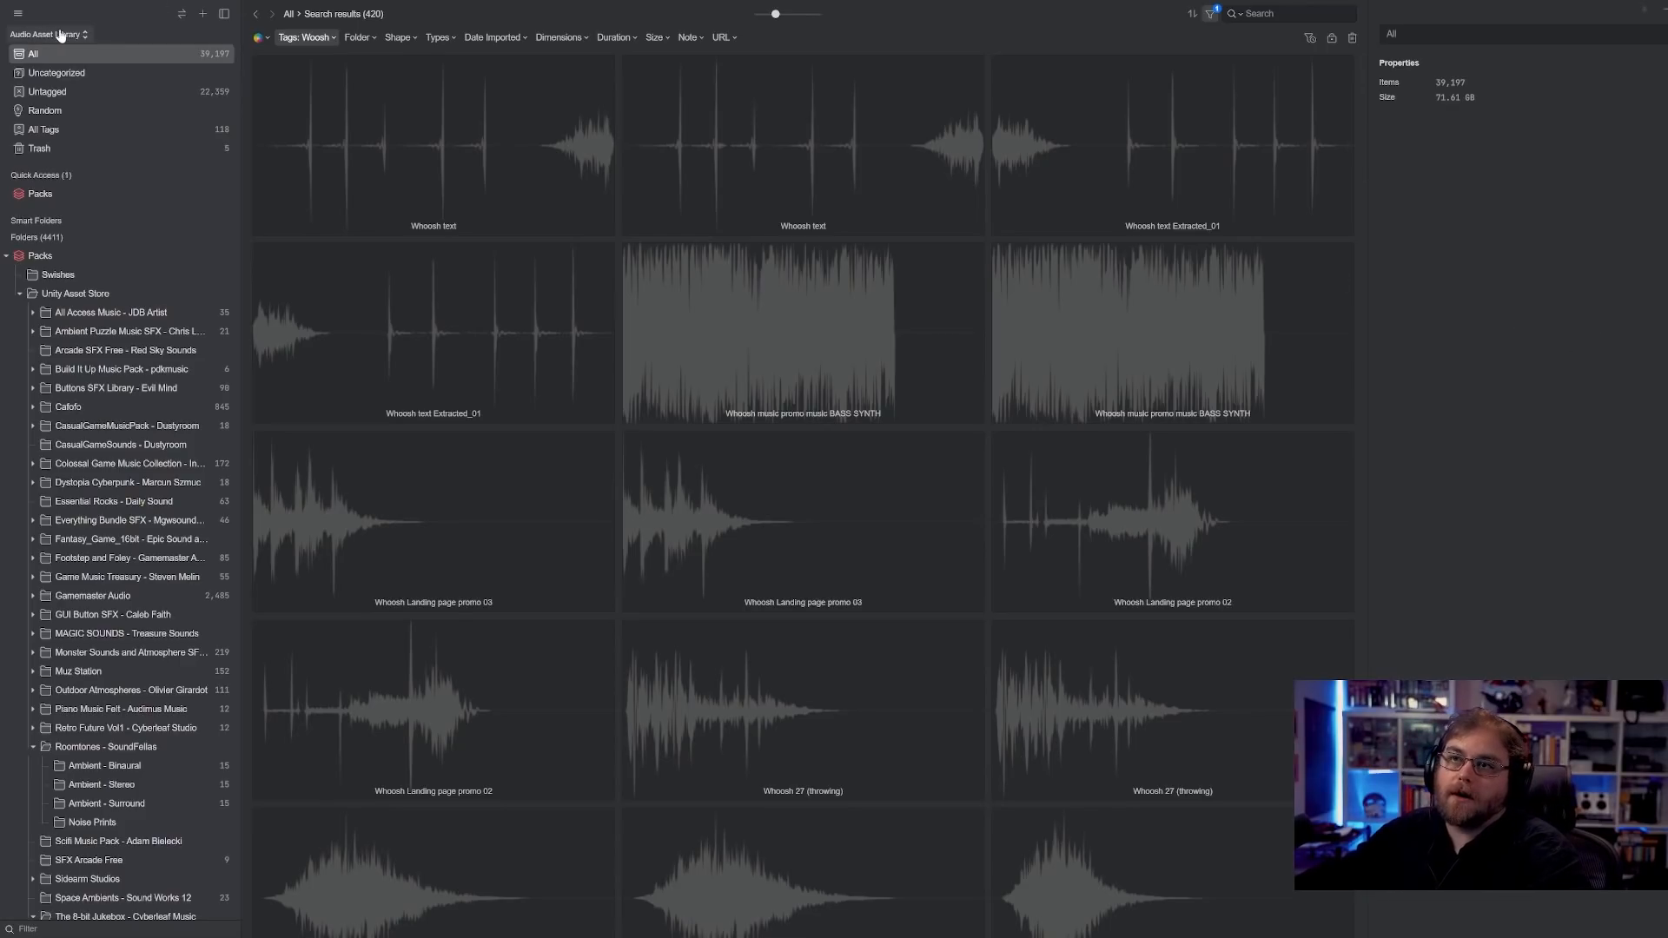
- Load the Course Content library and show its Courses folder with 22 subfolders
left_click(48, 33)
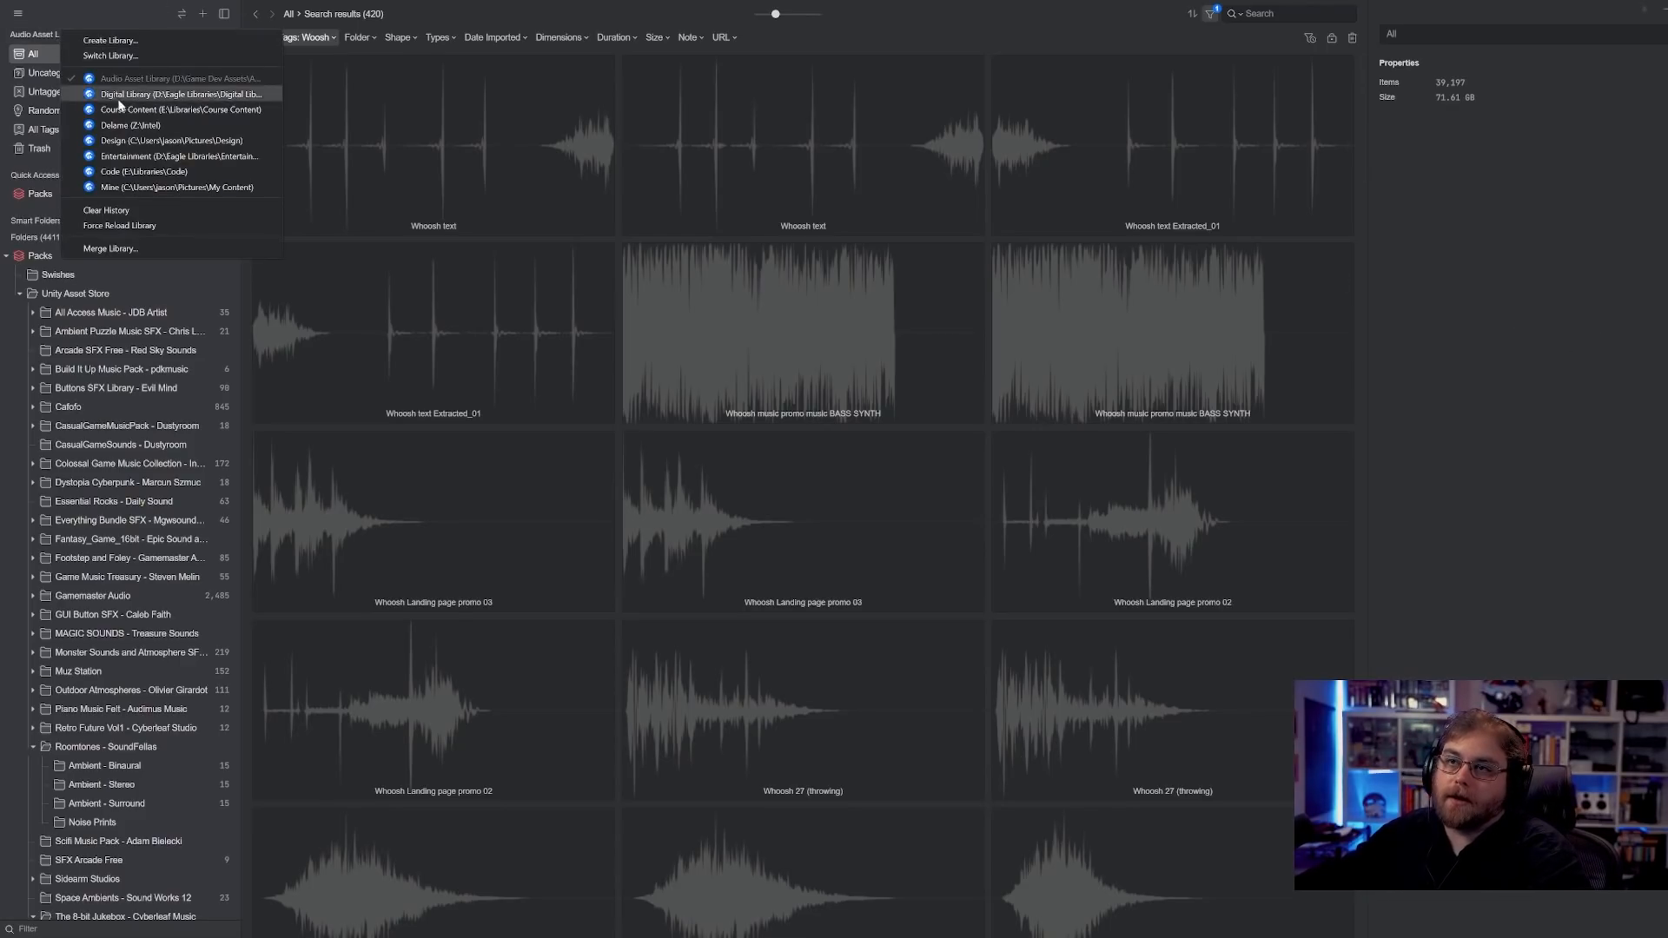
left_click(152, 108)
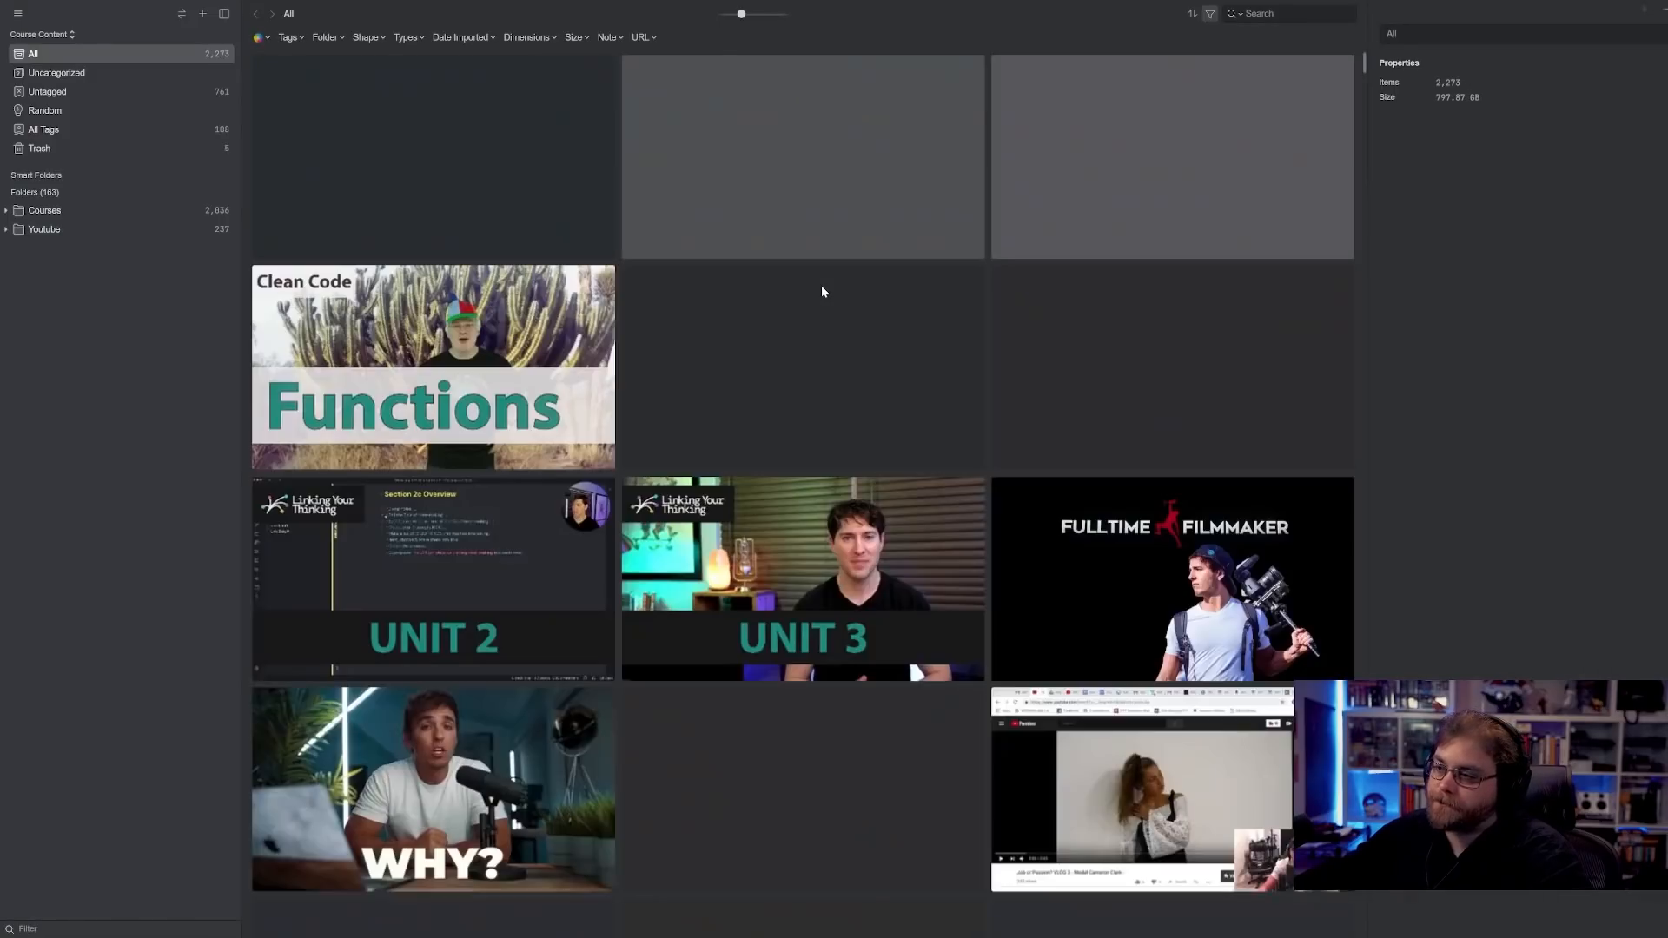
left_click(44, 209)
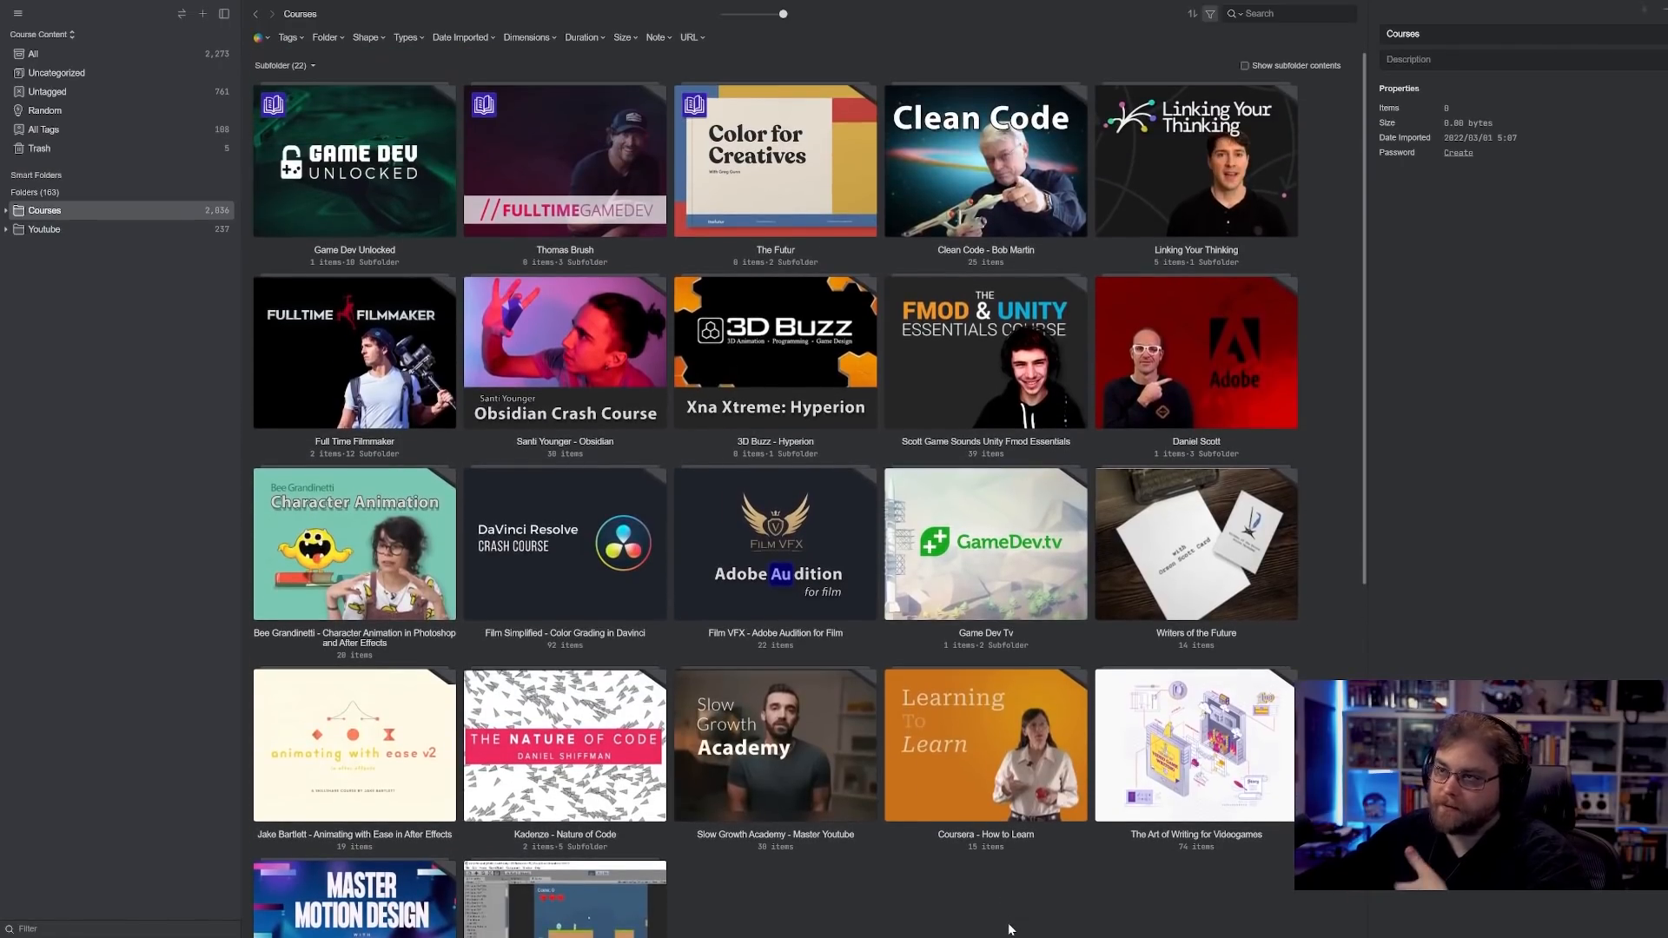
mouse_move(1019, 915)
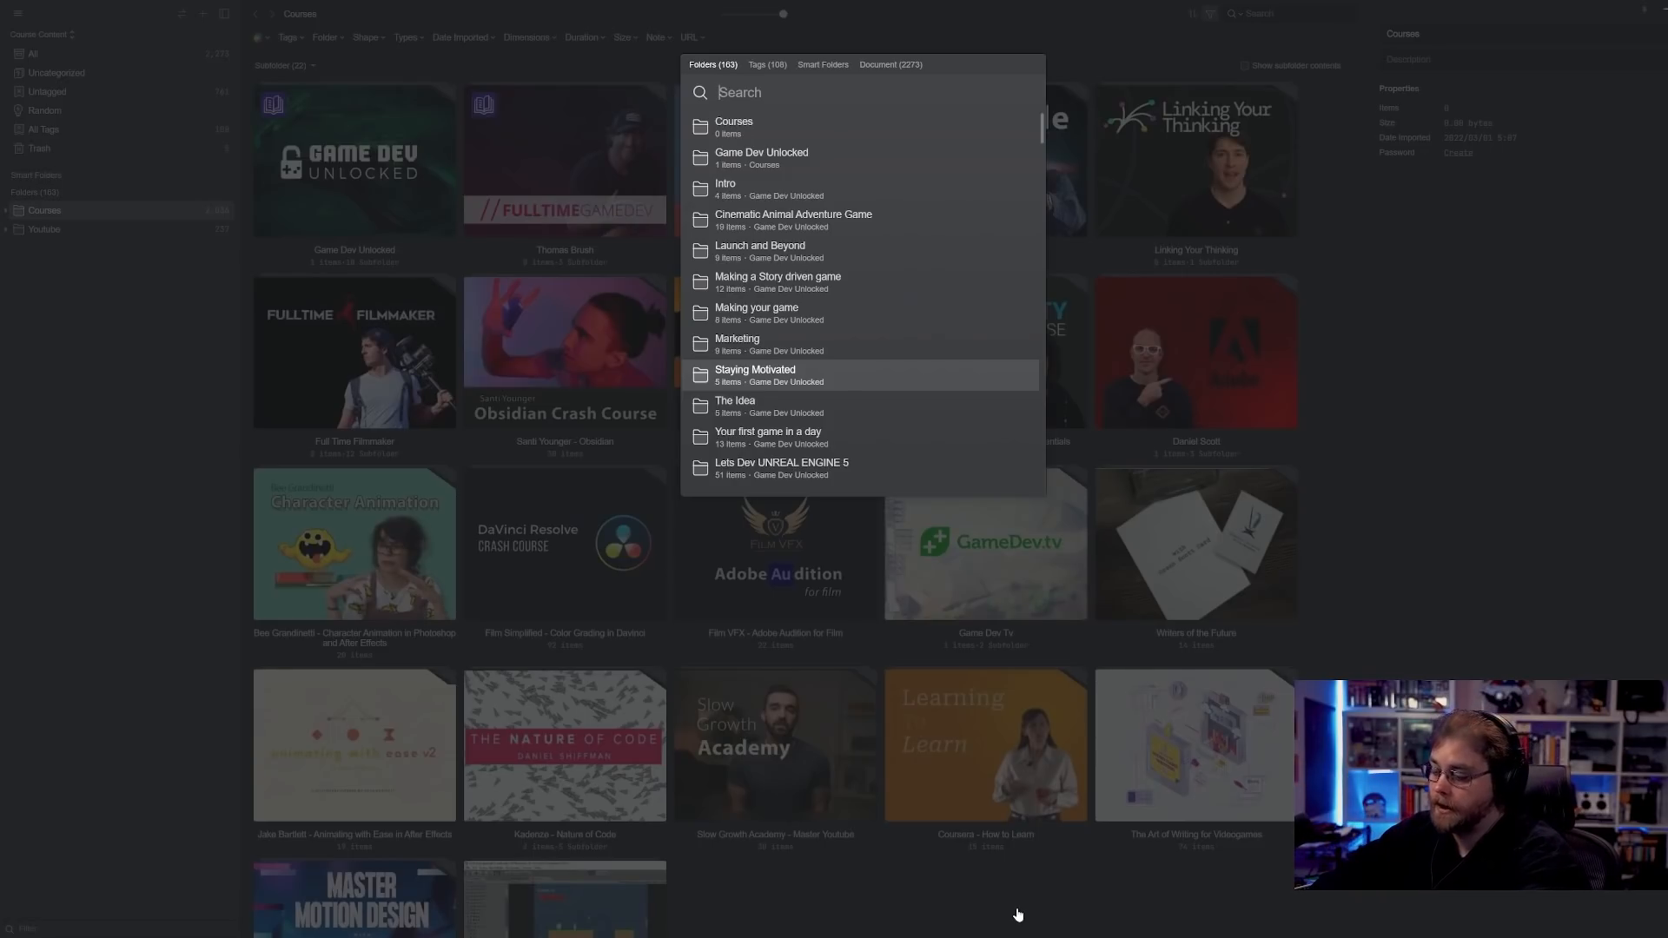
- Search documents for 'linkin' and go to the Linking your Thinking Unit 2 video
type("linkin")
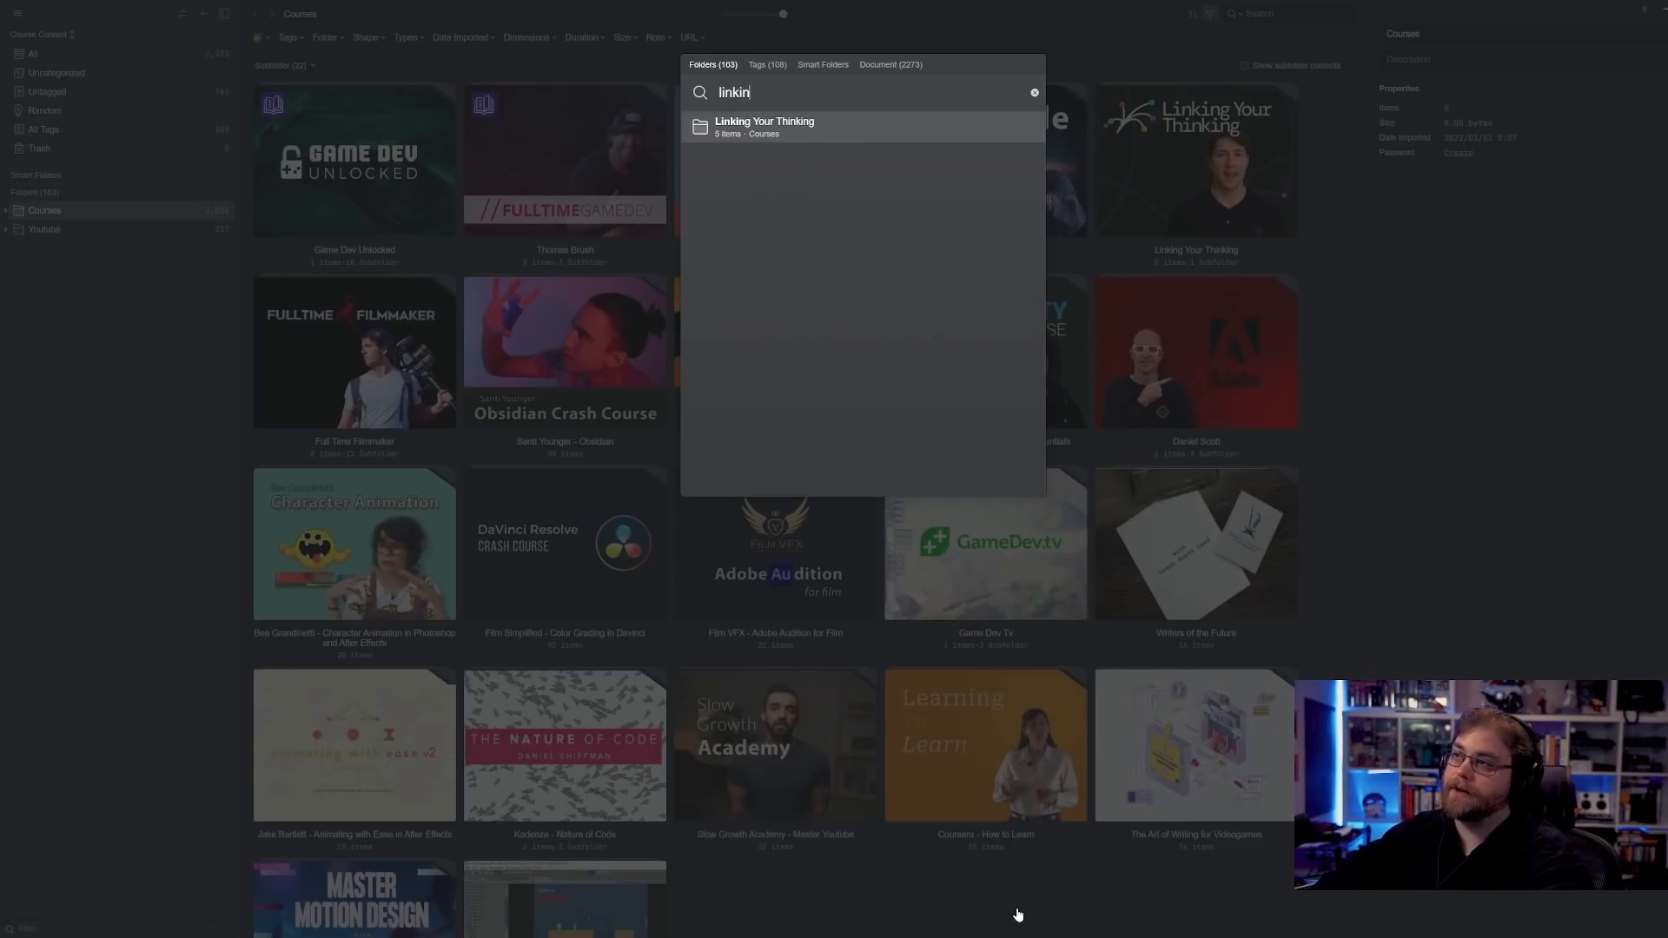
left_click(889, 63)
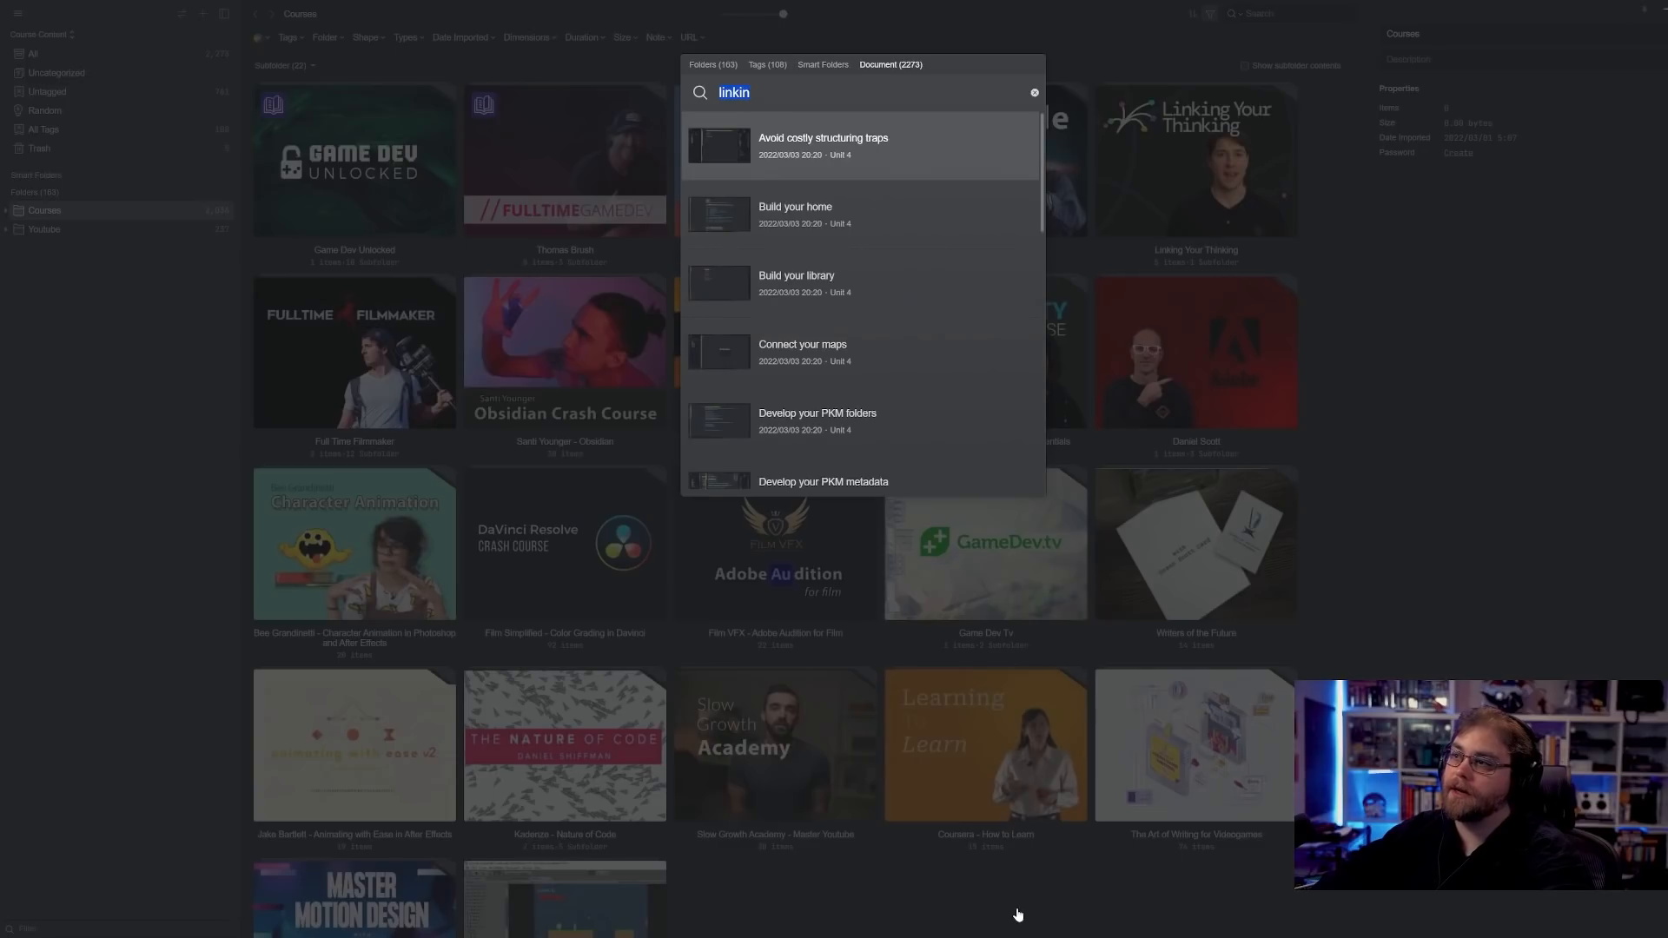
scroll("down", 3)
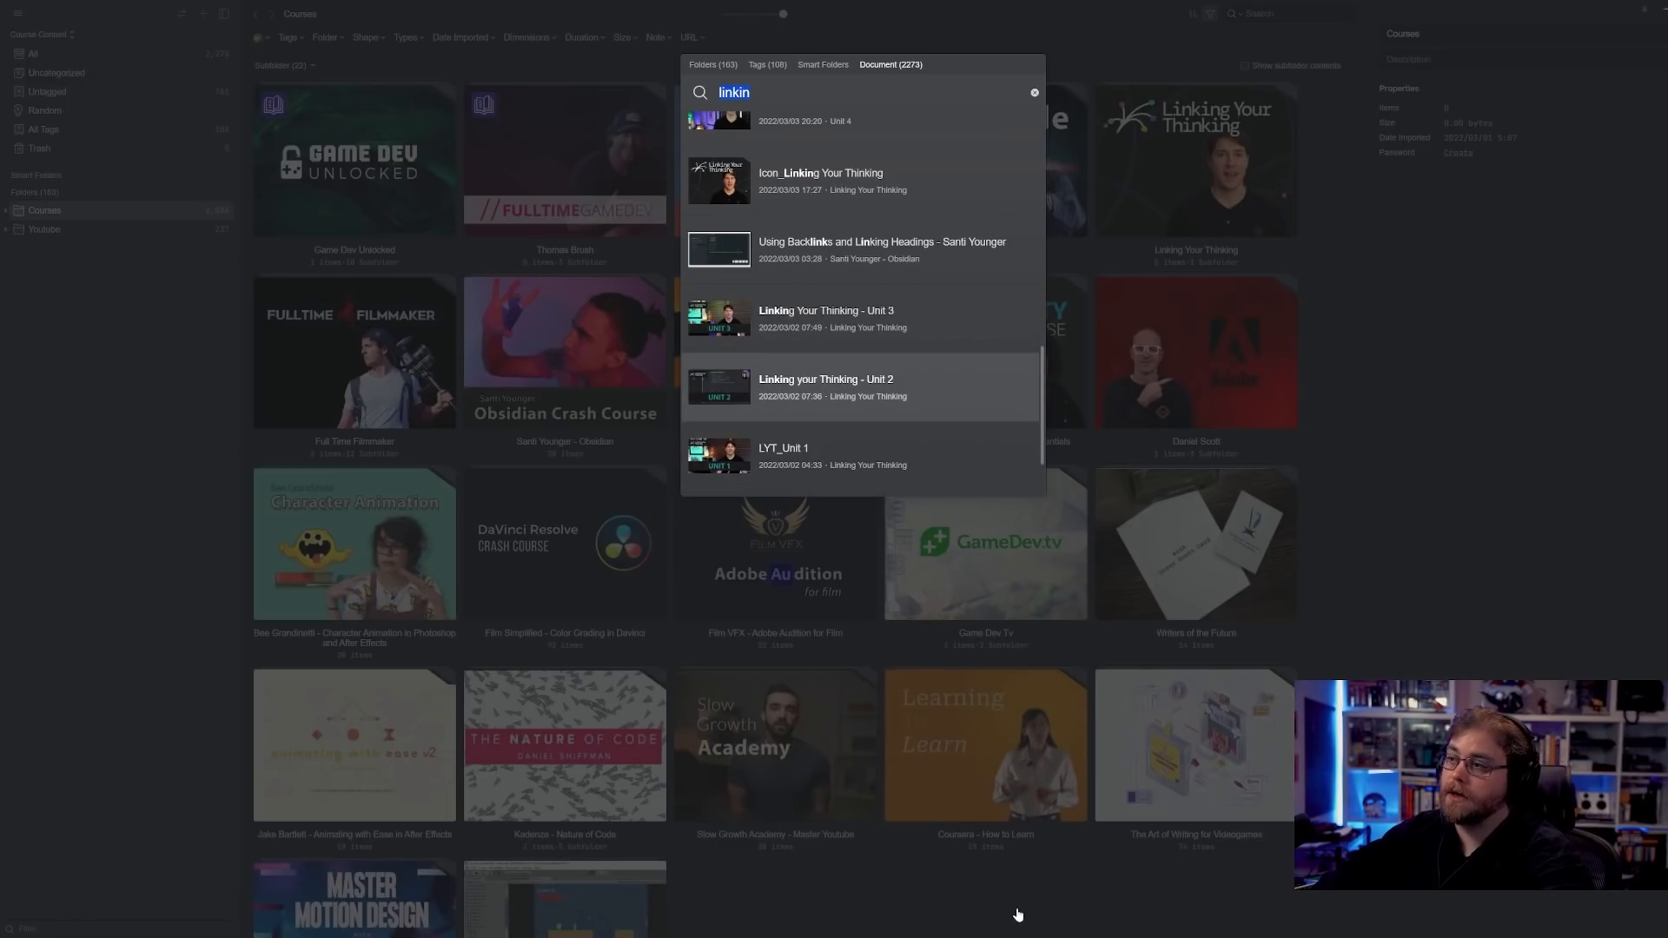
left_click(825, 386)
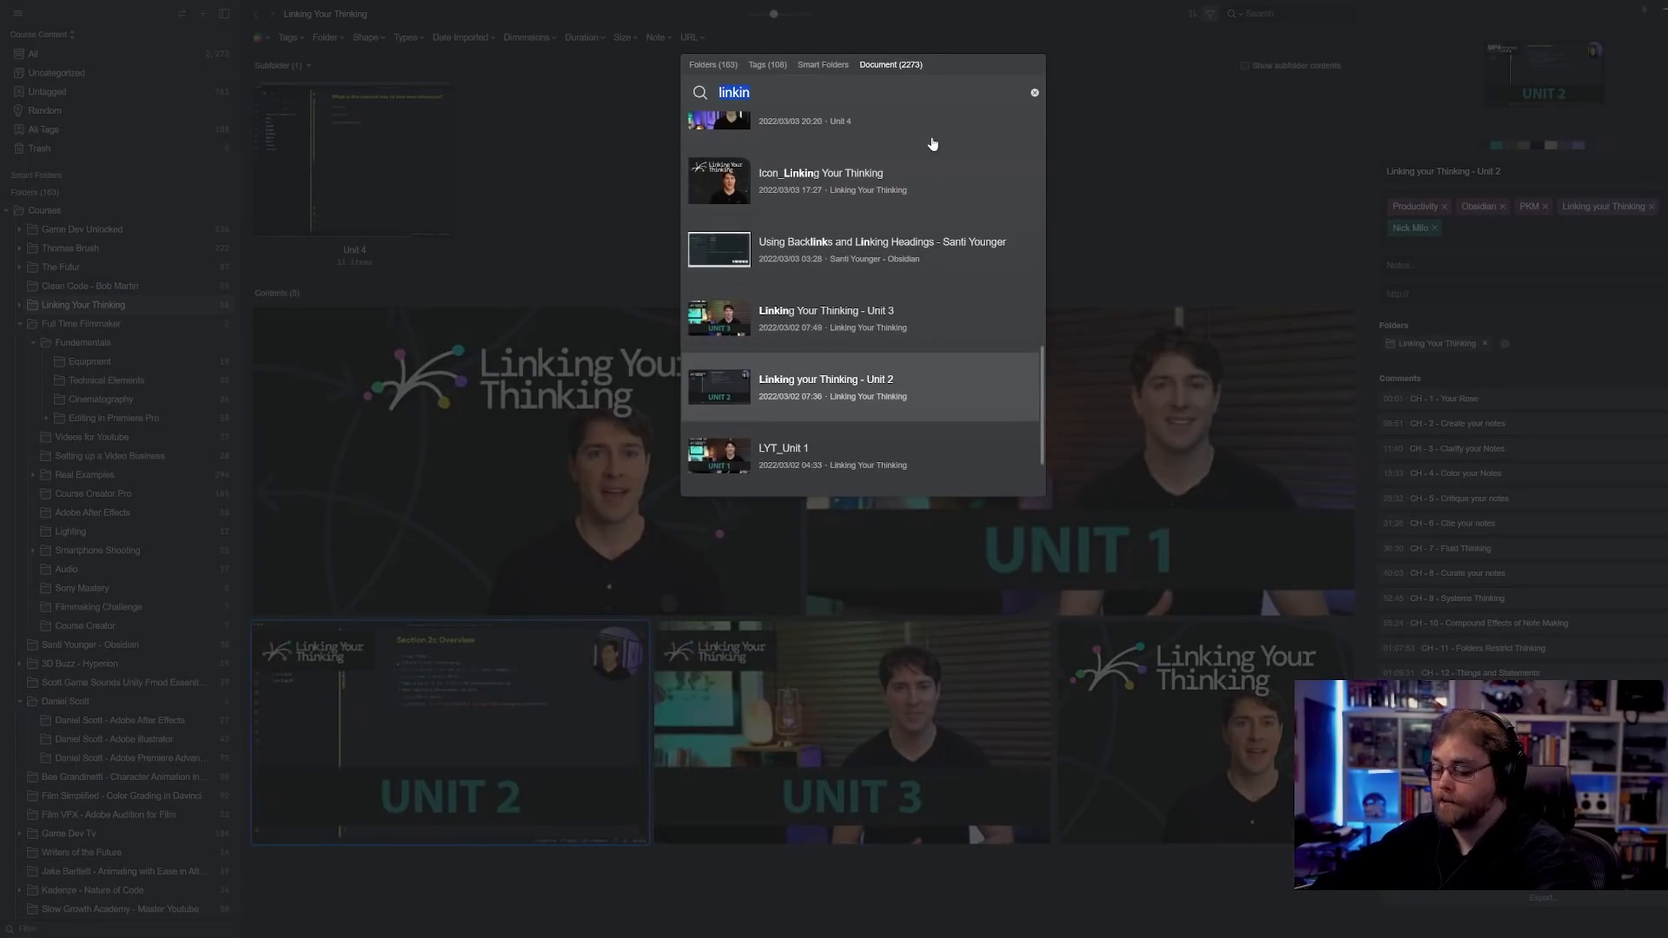
- Search 'name' for the Clean Code video, then scroll the Courses folder grid
type("name, it's a b")
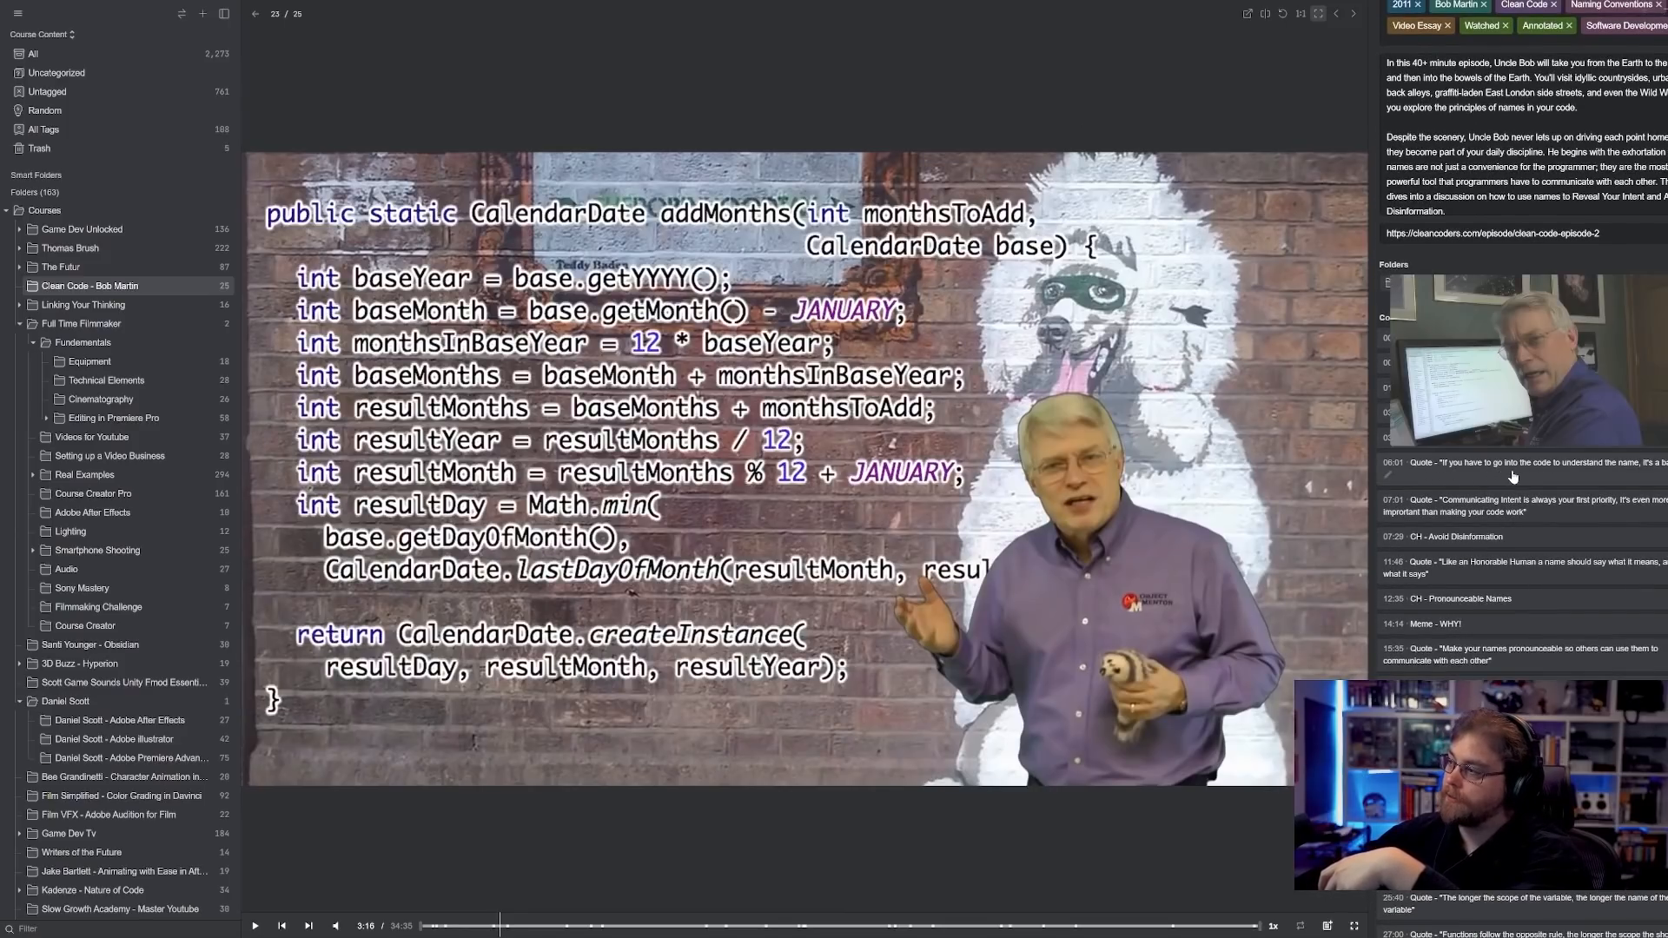
mouse_move(1638, 478)
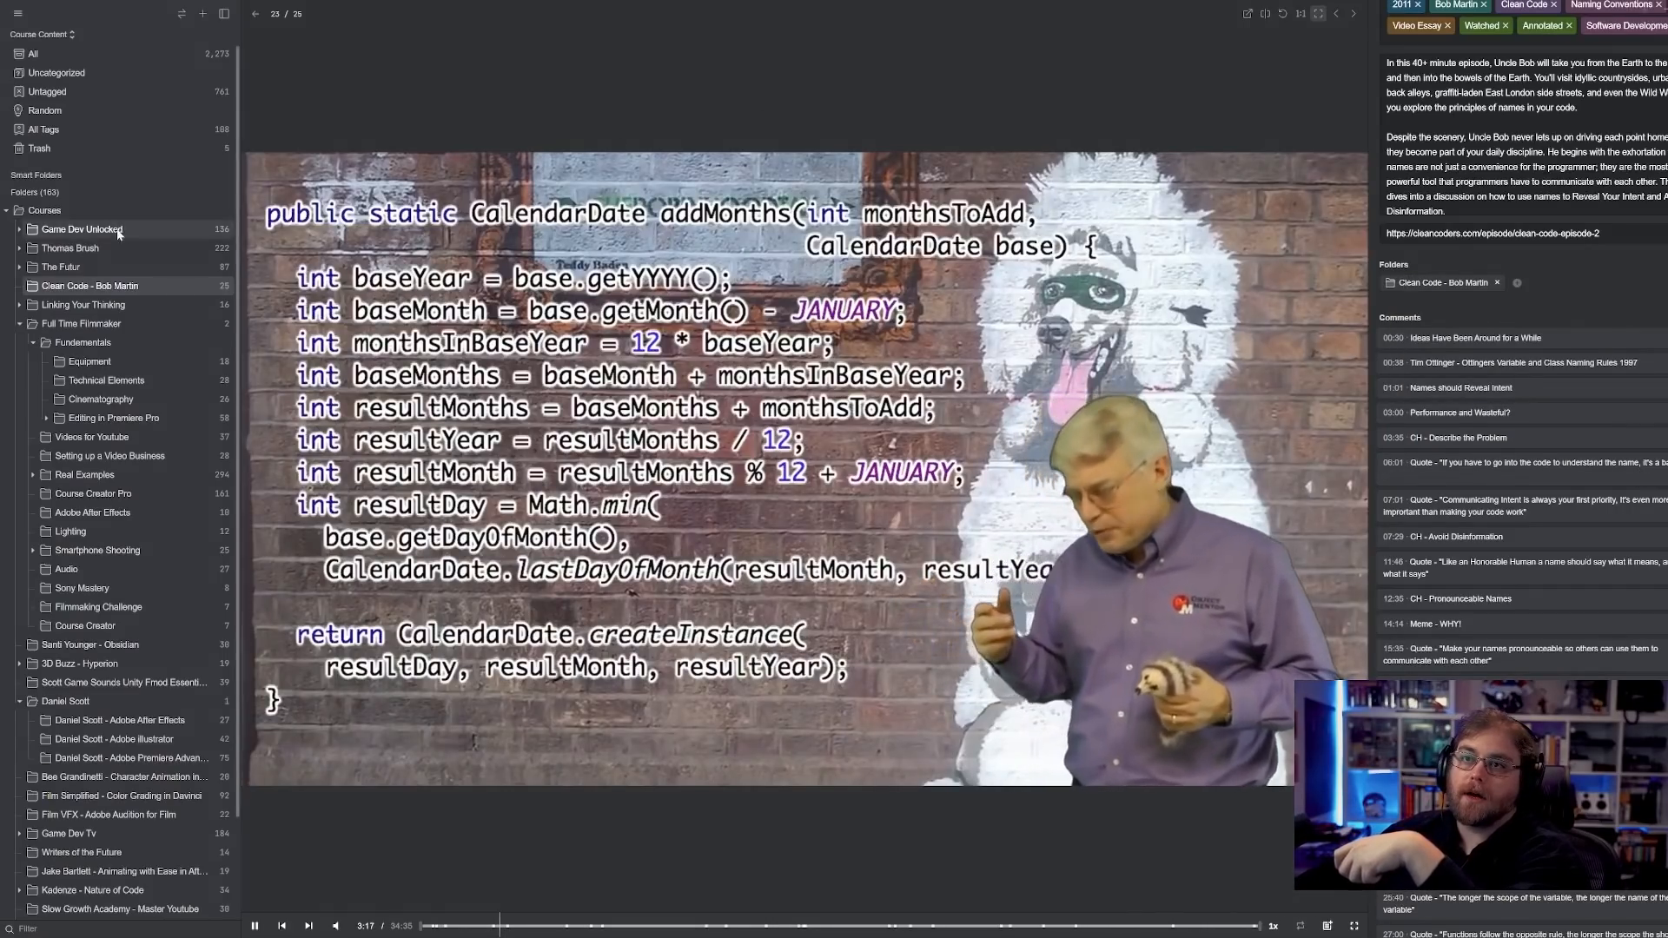
left_click(44, 209)
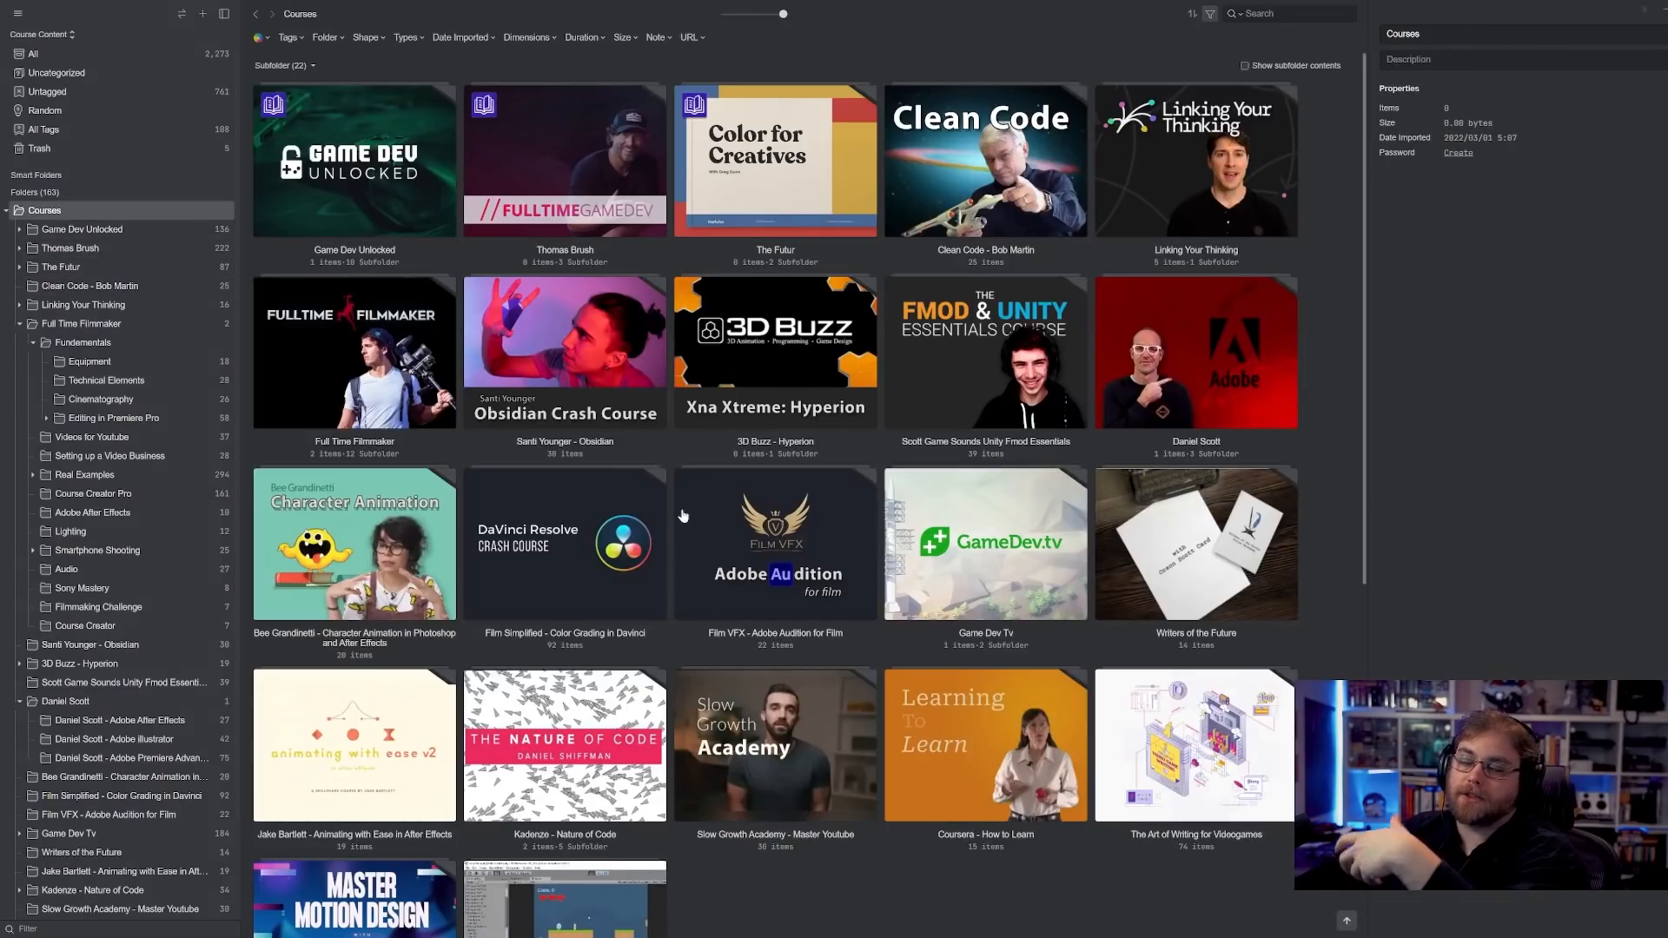
scroll("down", 3)
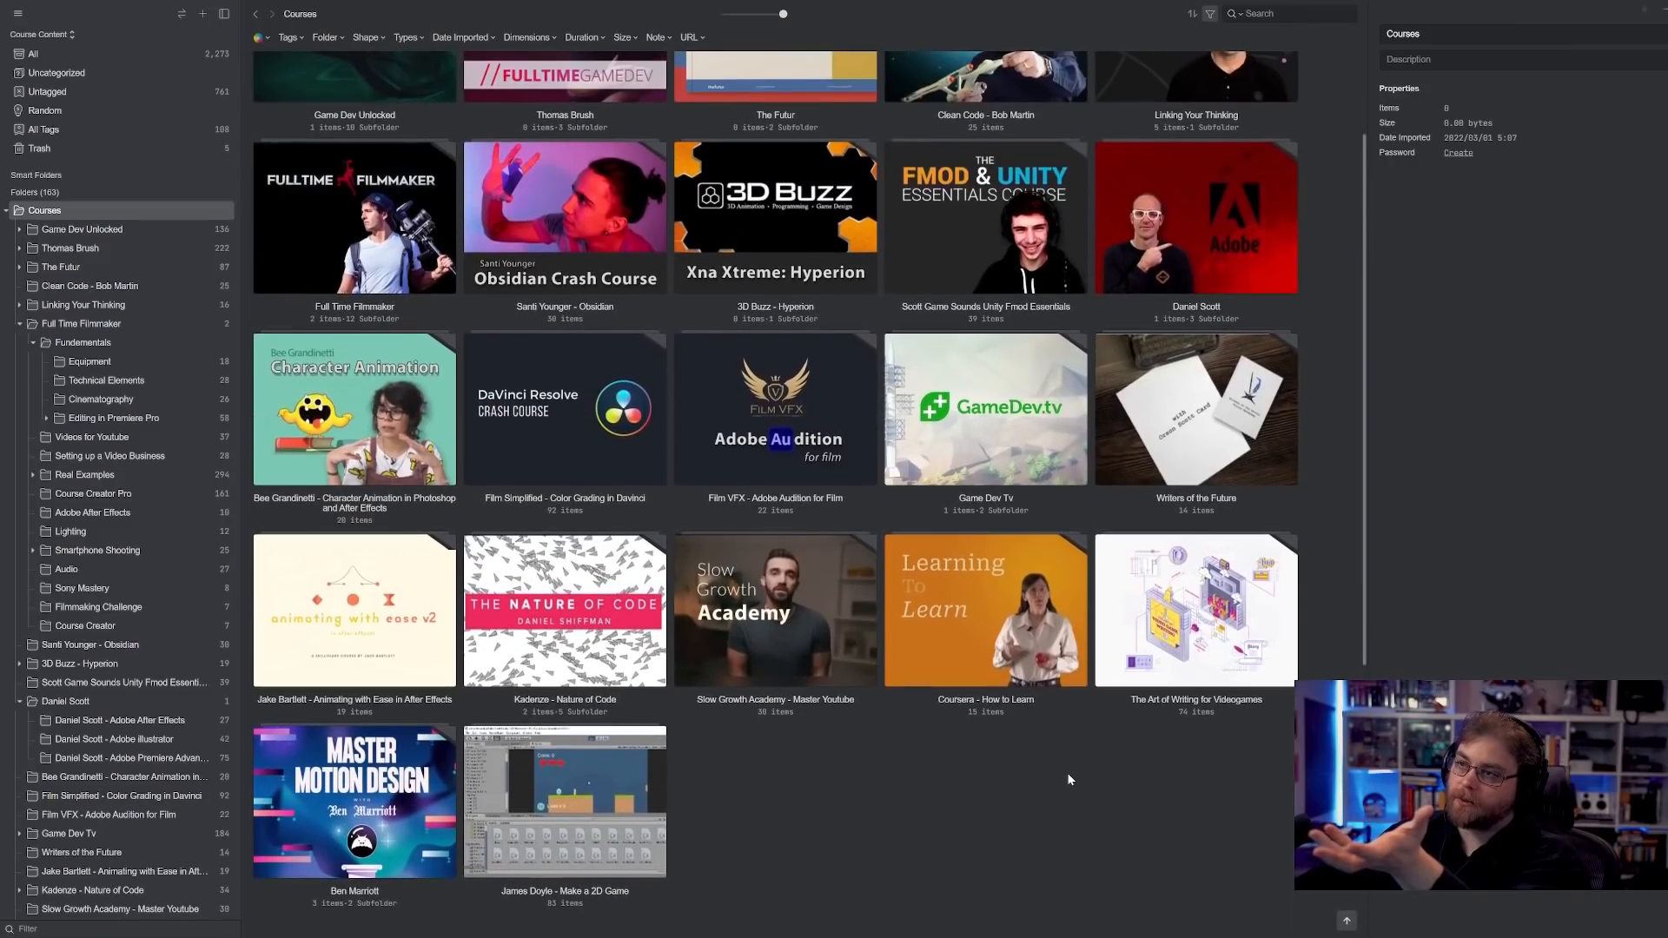